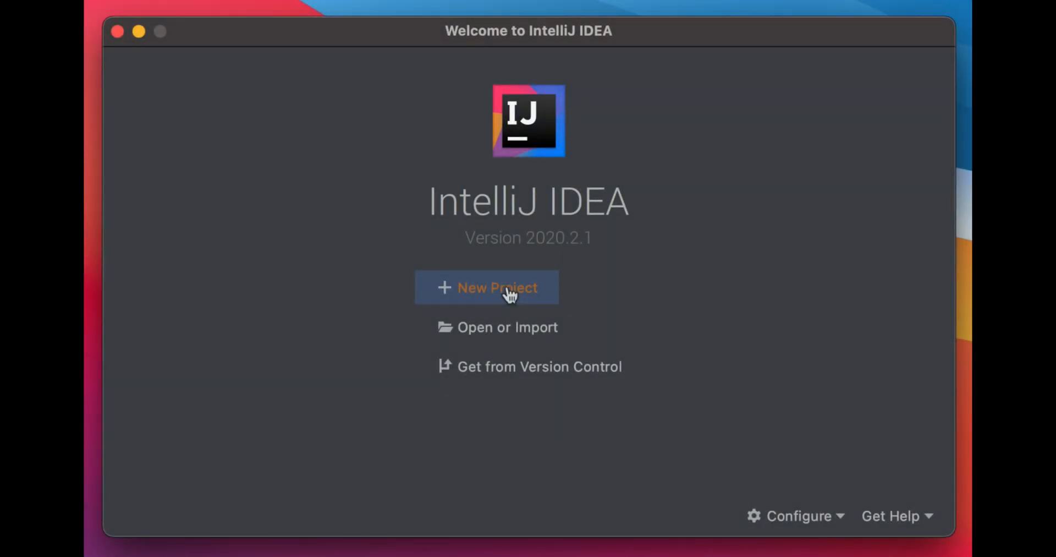
Start a new Maven project and browse the archetype list.
{"action": "left_click", "coordinate": [487, 287]}
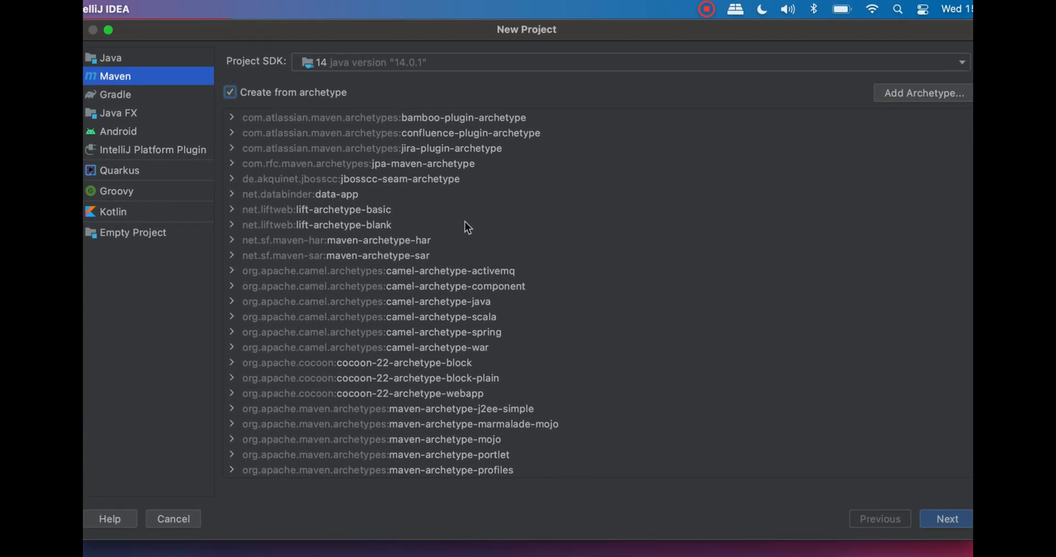
{"action": "scroll", "scroll_direction": "down", "scroll_amount": 3}
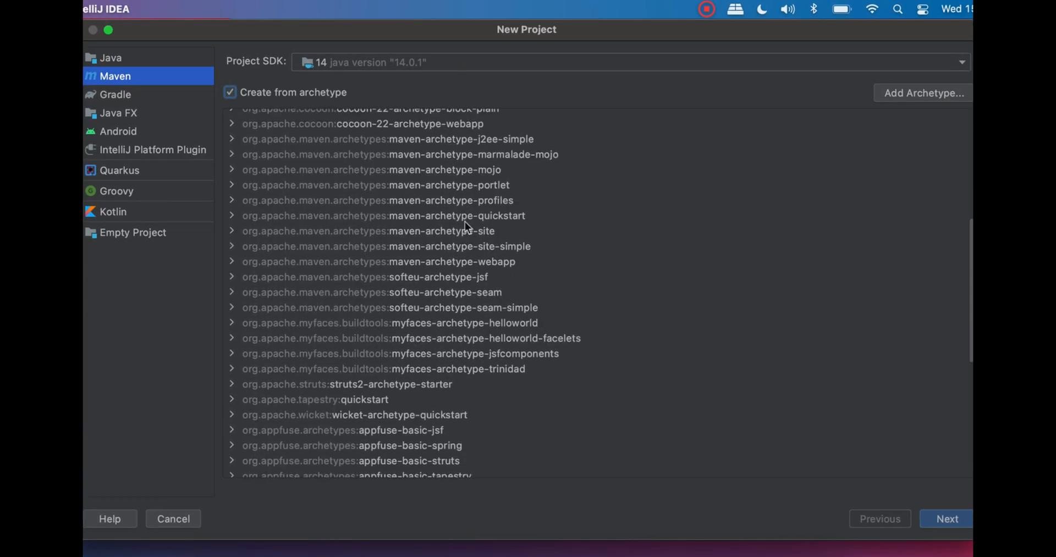
{"action": "scroll", "scroll_direction": "down", "scroll_amount": 3}
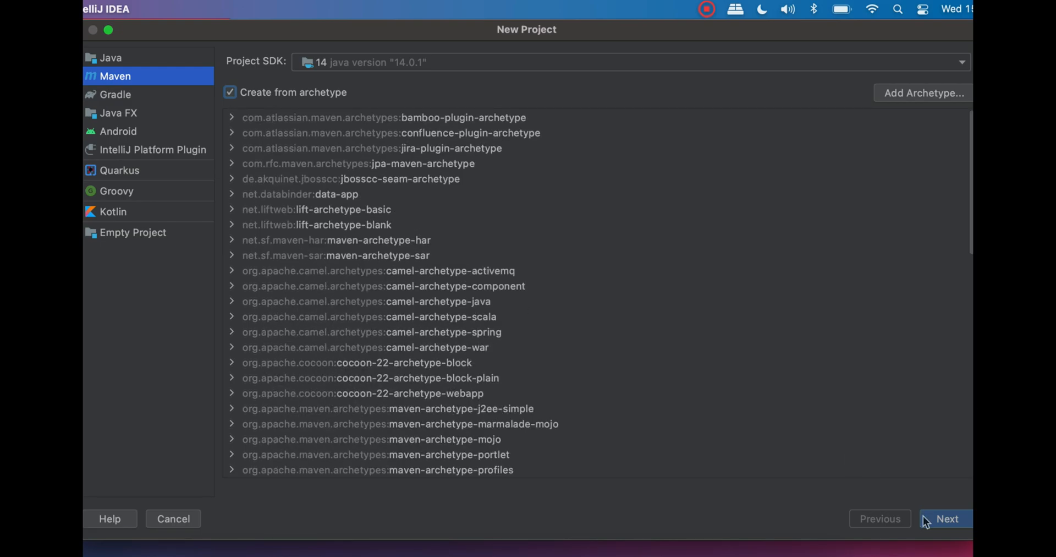
Name the project lombok-tutorial, set GroupId to org.gs and finish creating it.
{"action": "left_click", "coordinate": [946, 518]}
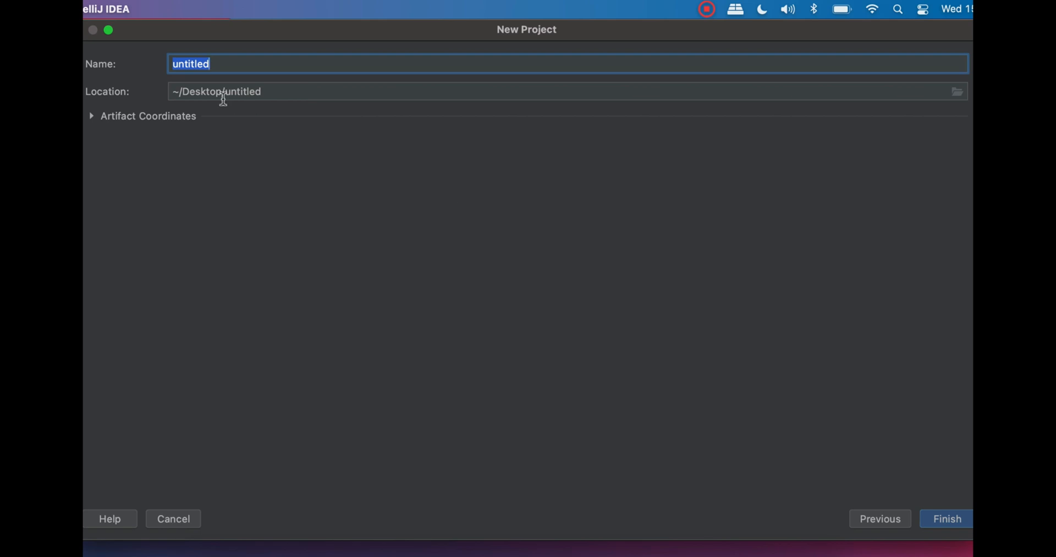
{"action": "mouse_move", "coordinate": [241, 82]}
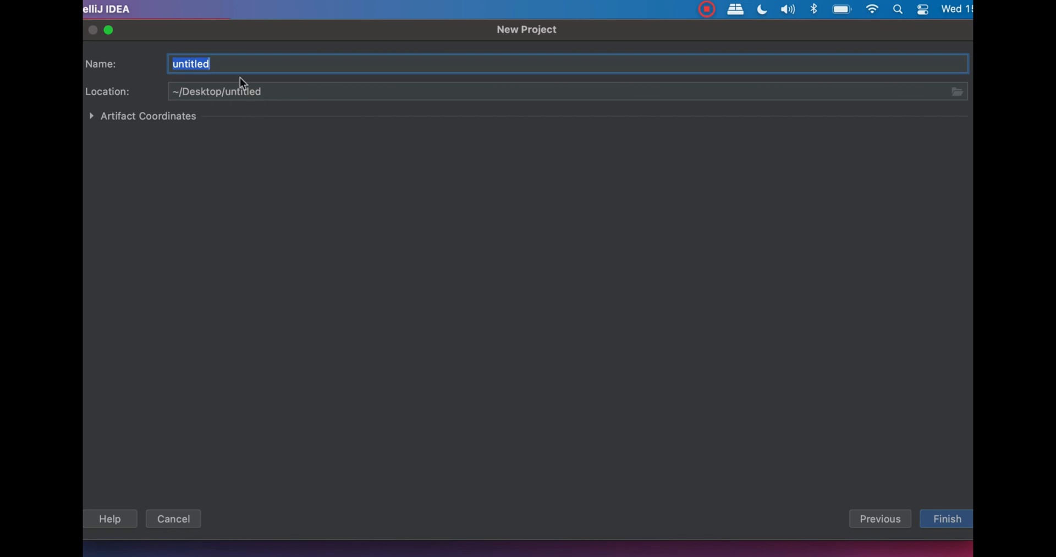
{"action": "type", "text": "loo"}
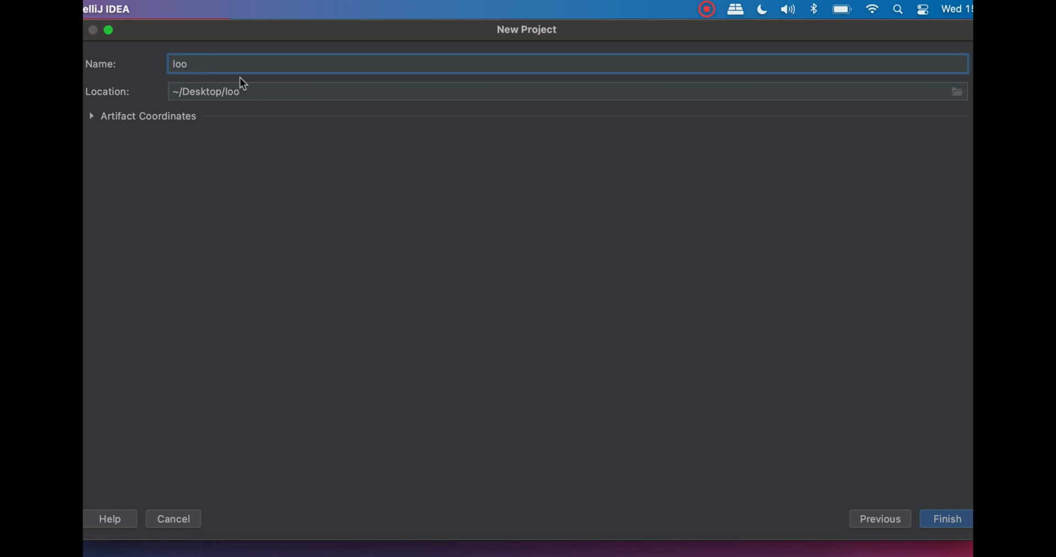
{"action": "type", "text": "mbok-tutorial"}
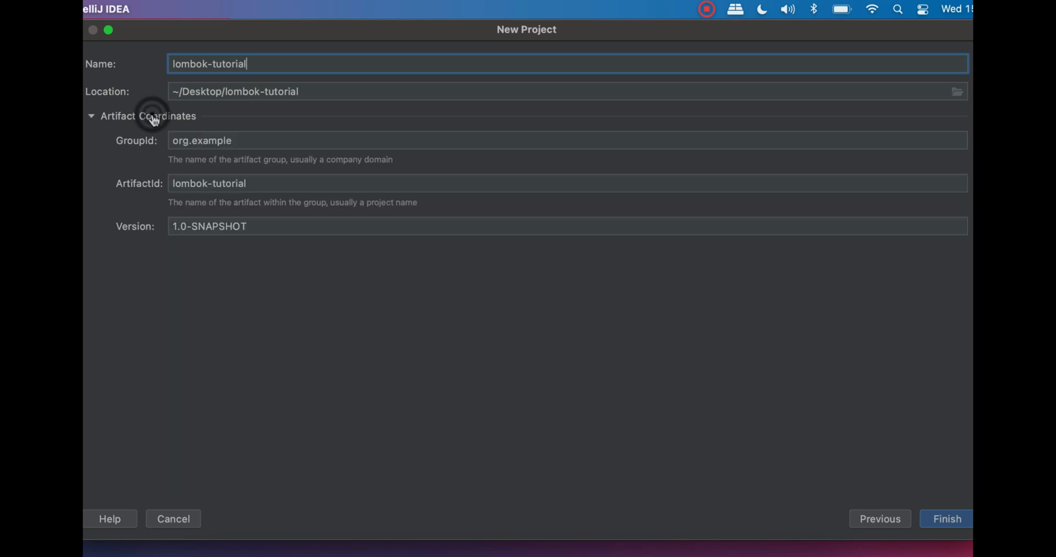
{"action": "left_click", "coordinate": [566, 139]}
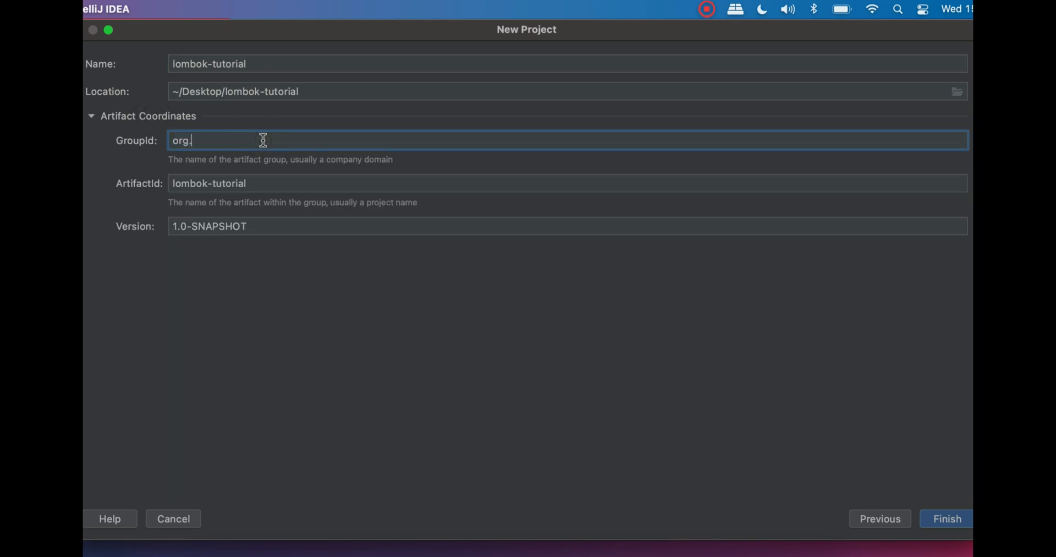
{"action": "type", "text": "gs"}
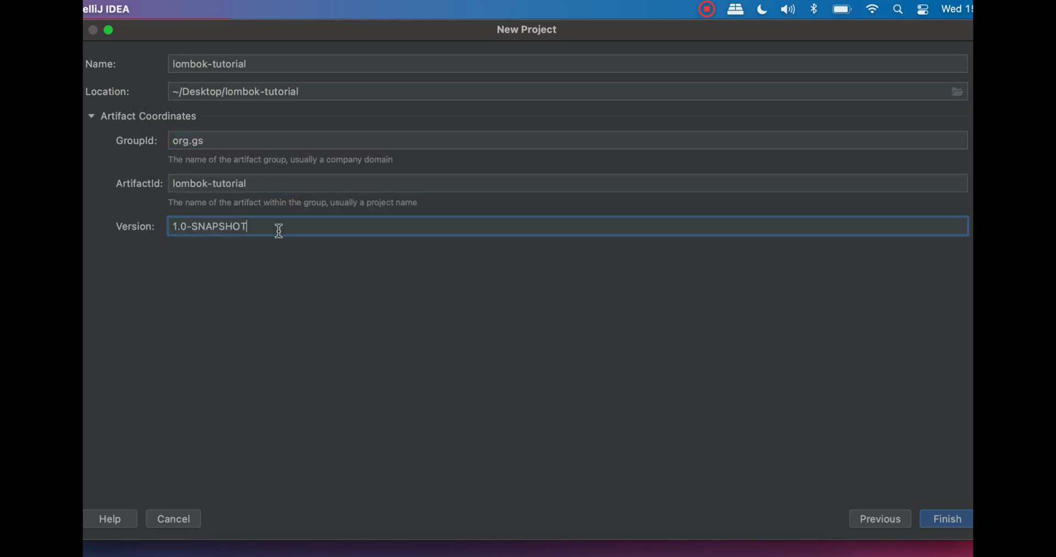
{"action": "left_click", "coordinate": [946, 518]}
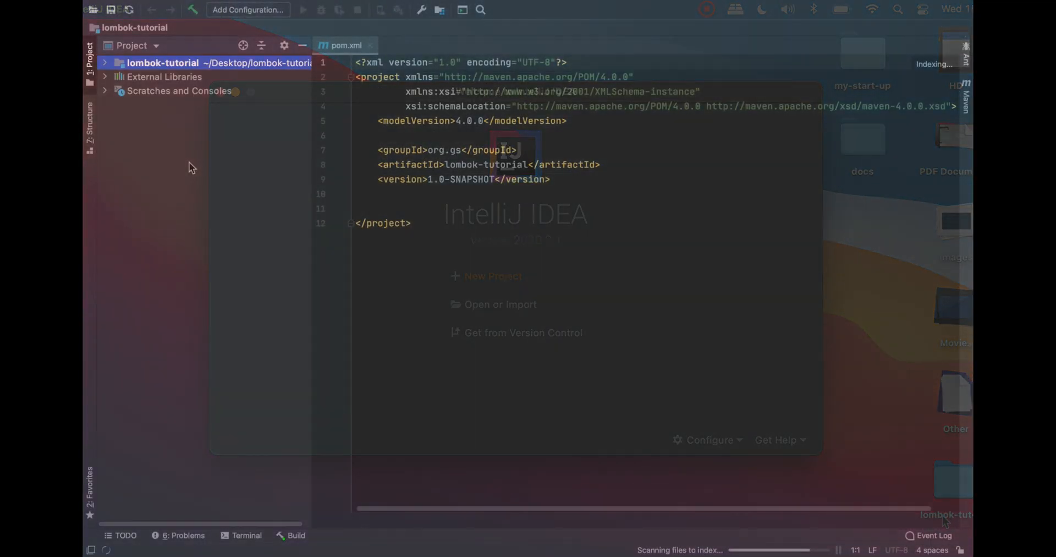
Create an org.gs package under src/main/java.
{"action": "left_click", "coordinate": [106, 63]}
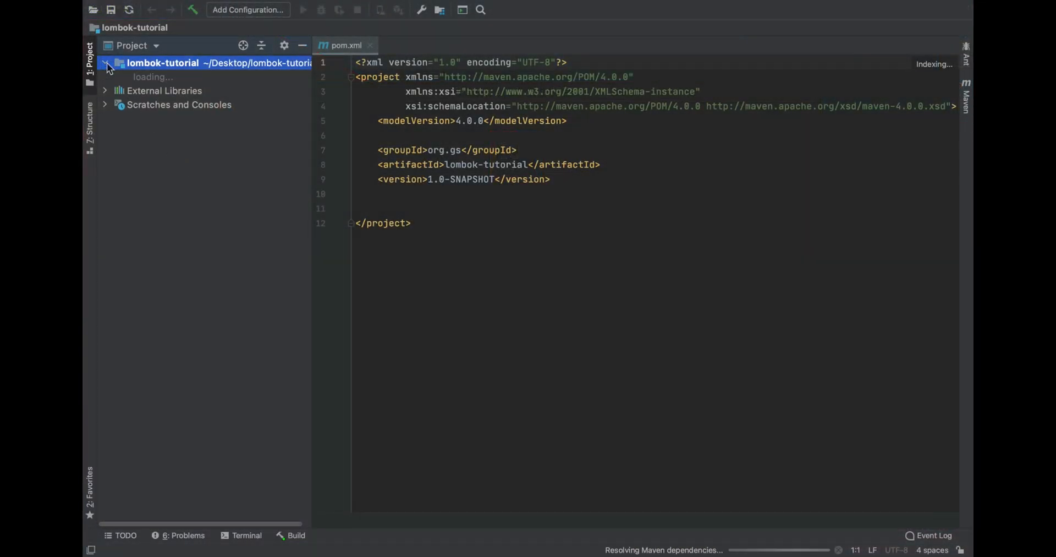
{"action": "left_click", "coordinate": [105, 63]}
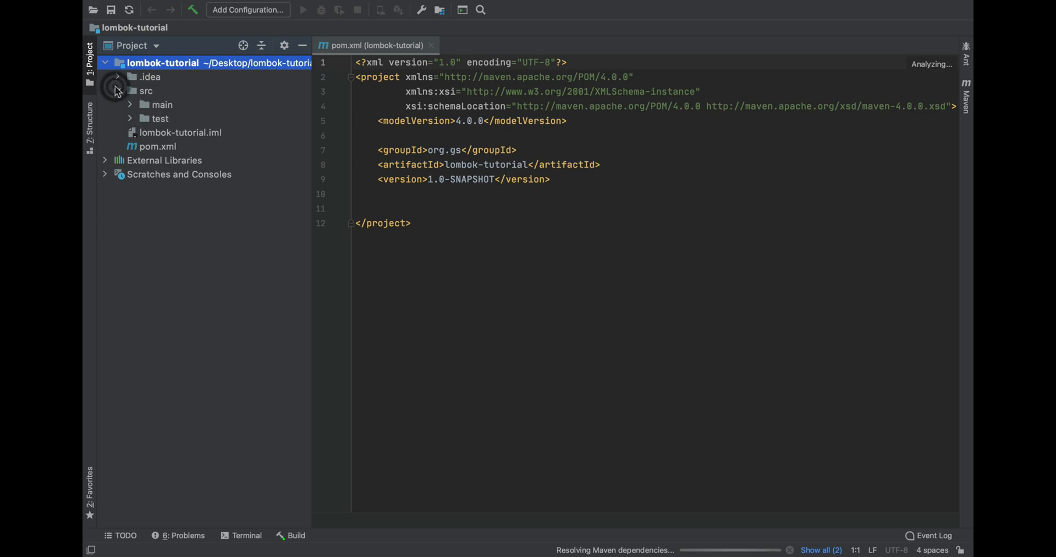
{"action": "left_click", "coordinate": [145, 90]}
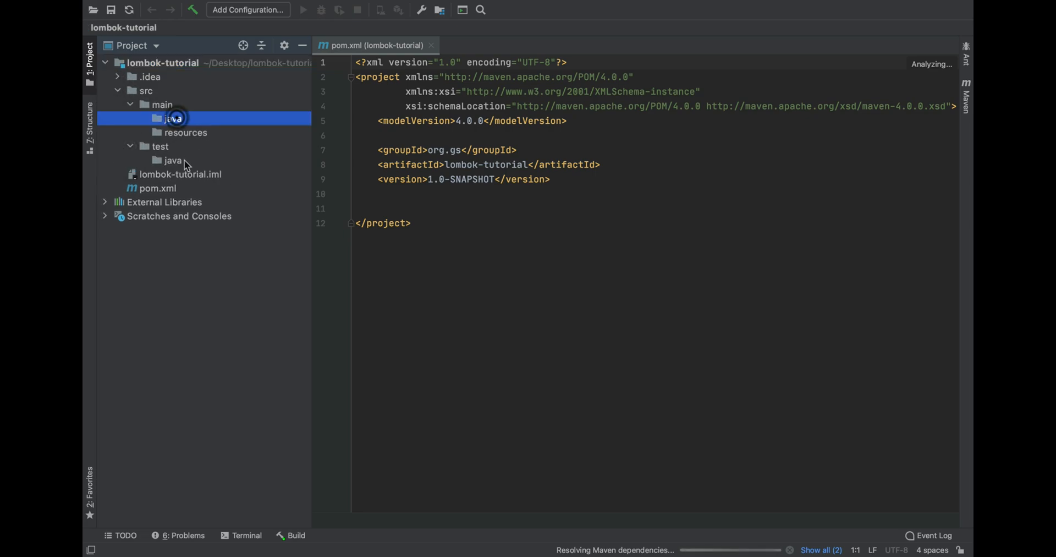
{"action": "left_click", "coordinate": [172, 119]}
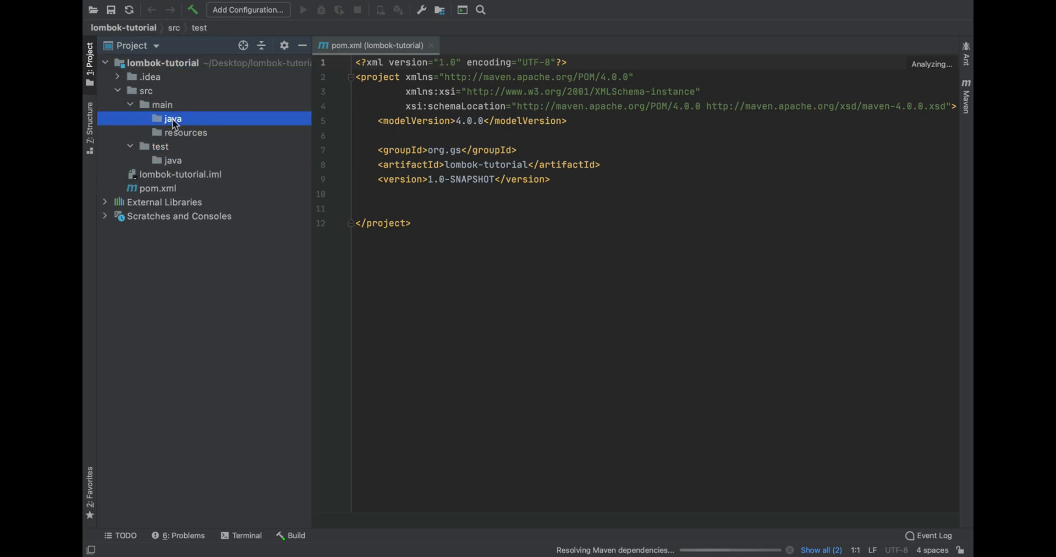
{"action": "right_click", "coordinate": [172, 119]}
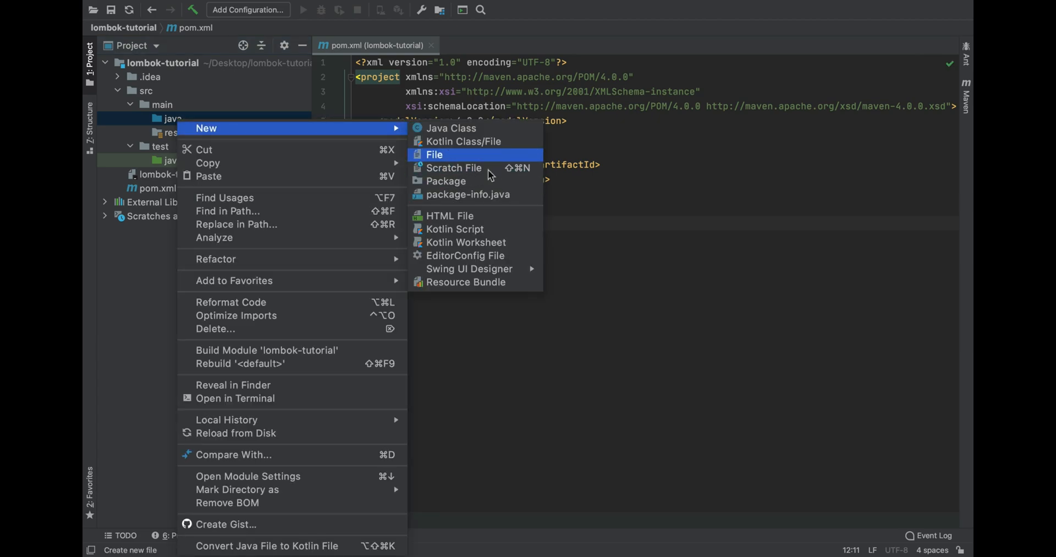
{"action": "left_click", "coordinate": [445, 181]}
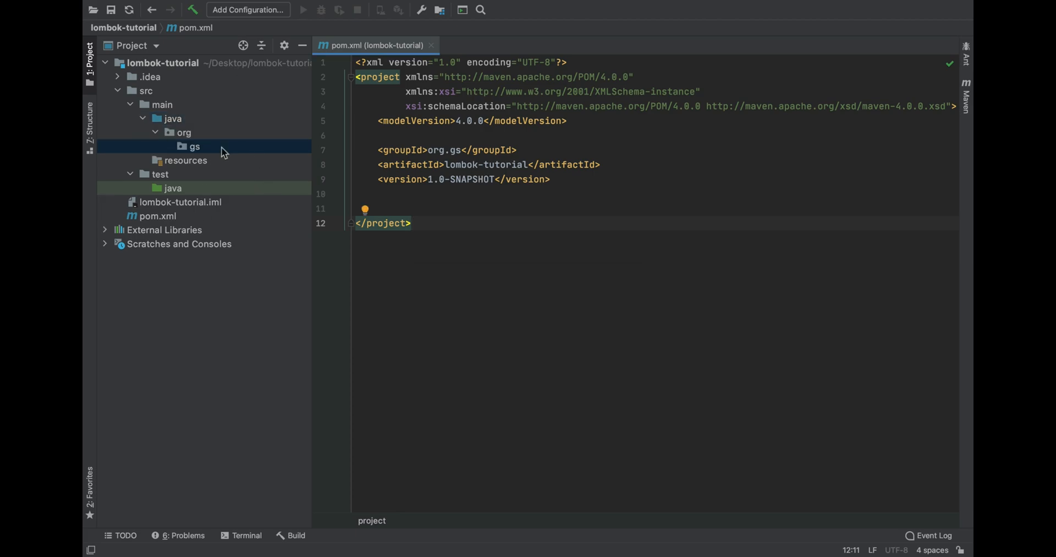
Start a new Java class inside the org.gs package.
{"action": "right_click", "coordinate": [193, 146]}
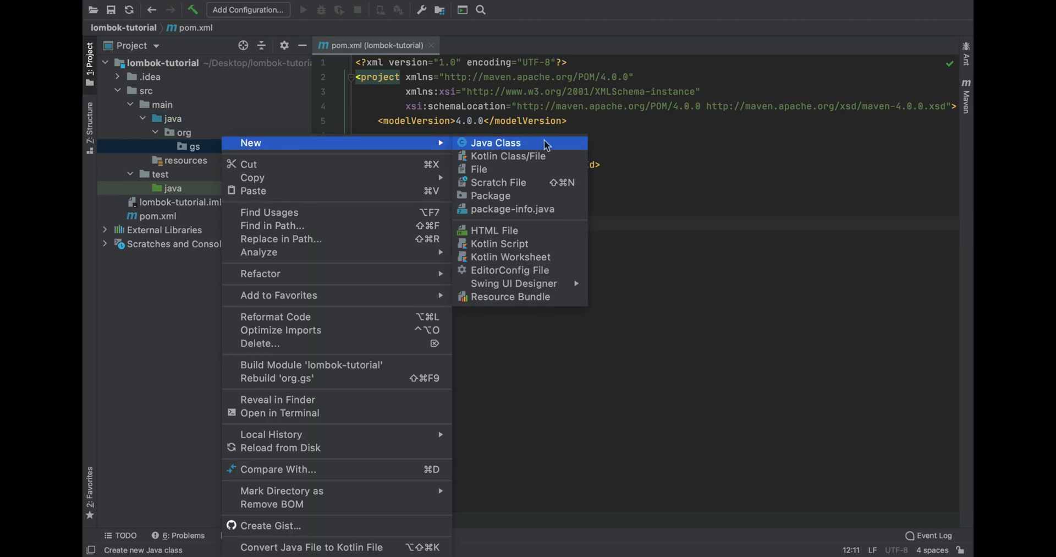
{"action": "left_click", "coordinate": [495, 142]}
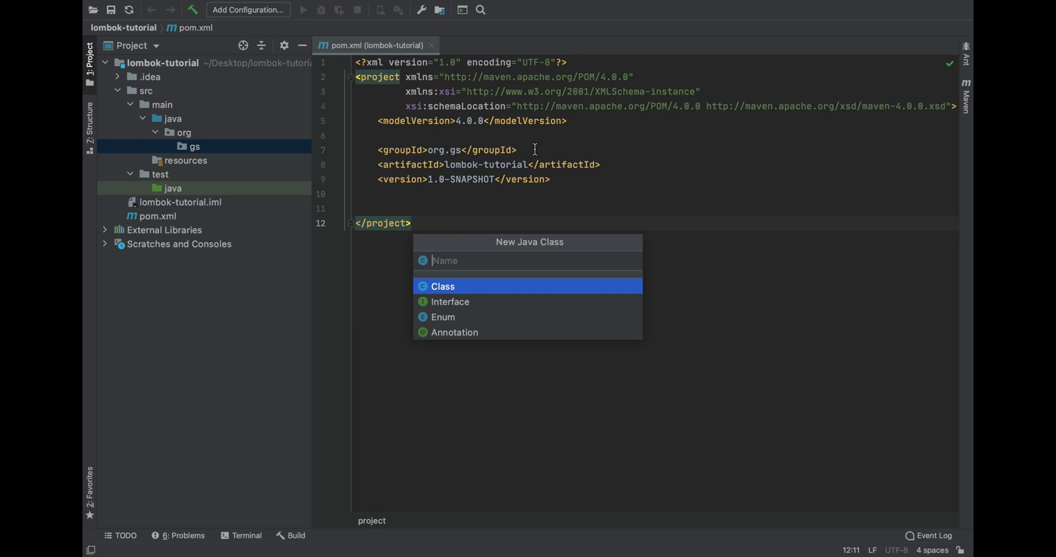
Create class Movie with private fields id, title, description, country and rating.
{"action": "type", "text": "Movie"}
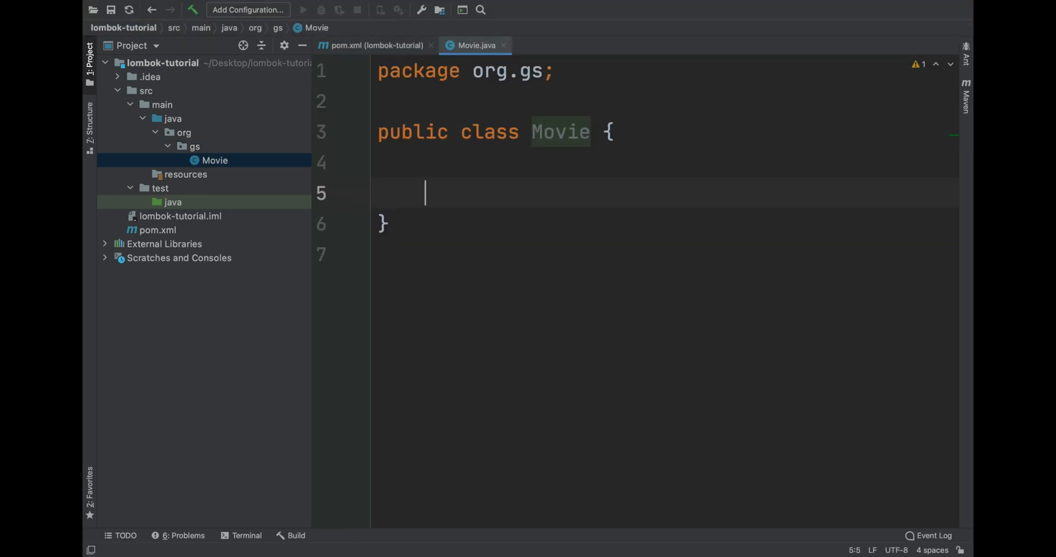
{"action": "type", "text": "private Long id;"}
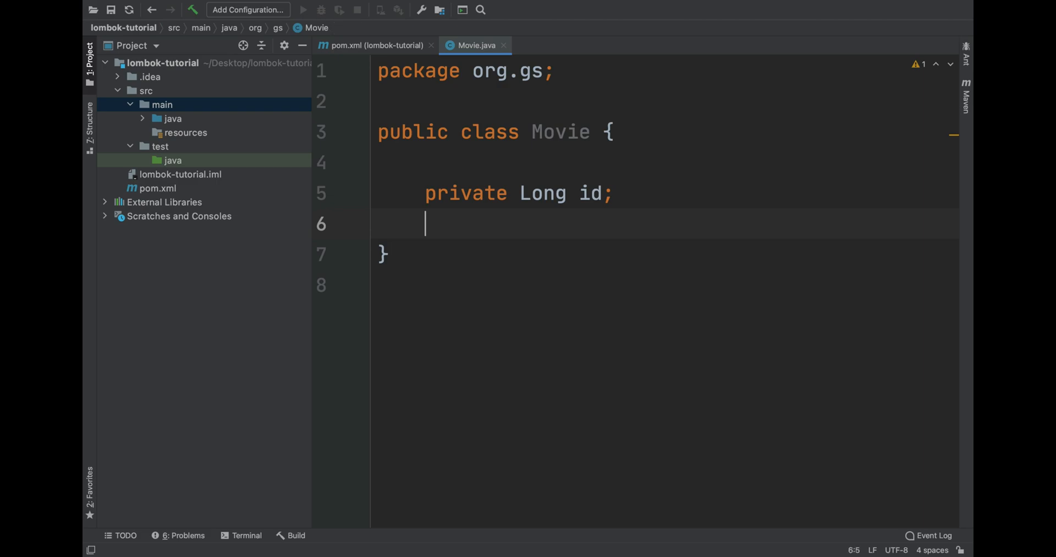
{"action": "type", "text": "private"}
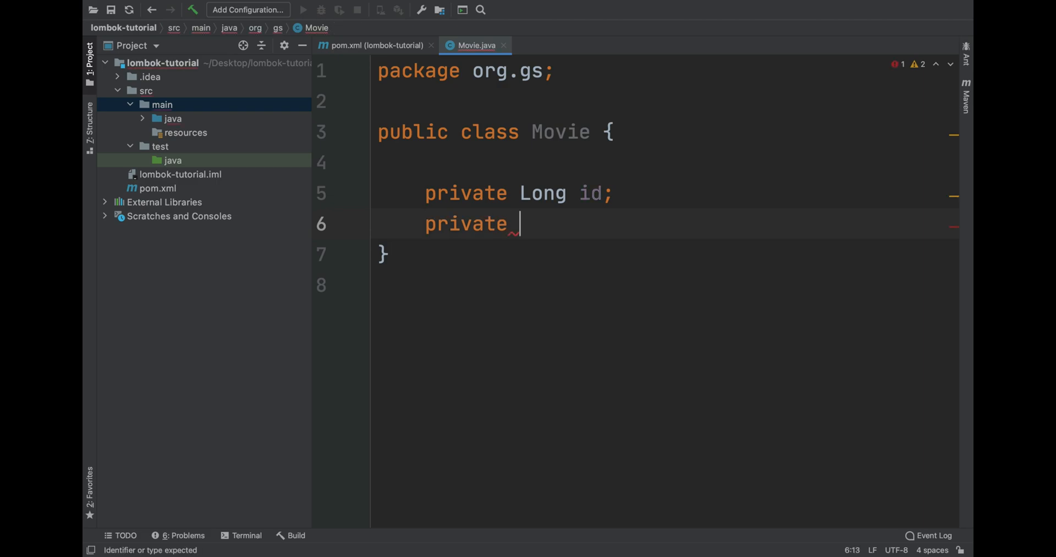
{"action": "type", "text": "String title;"}
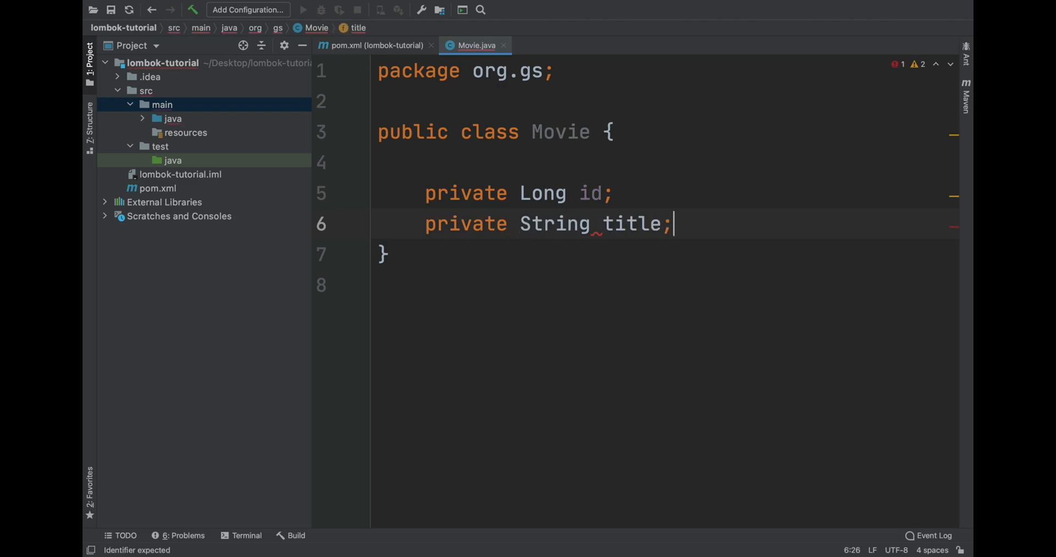
{"action": "type", "text": "private St"}
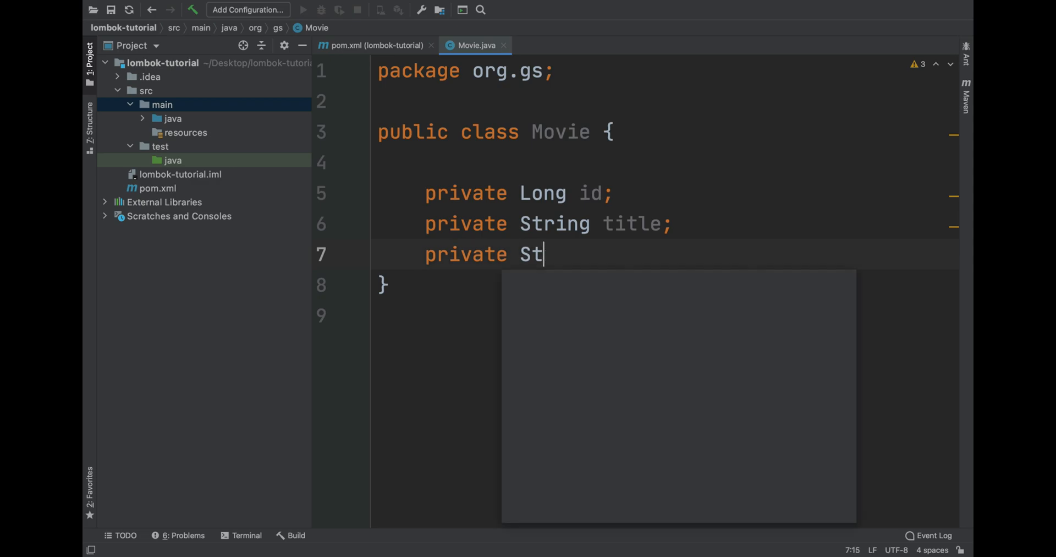
{"action": "type", "text": "ring description:"}
{"action": "type", "text": "private s"}
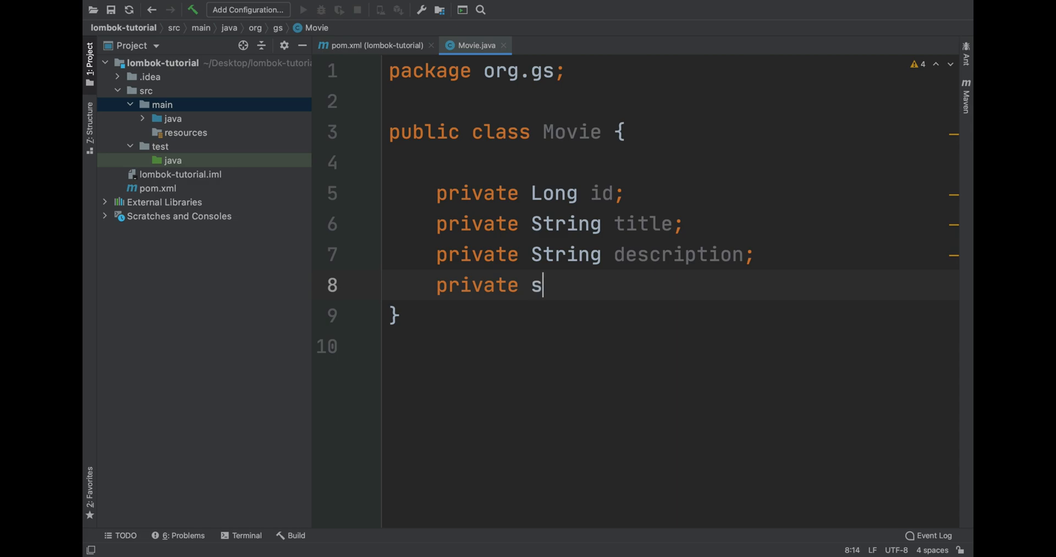
{"action": "type", "text": "String country"}
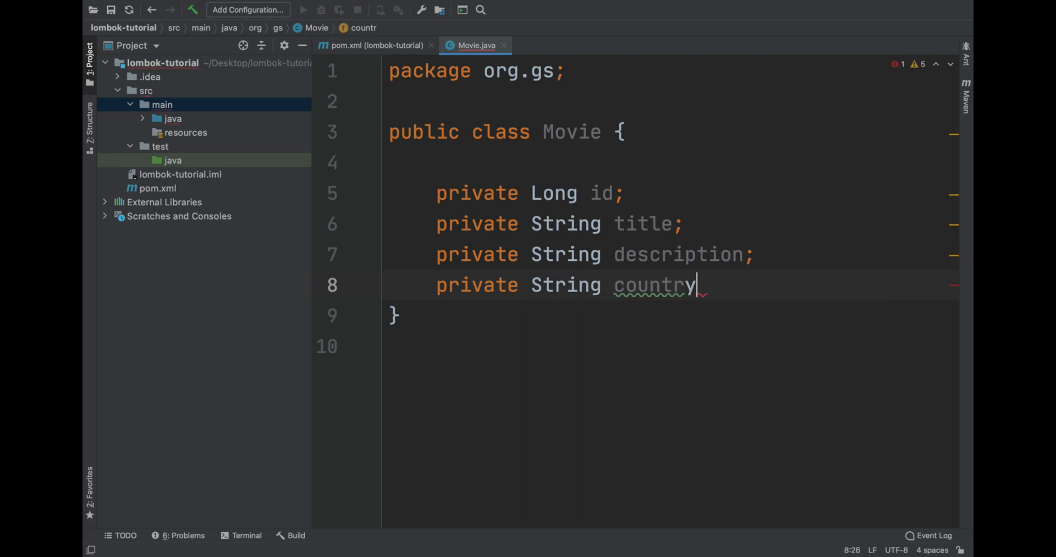
{"action": "type", "text": ";"}
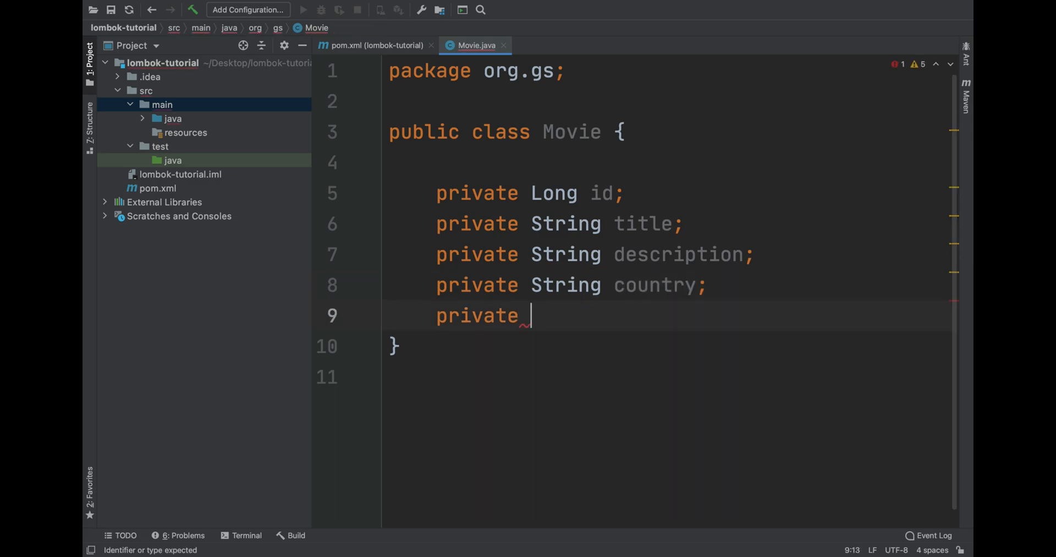
{"action": "type", "text": "int rating;"}
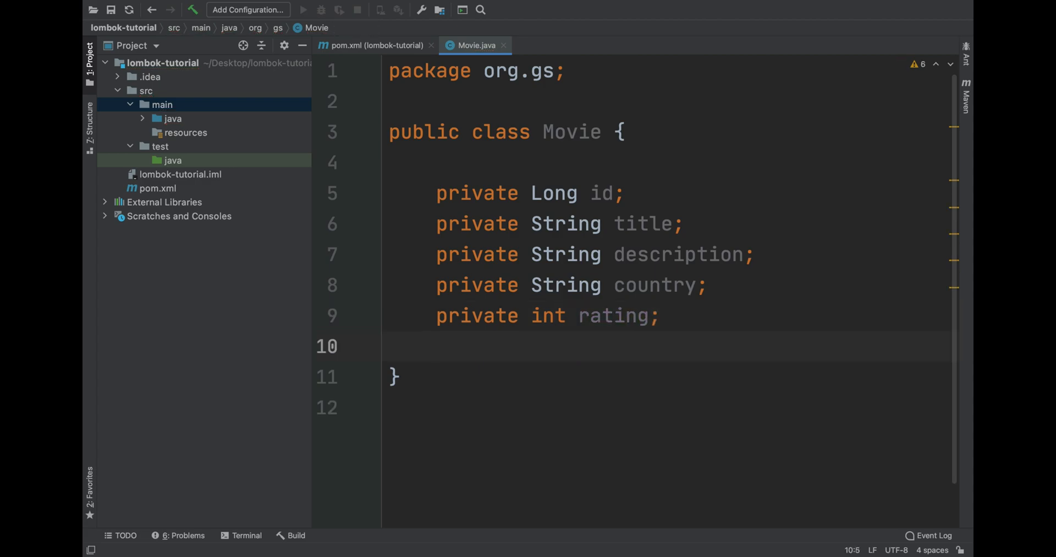
Add private URL officialSite and private String language fields to Movie.
{"action": "type", "text": "private UR"}
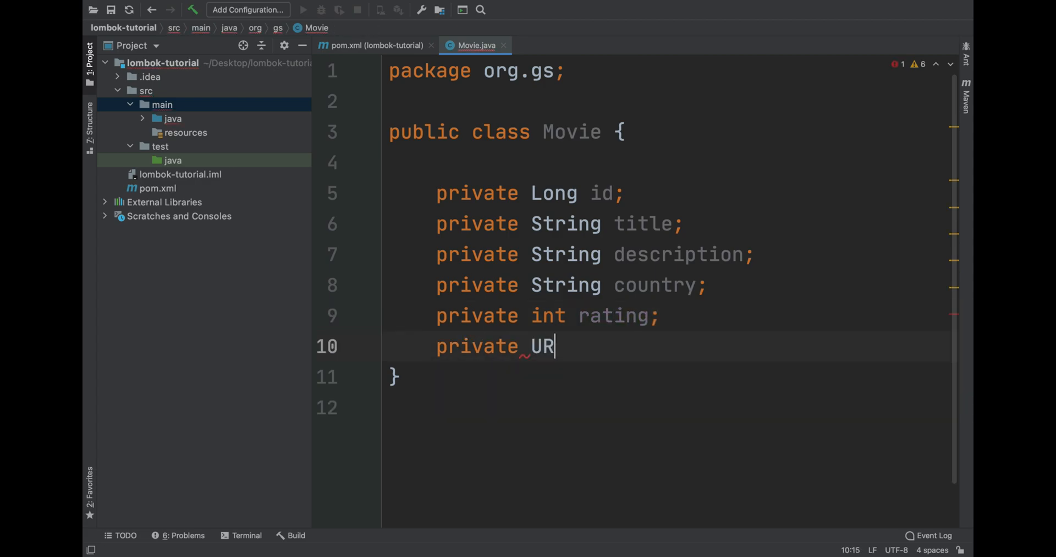
{"action": "type", "text": "L officialSite;"}
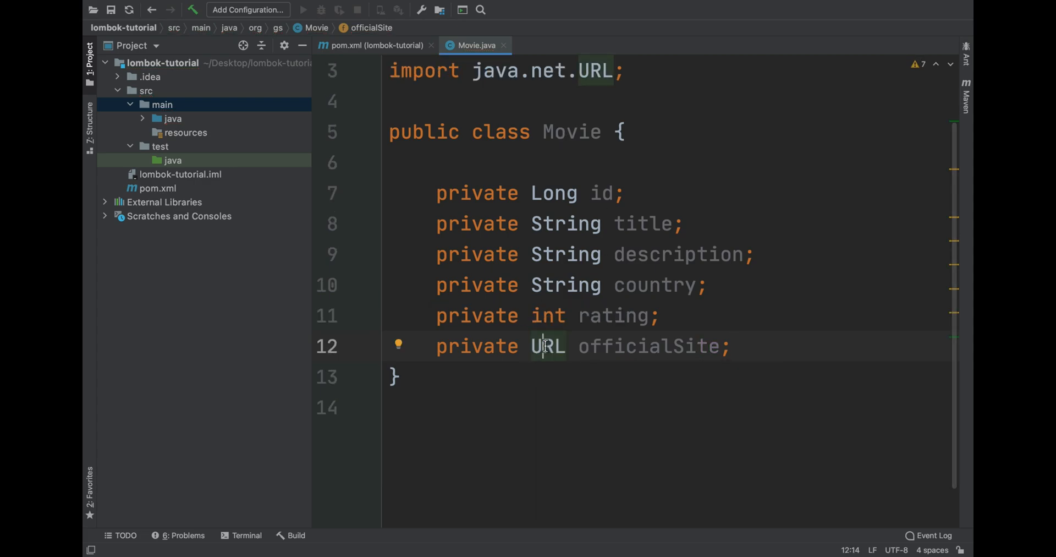
{"action": "type", "text": "private Stri"}
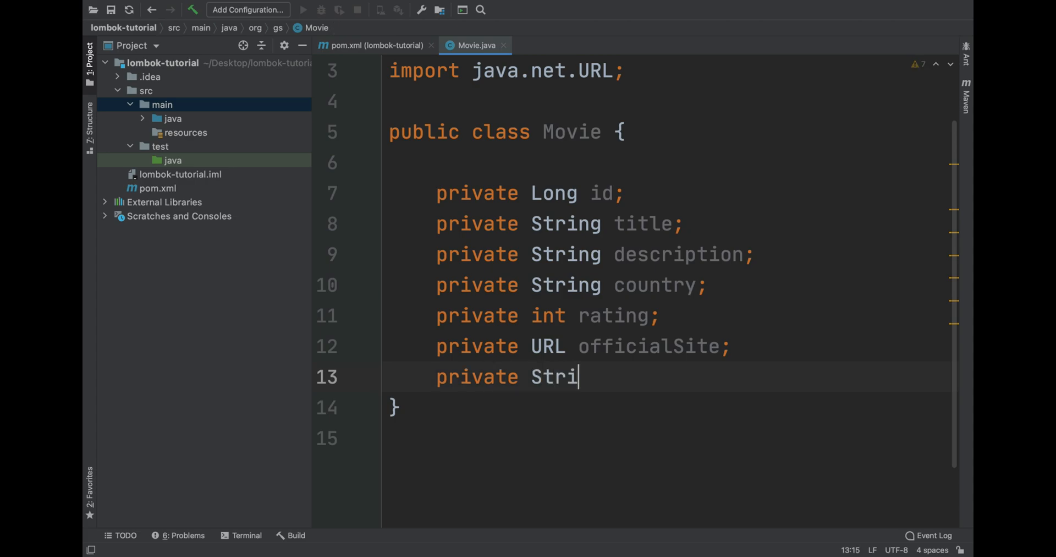
{"action": "type", "text": "ng language;"}
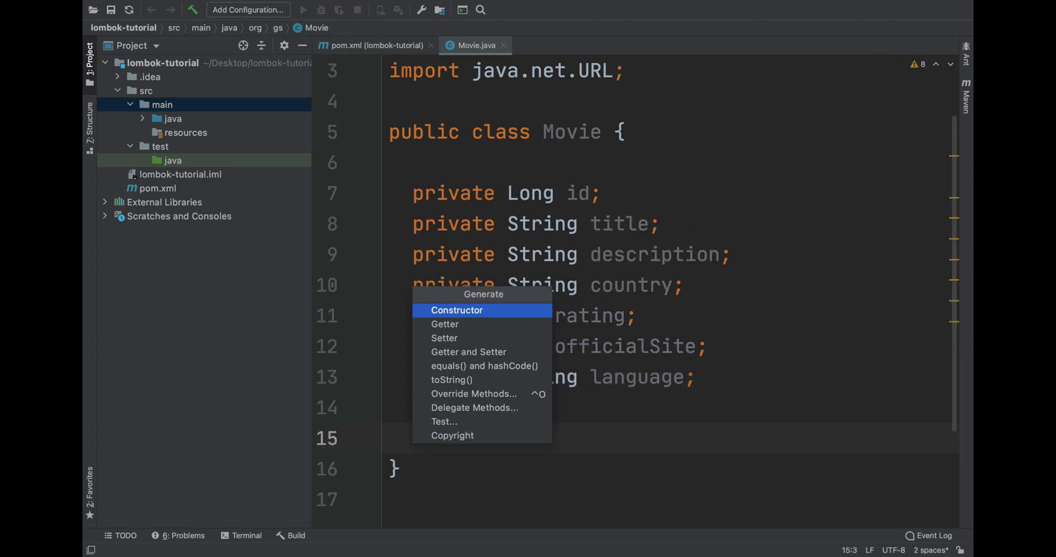
Generate getters and setters for all seven Movie fields and review them.
{"action": "left_click", "coordinate": [468, 351]}
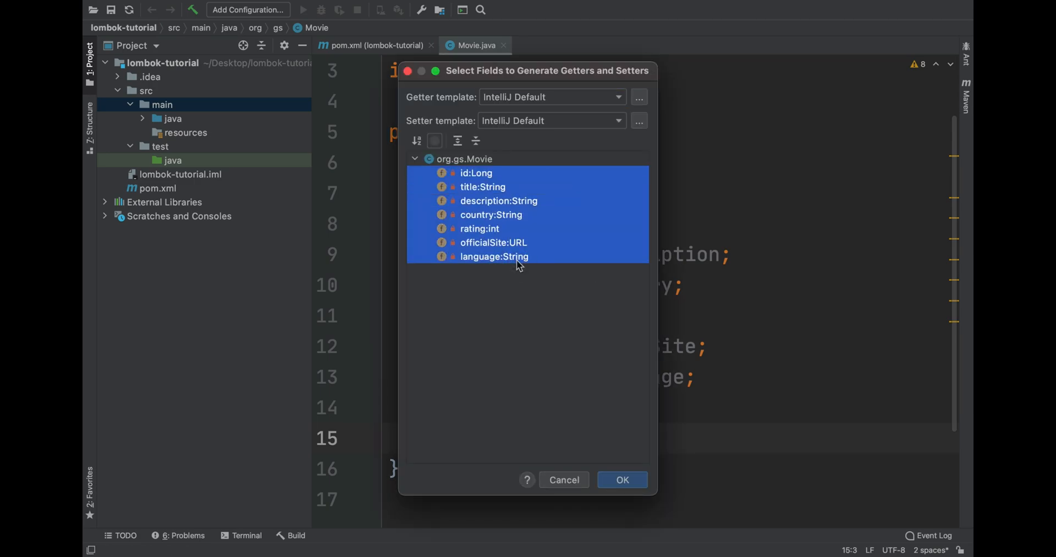
{"action": "left_click", "coordinate": [620, 480]}
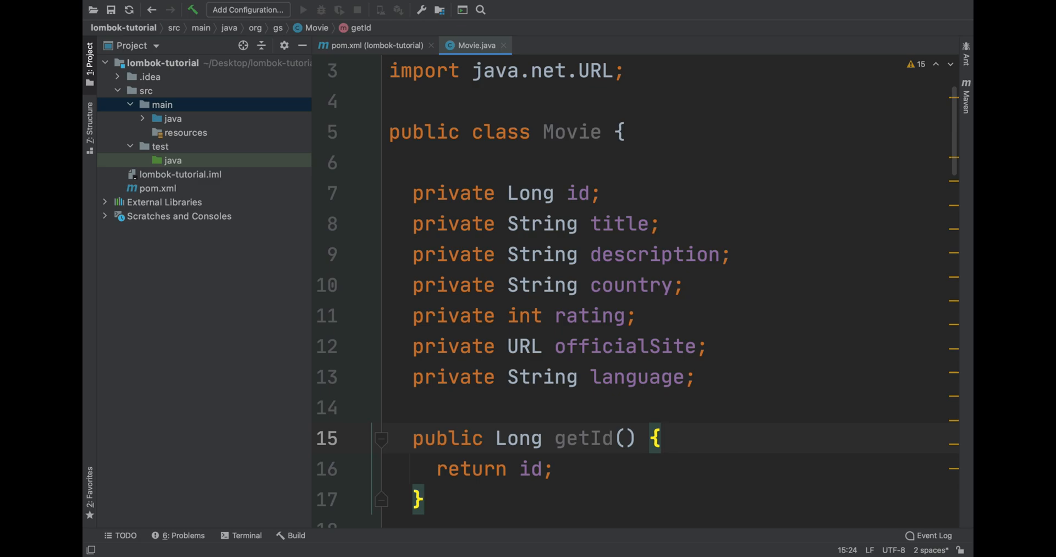
{"action": "scroll", "scroll_direction": "down", "scroll_amount": 3}
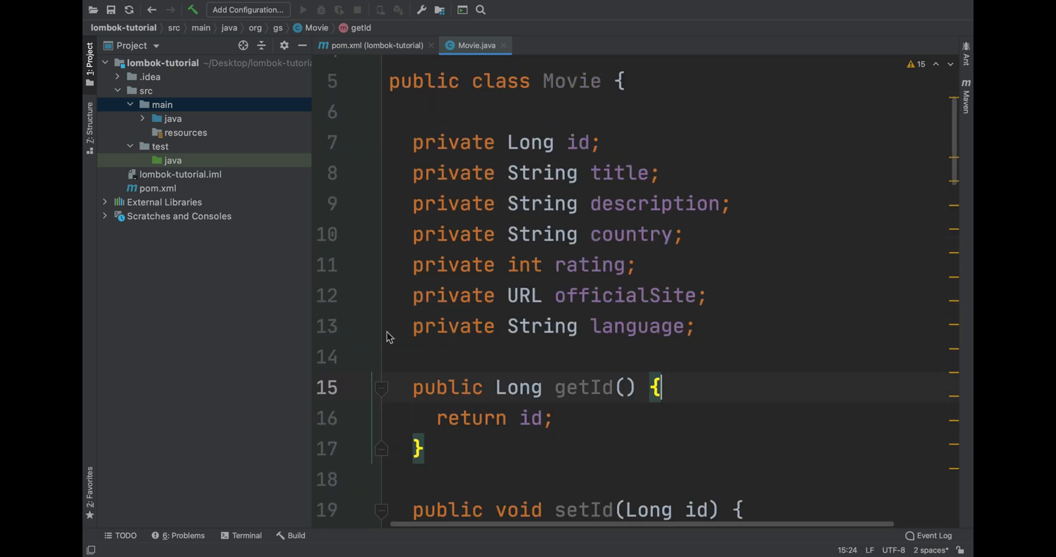
{"action": "scroll", "scroll_direction": "down", "scroll_amount": 3}
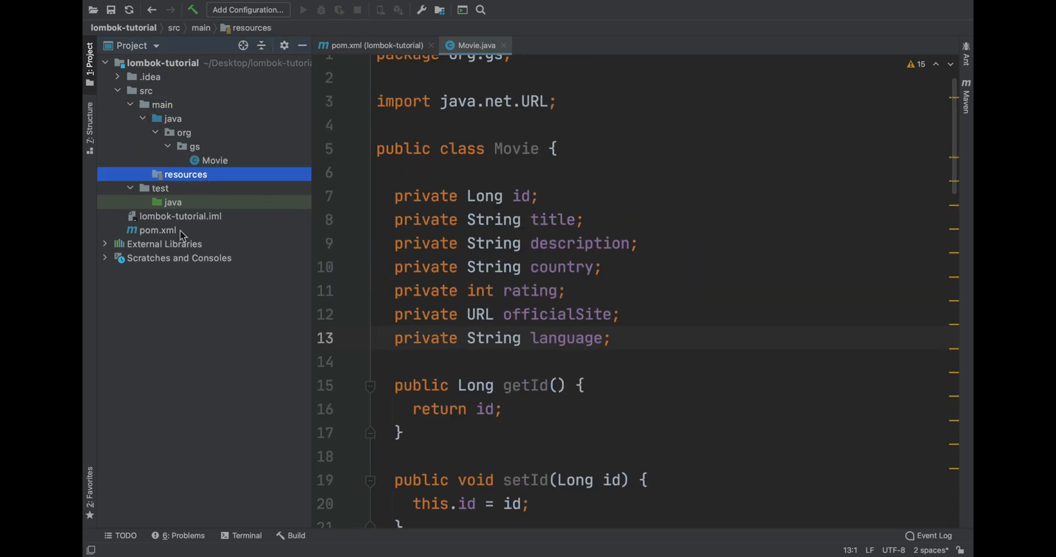
In pom.xml add a dependencies block with the org.junit.jupiter junit-jupiter-engine dependency.
{"action": "left_click", "coordinate": [158, 230]}
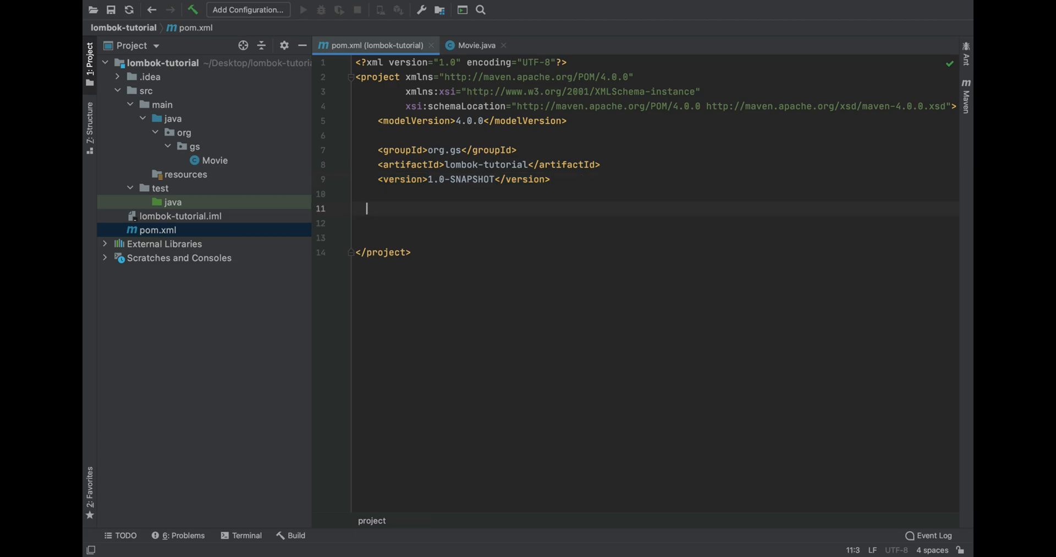
{"action": "type", "text": "<"}
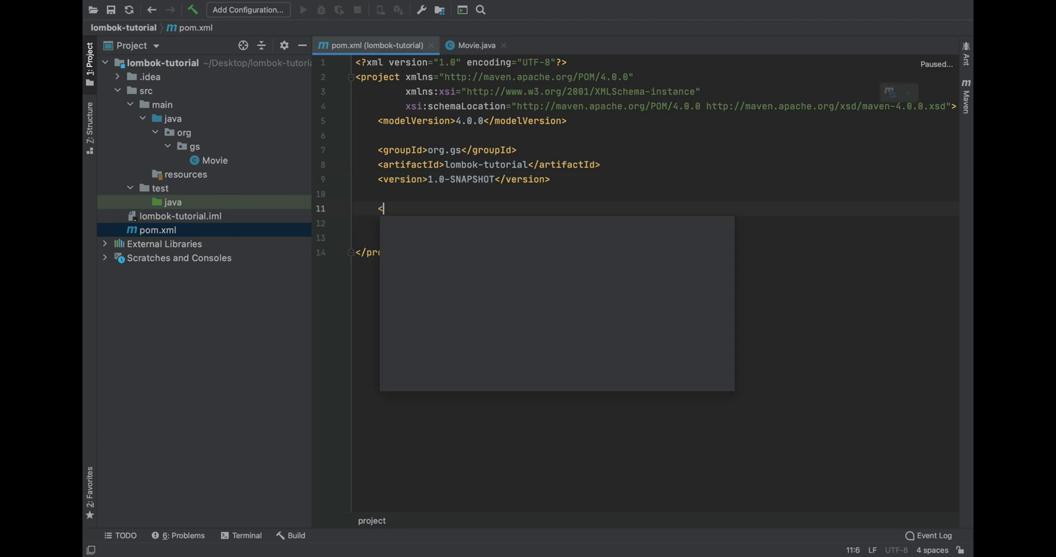
{"action": "type", "text": "dependencies>"}
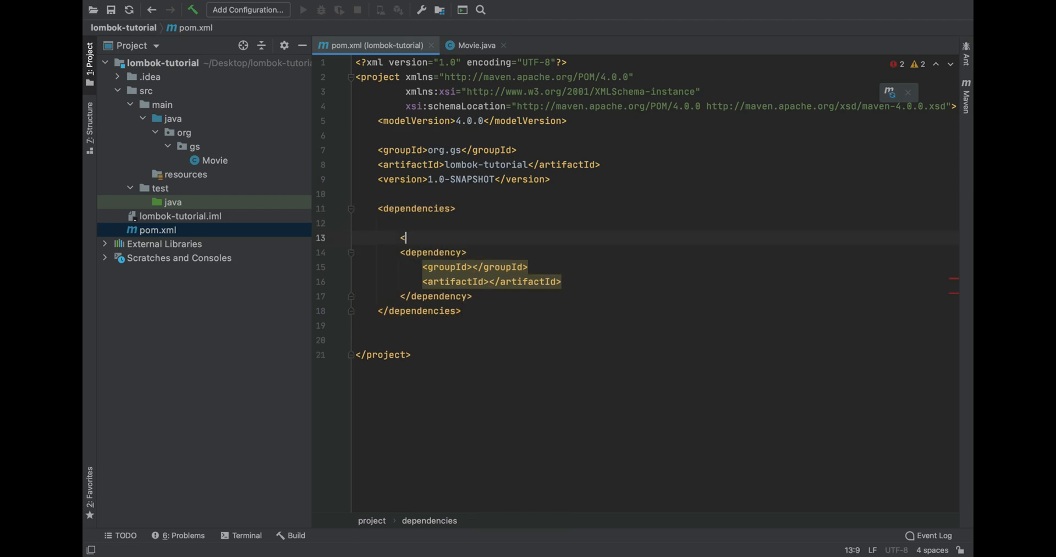
{"action": "type", "text": "!-- jun"}
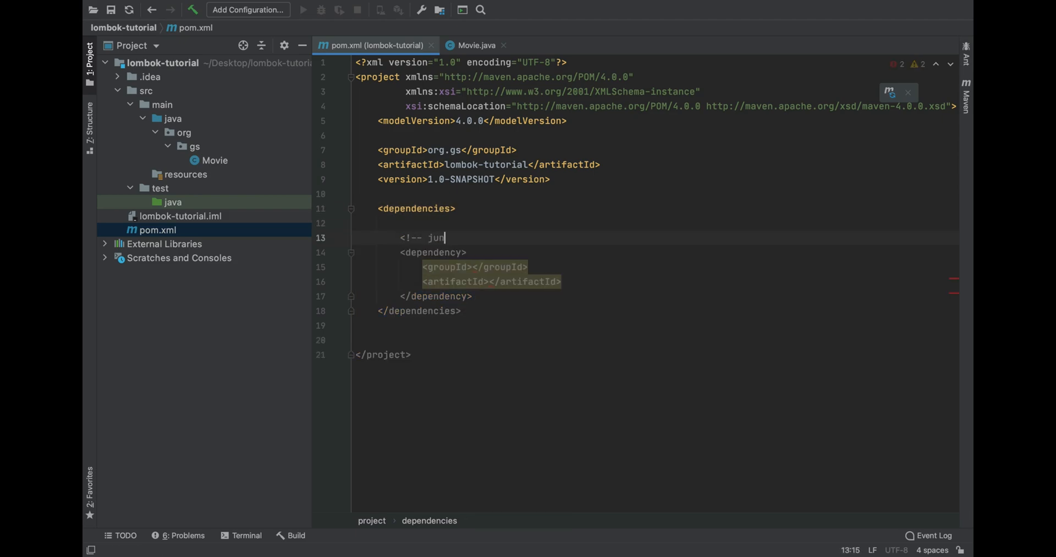
{"action": "type", "text": "it 5 -->"}
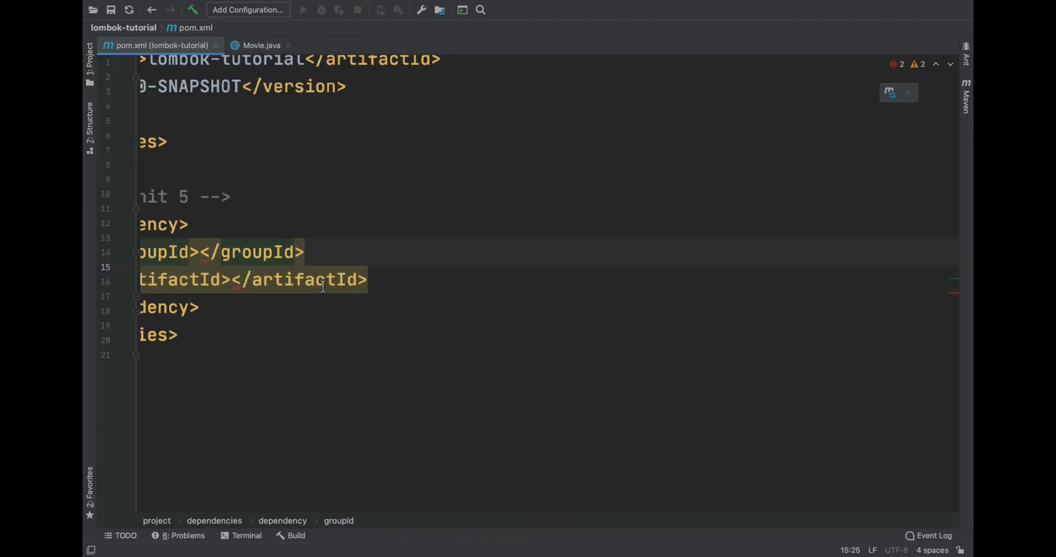
{"action": "scroll", "scroll_direction": "right", "scroll_amount": 3}
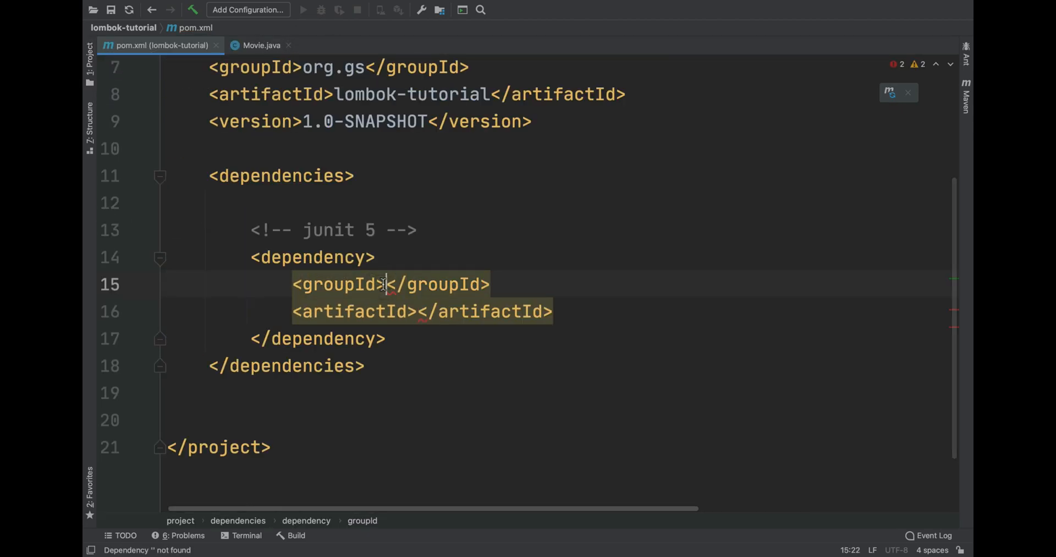
{"action": "type", "text": "org.junit"}
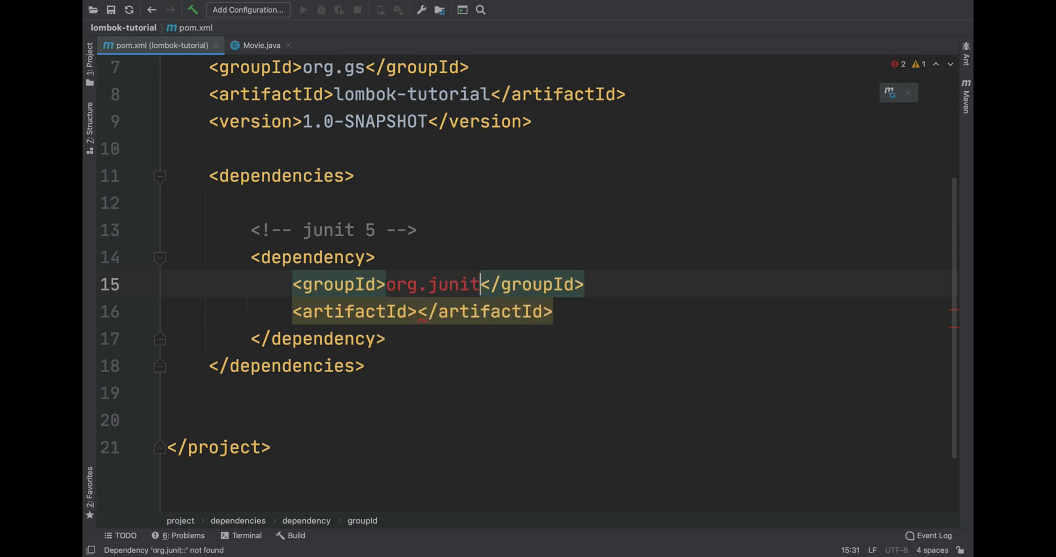
{"action": "type", "text": ".ju"}
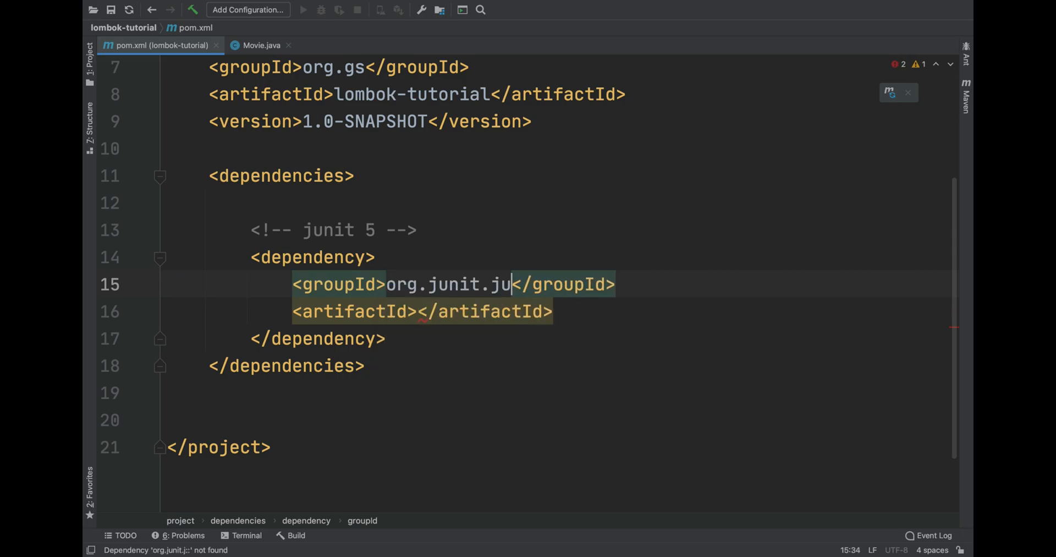
{"action": "type", "text": "piter"}
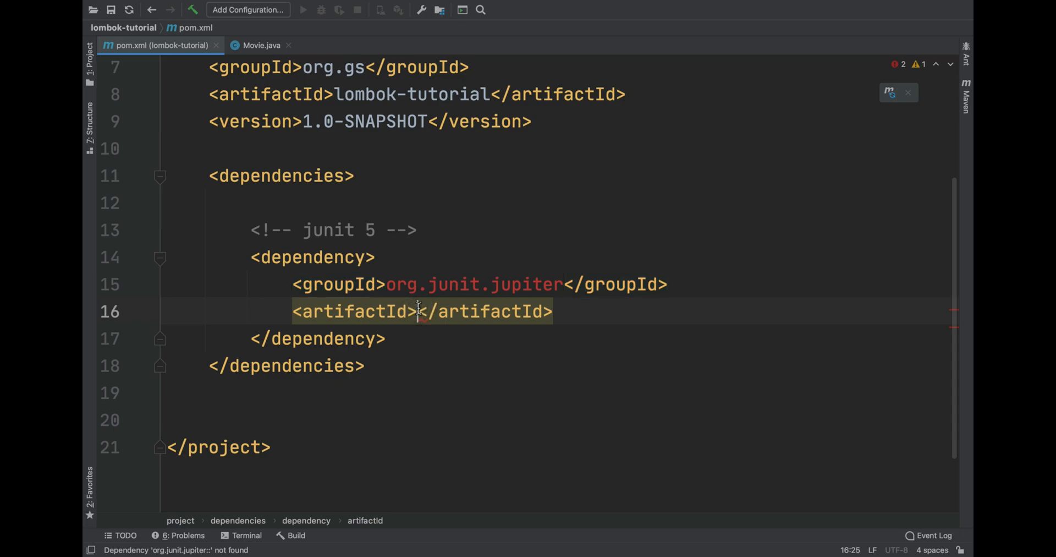
{"action": "type", "text": "junit-jupiter-engine"}
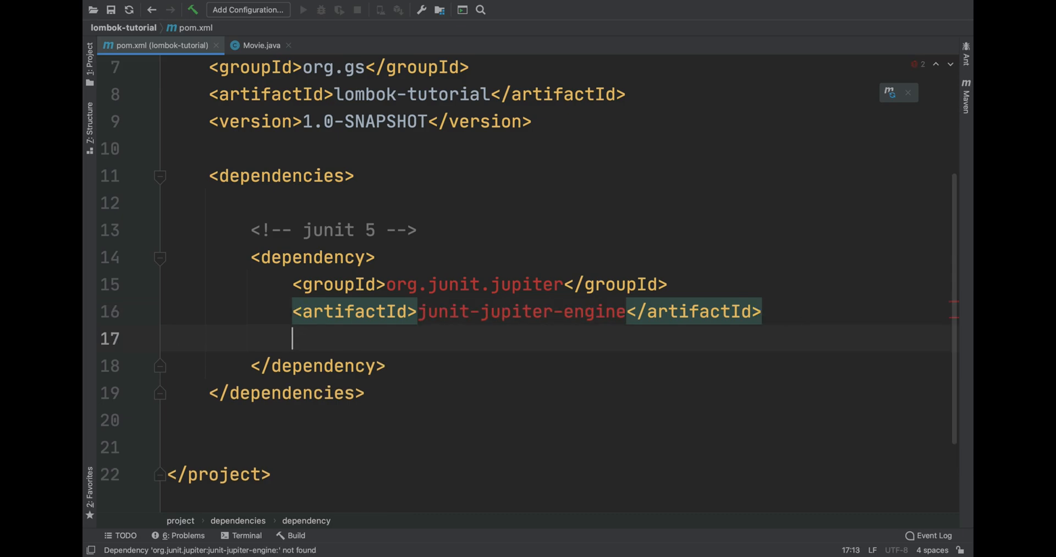
Give the JUnit dependency version ${junit-jupiter.version} and test scope.
{"action": "type", "text": "<version></version>"}
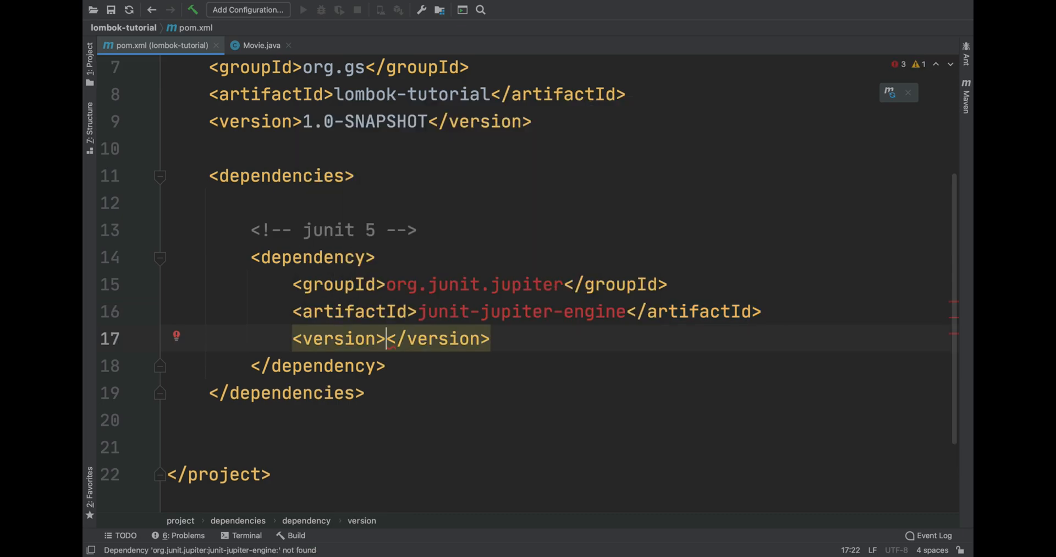
{"action": "type", "text": "${"}
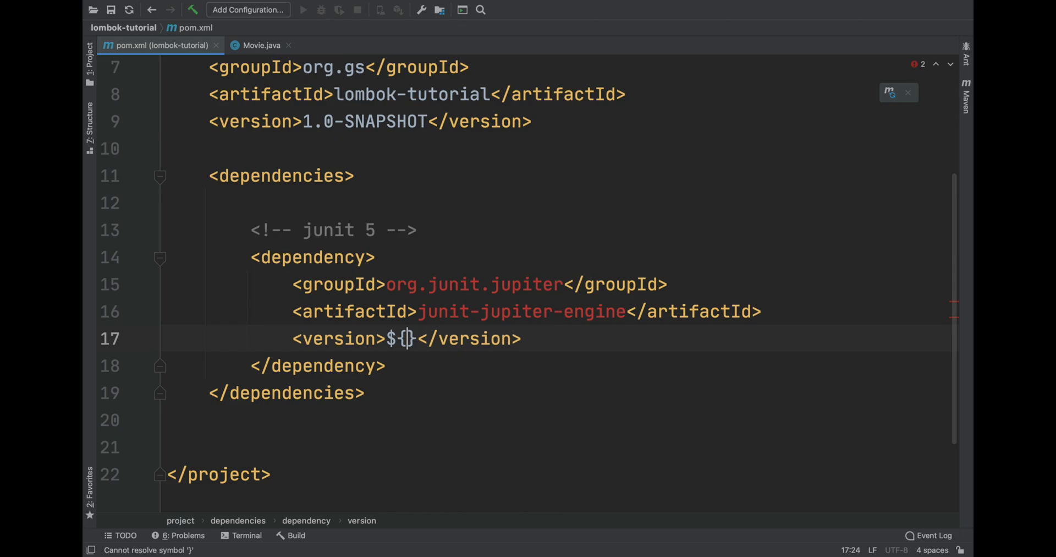
{"action": "type", "text": "junit-jupiter.version"}
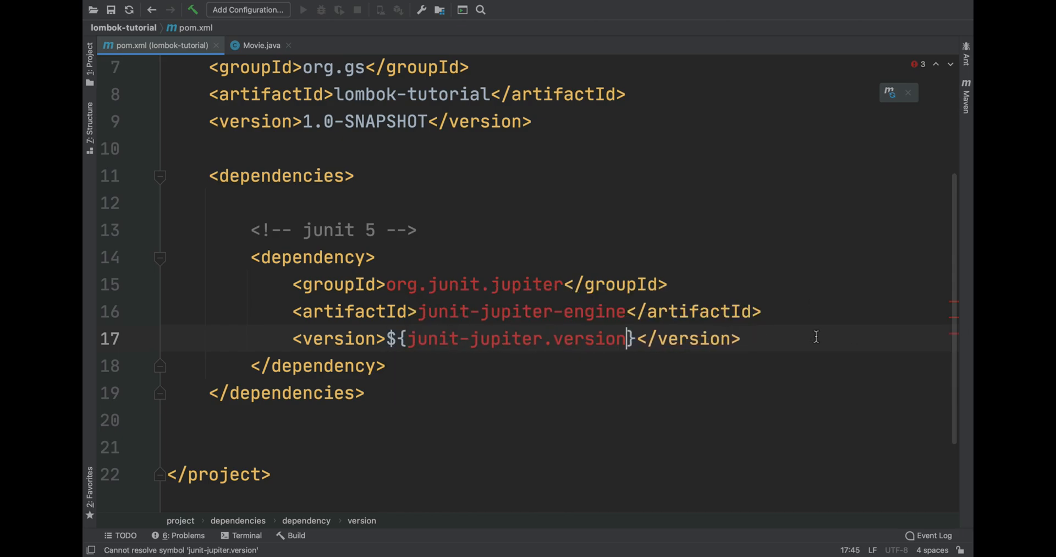
{"action": "type", "text": "<scope>test</scope>"}
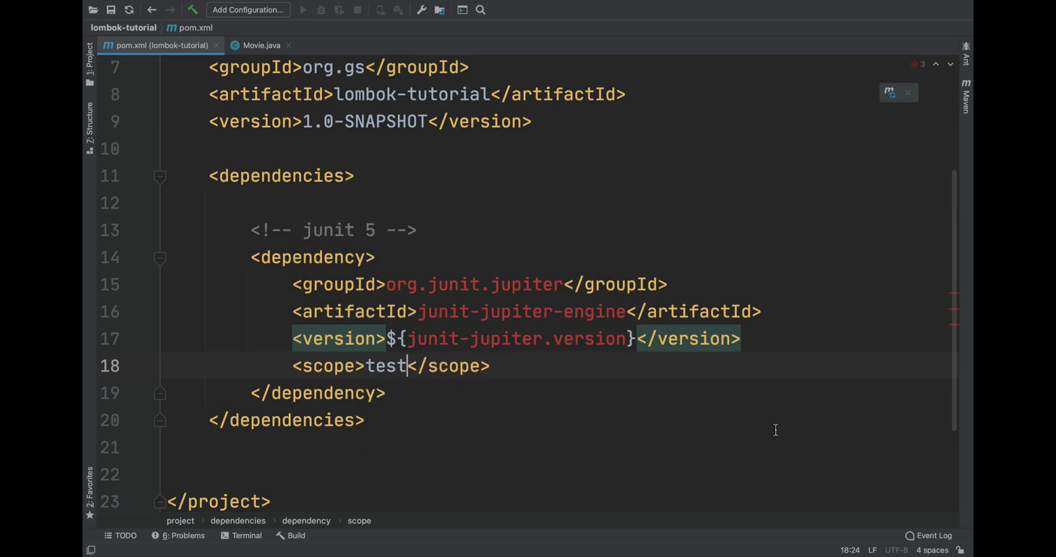
Add a properties block with java.version 11, junit-jupiter.version 5.5.2 and UTF-8 source encoding.
{"action": "type", "text": "<"}
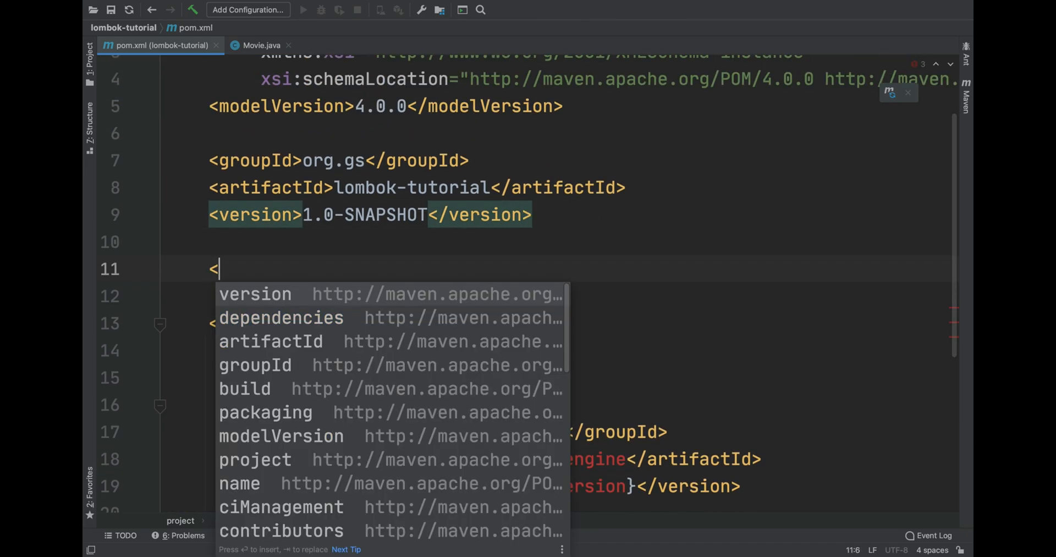
{"action": "type", "text": "properties>"}
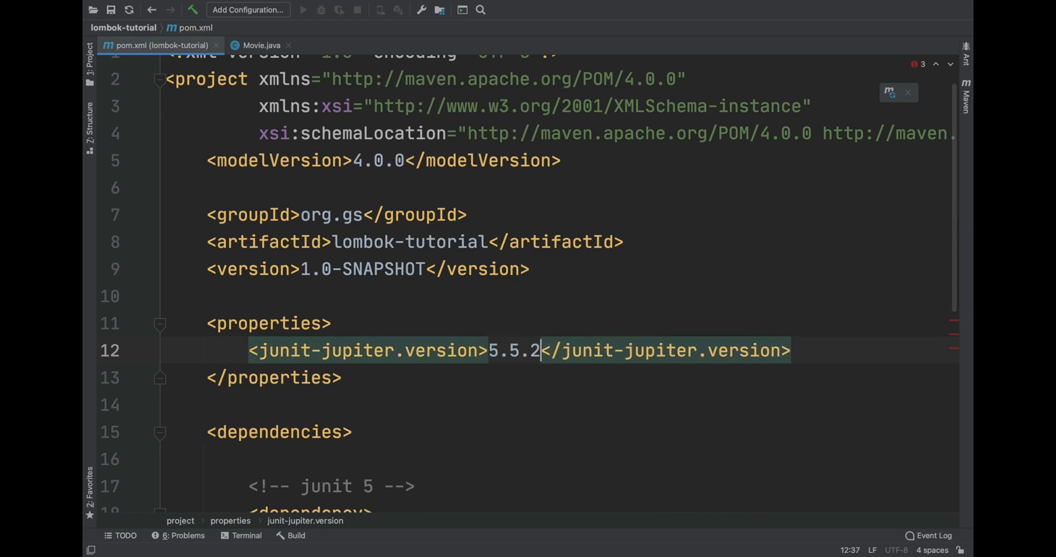
{"action": "scroll", "scroll_direction": "down", "scroll_amount": 3}
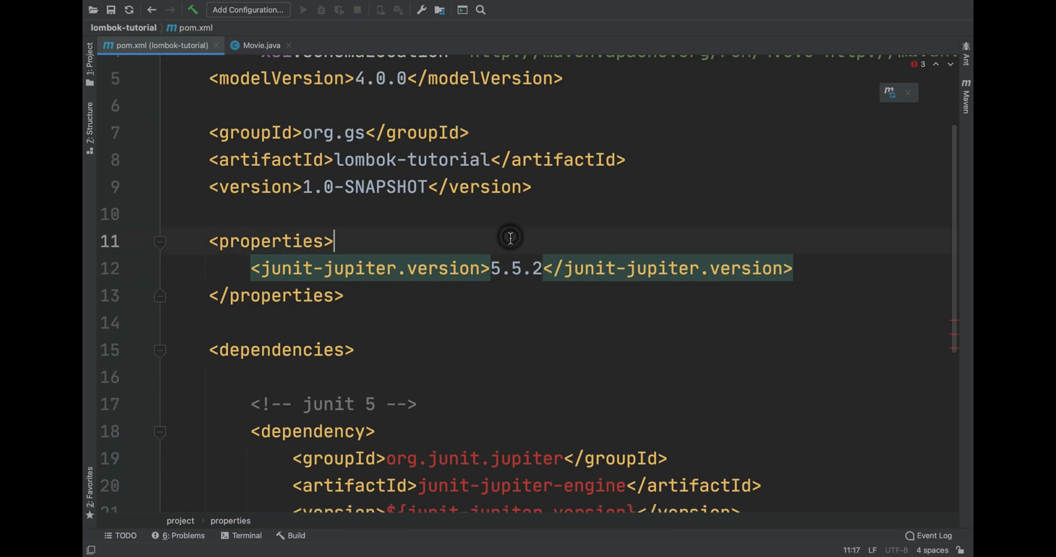
{"action": "type", "text": "<java.version></java.version>"}
{"action": "type", "text": "<project."}
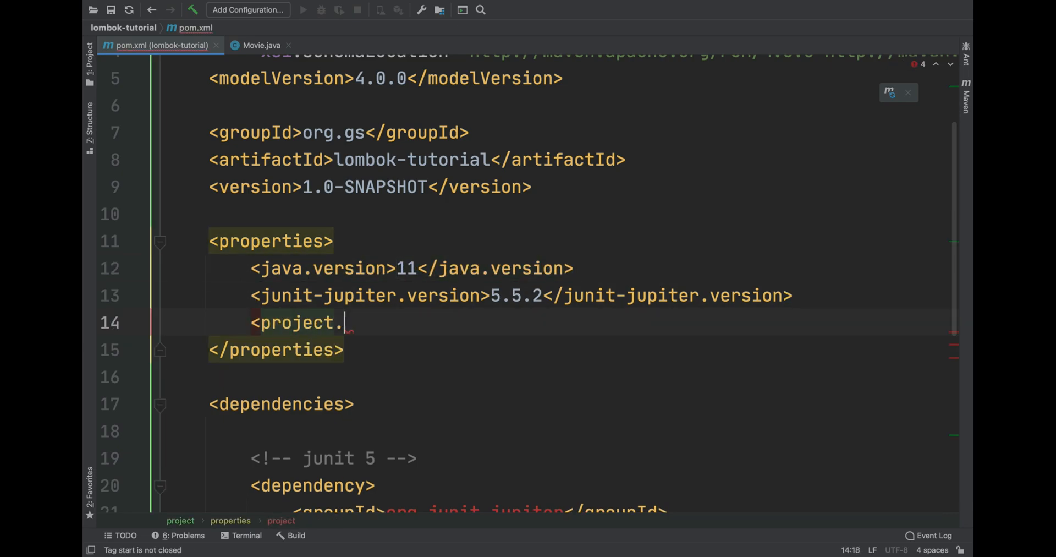
{"action": "type", "text": "build.source"}
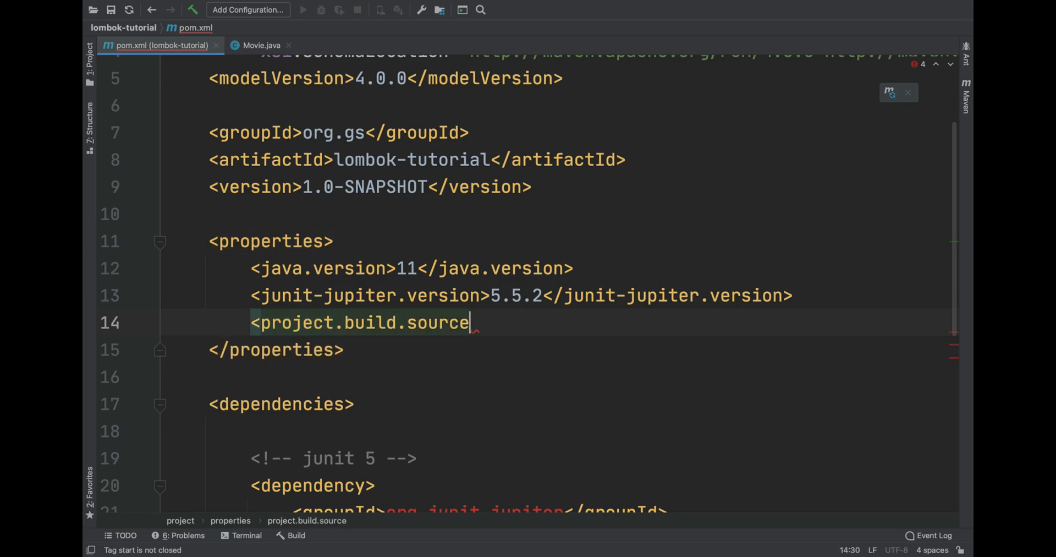
{"action": "type", "text": "Encoding>UT"}
{"action": "type", "text": "<groupId>p</groupId>"}
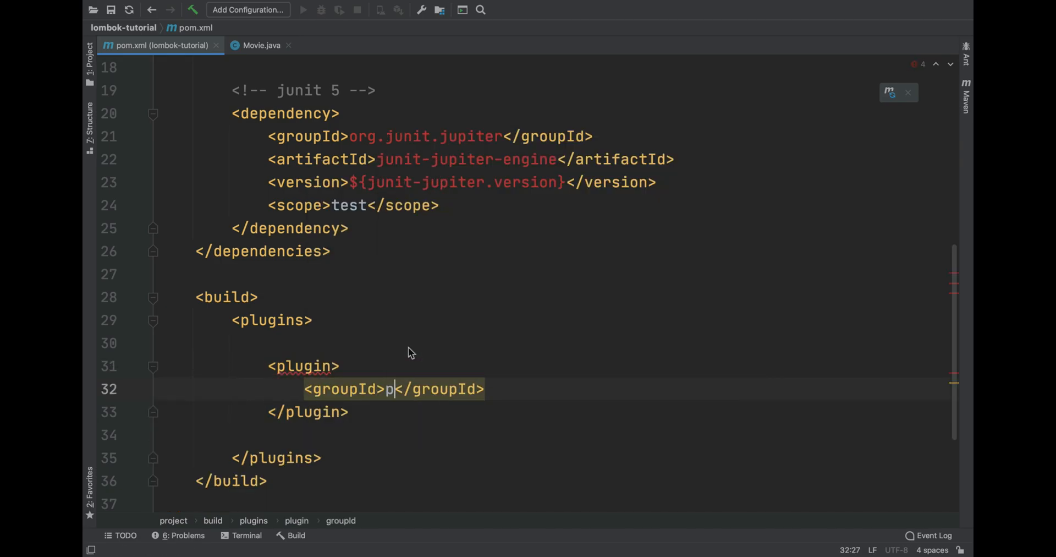
Configure maven-compiler-plugin 3.8.1 from org.apache.maven.plugins with source and target 1.11.
{"action": "type", "text": "org.apache.maven"}
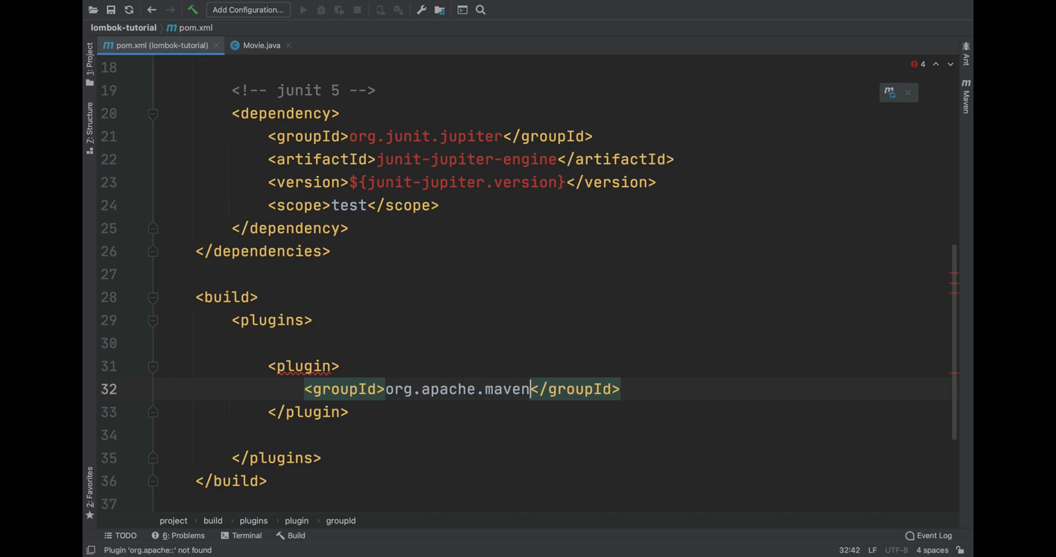
{"action": "type", "text": ".plugins"}
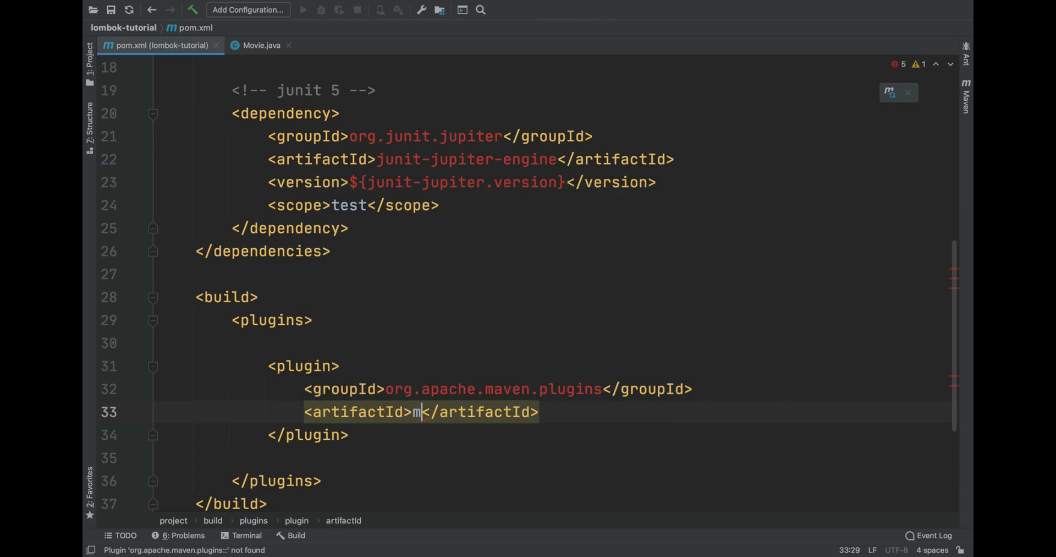
{"action": "type", "text": "aven-compiler-plugin"}
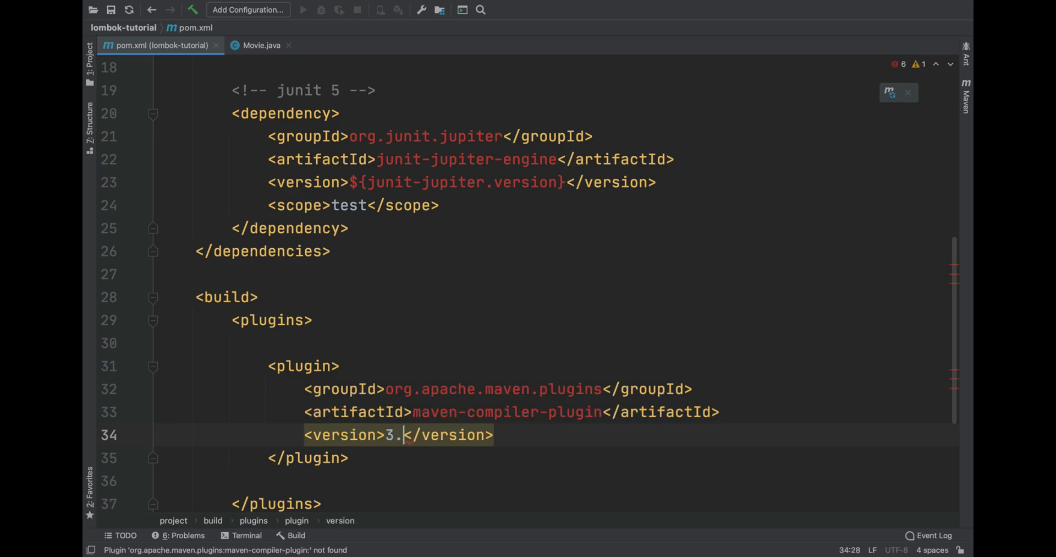
{"action": "type", "text": "<configuration>"}
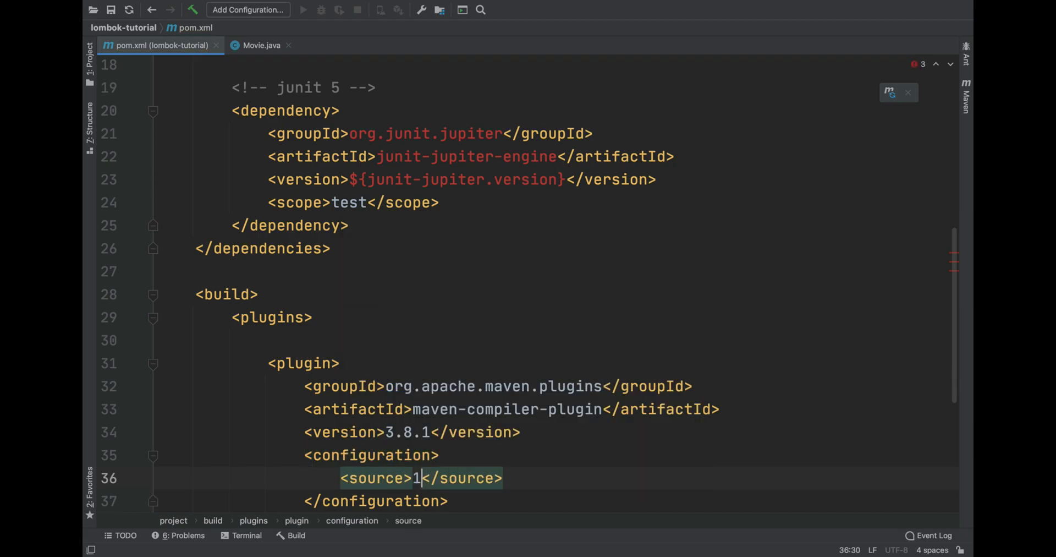
{"action": "type", "text": "z"}
{"action": "type", "text": "<target>1.11</target>"}
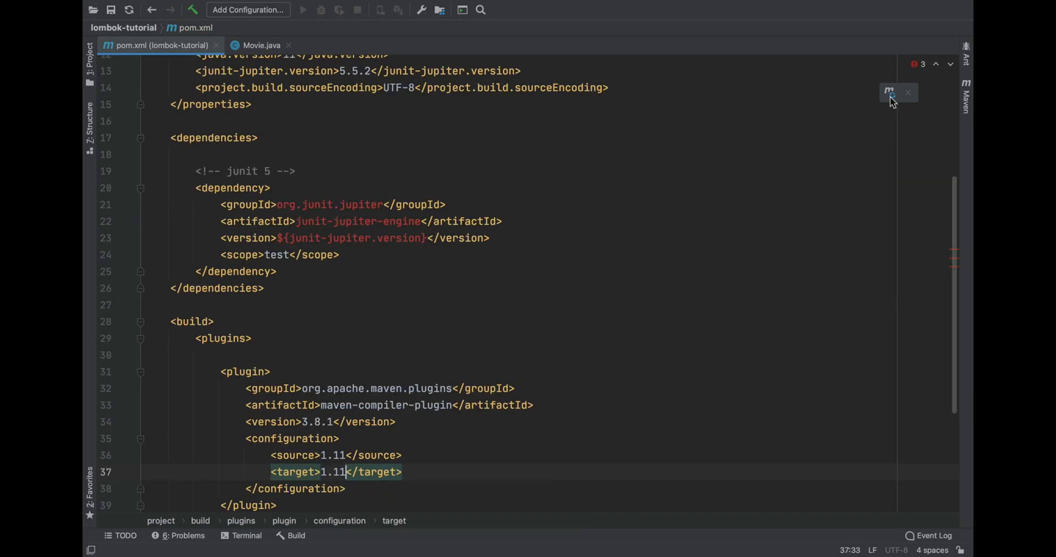
Reload Maven changes to import the JUnit Jupiter libraries and return to Movie.java.
{"action": "left_click", "coordinate": [88, 53]}
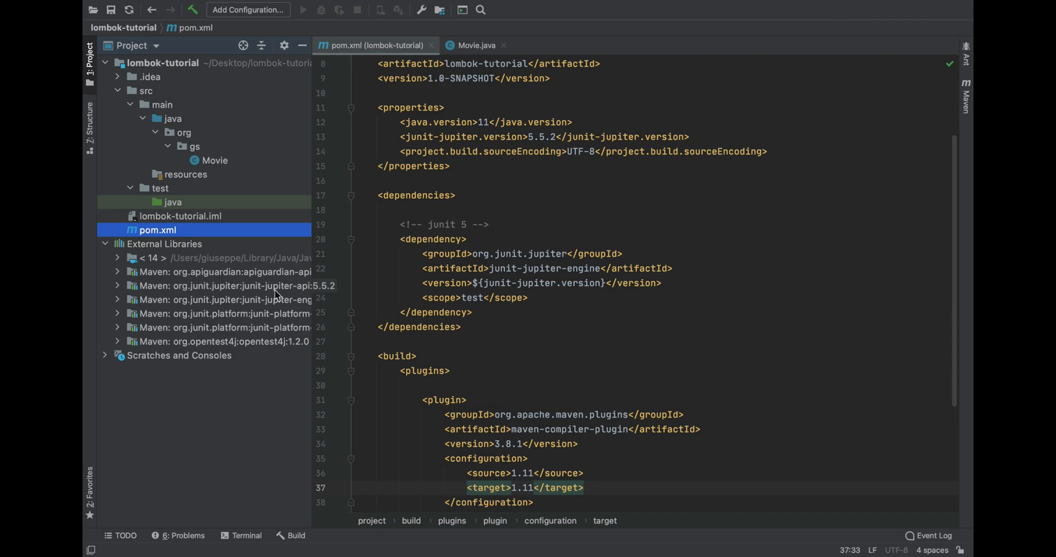
{"action": "left_click", "coordinate": [106, 244]}
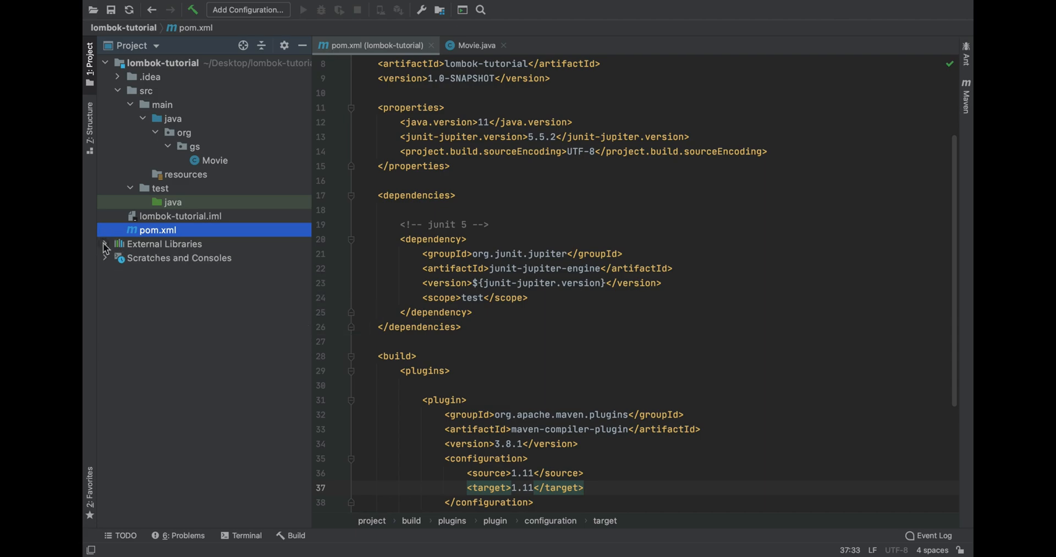
{"action": "left_click", "coordinate": [477, 45]}
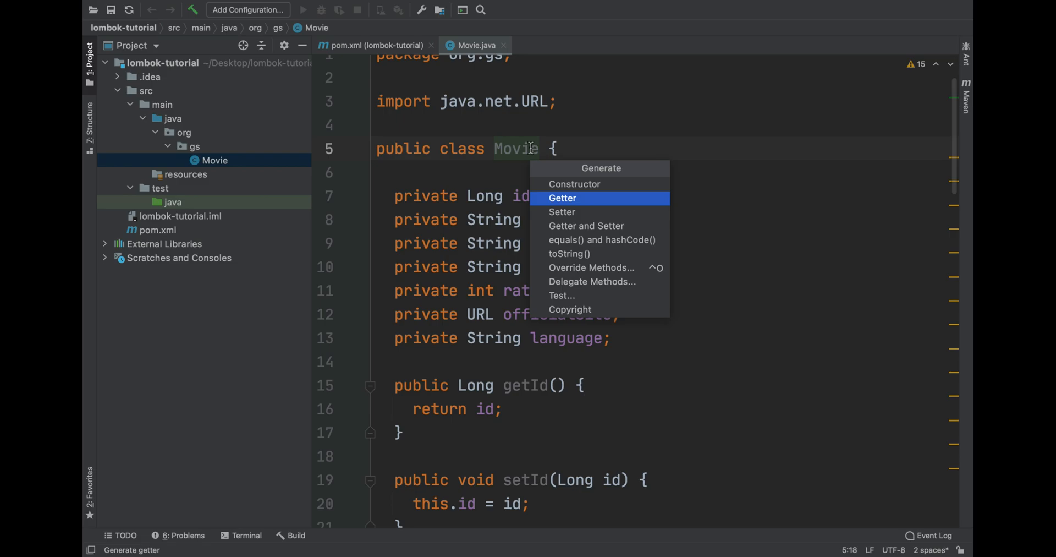
Generate a JUnit5 MovieTest class with setUp and test stubs for every getter and setter.
{"action": "left_click", "coordinate": [562, 295]}
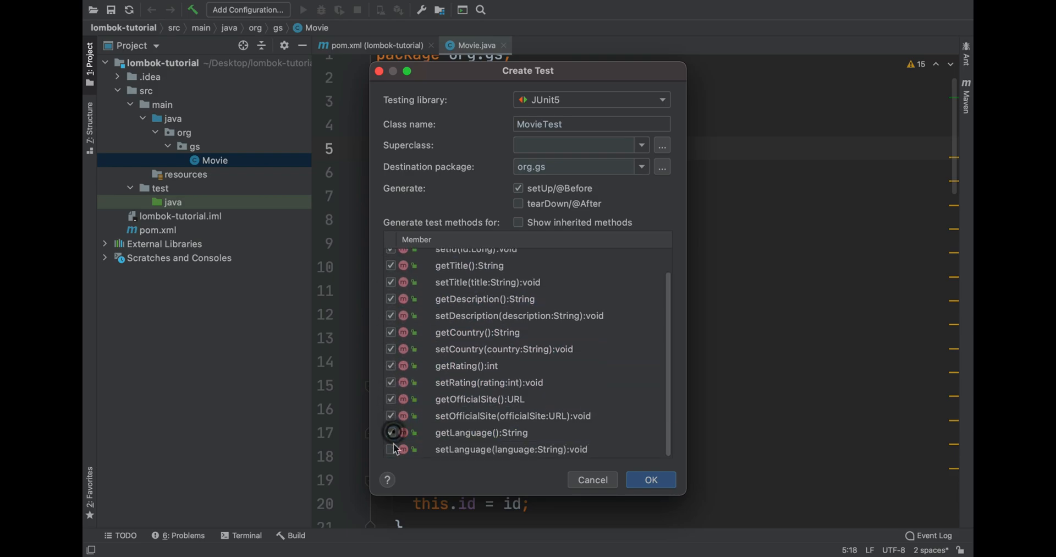
{"action": "left_click", "coordinate": [592, 480]}
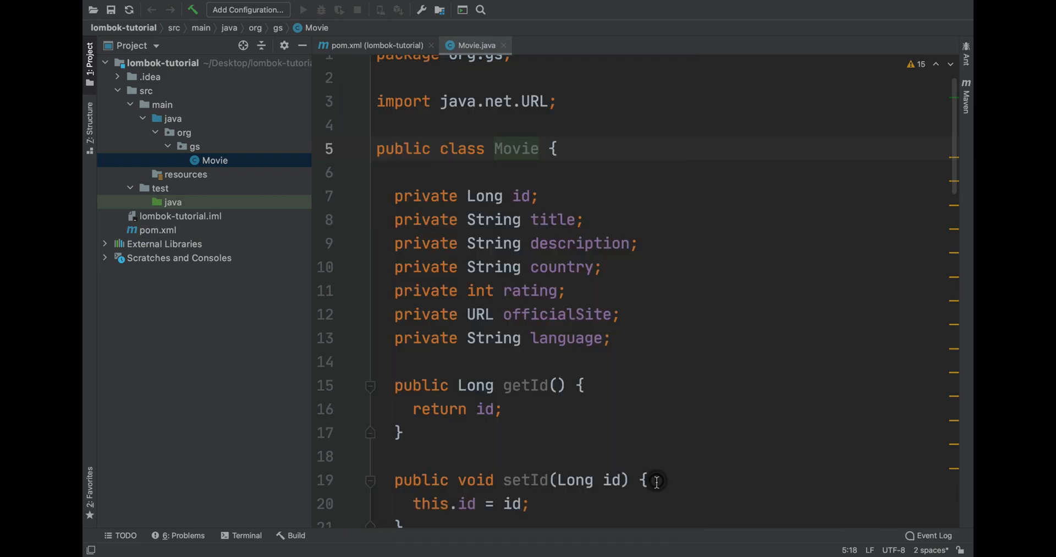
{"action": "left_click", "coordinate": [554, 45]}
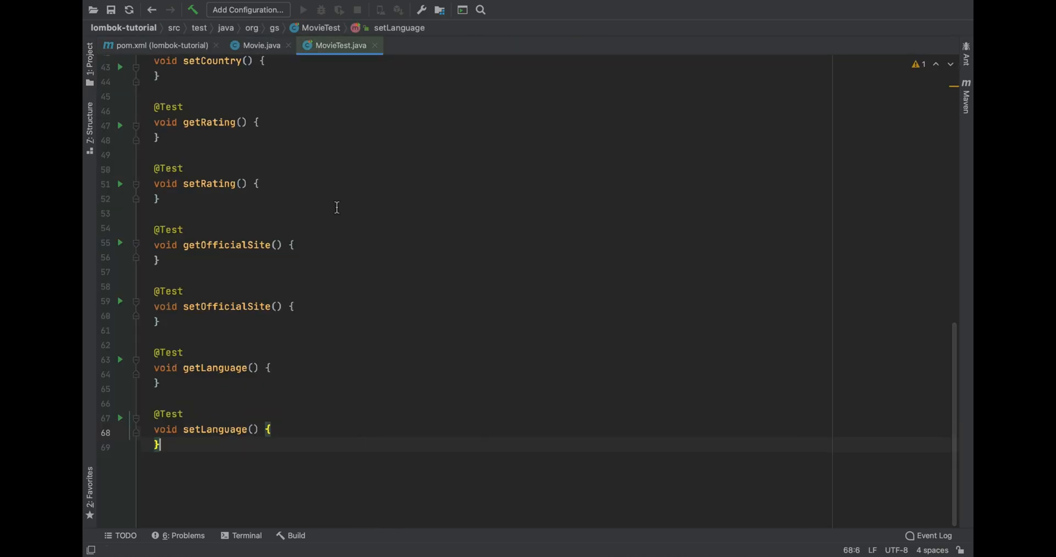
Declare a private Movie field and in setUp create it with the Fellowship of the Ring title and description.
{"action": "scroll", "scroll_direction": "up", "scroll_amount": 3}
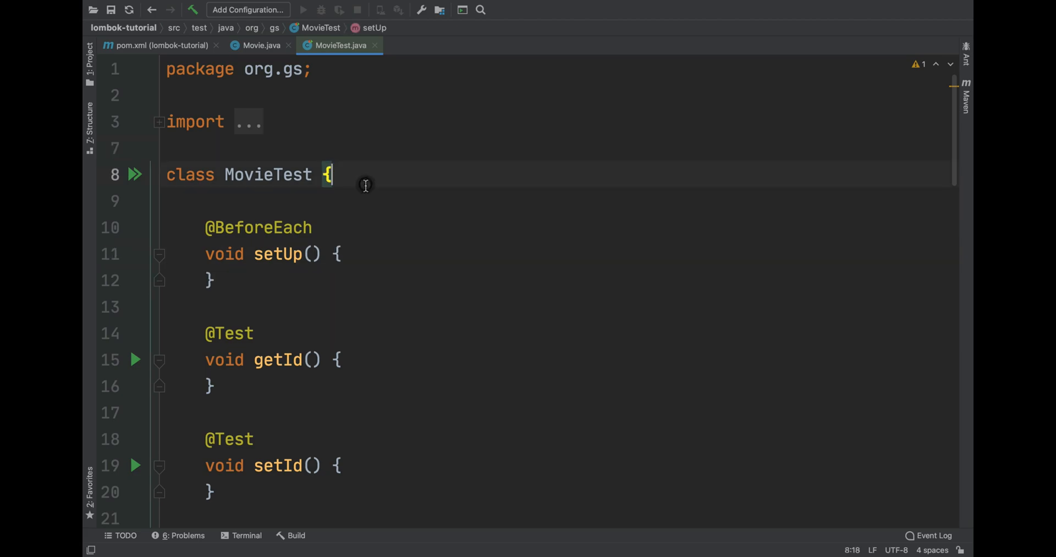
{"action": "type", "text": "private Movie"}
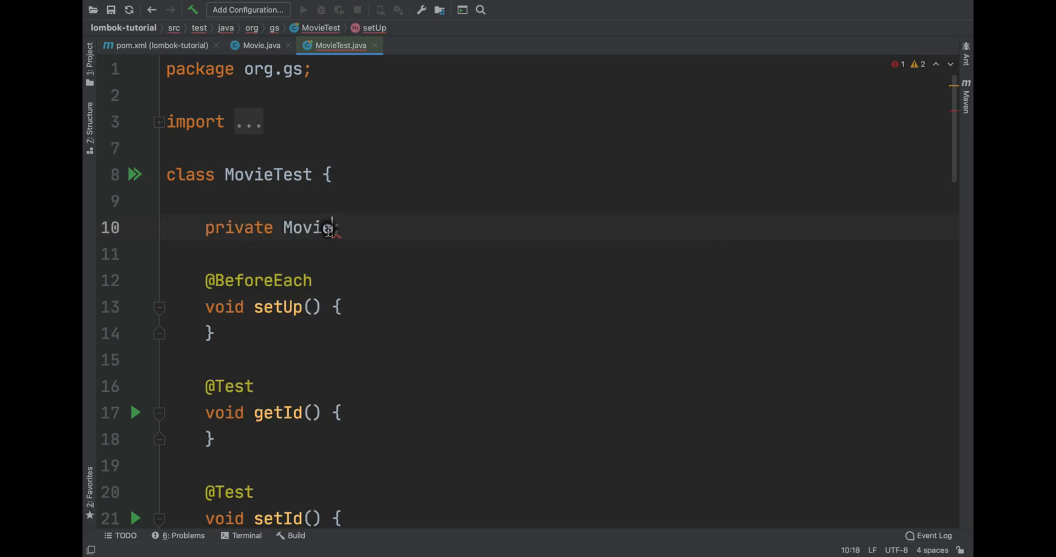
{"action": "type", "text": "movie;"}
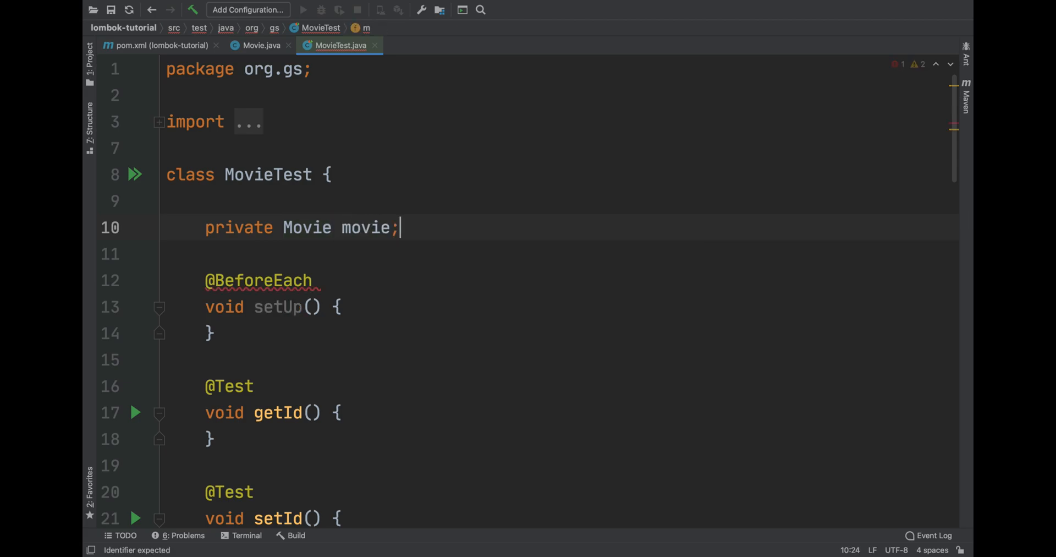
{"action": "type", "text": "movie = new Movie();"}
{"action": "type", "text": "movie.setTitle(\"T\");"}
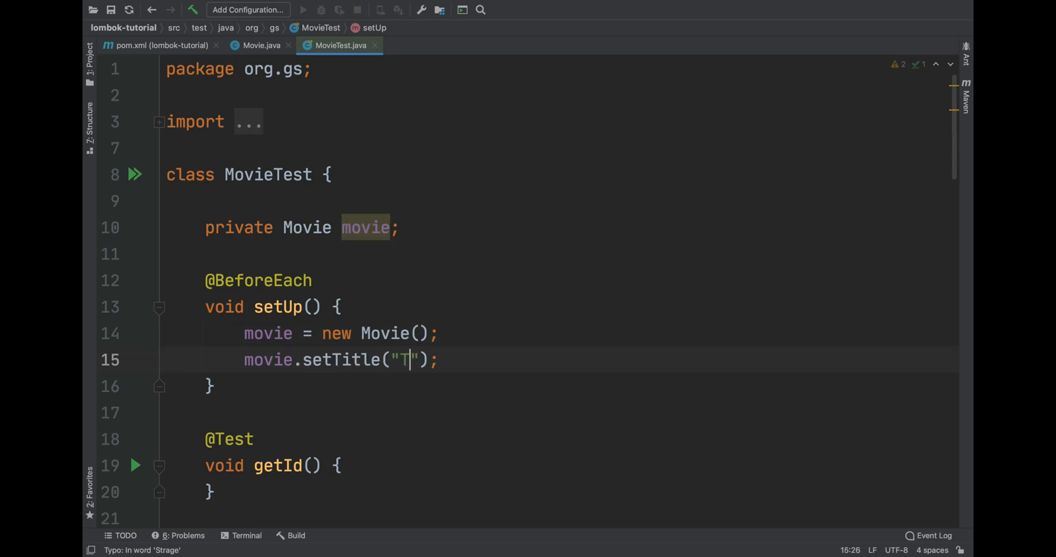
{"action": "type", "text": "he Lord of"}
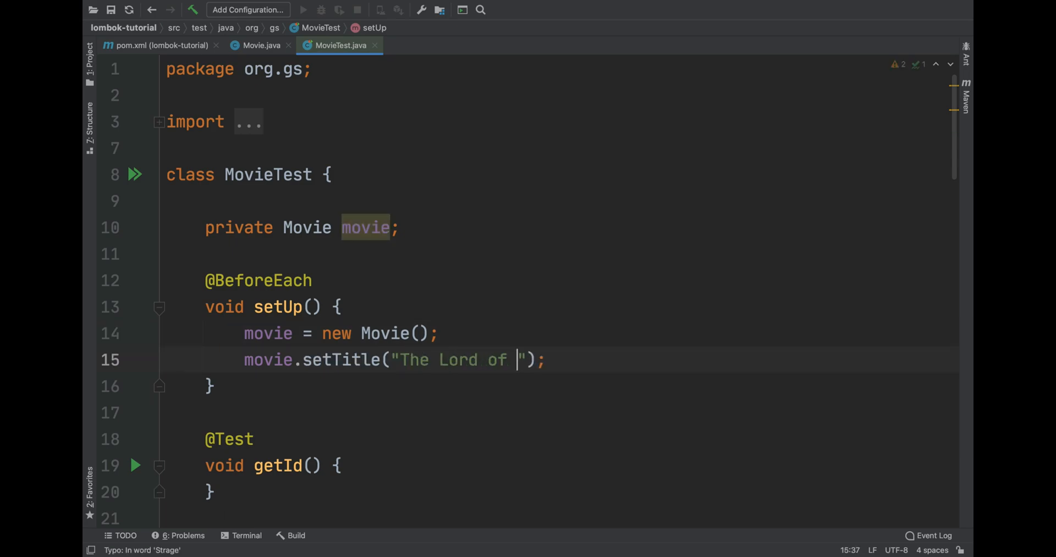
{"action": "type", "text": "the Rings"}
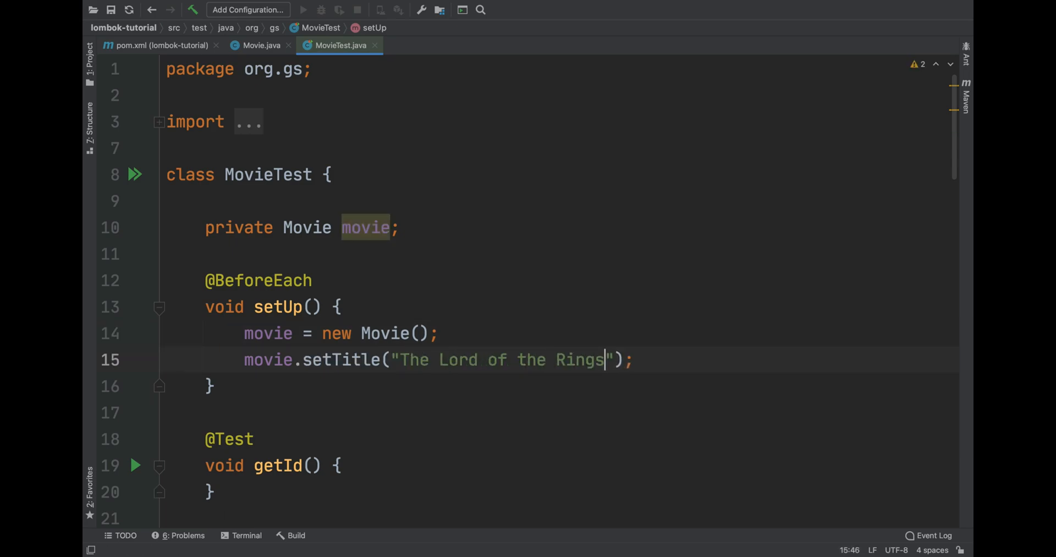
{"action": "type", "text": ": The Fellowship of the Ring"}
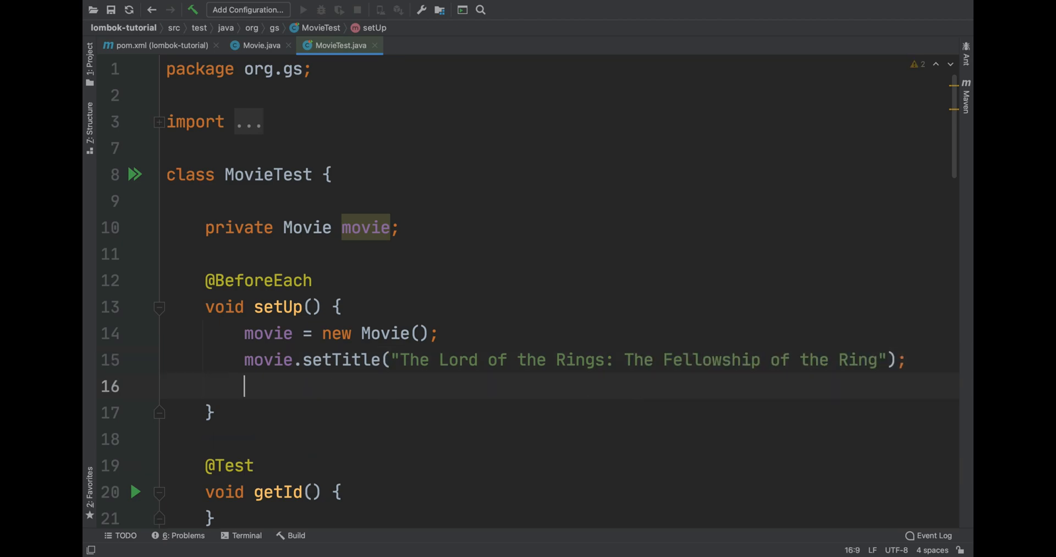
{"action": "type", "text": "movie.setDescription(\"\");"}
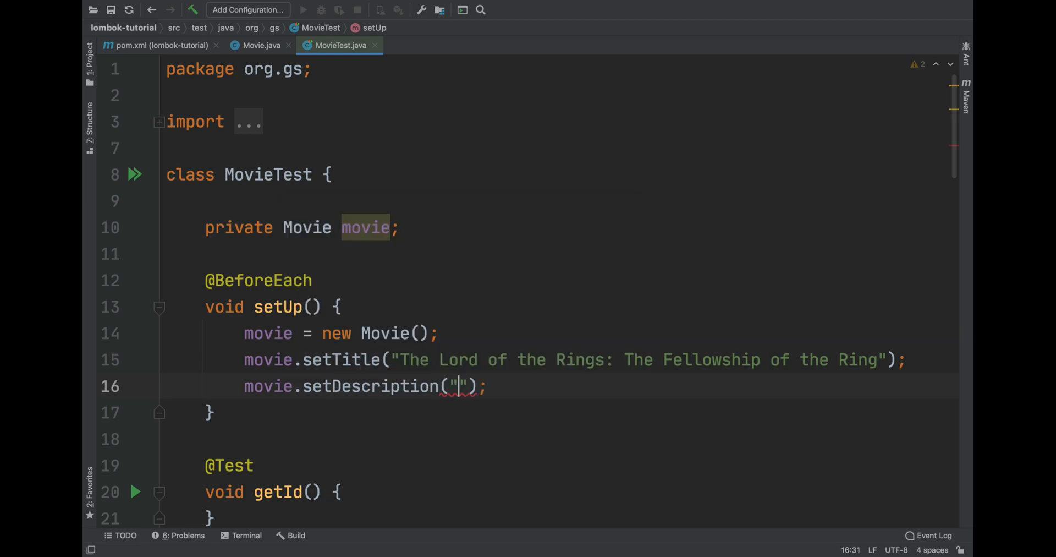
{"action": "type", "text": "In the second age of Middle-ear"}
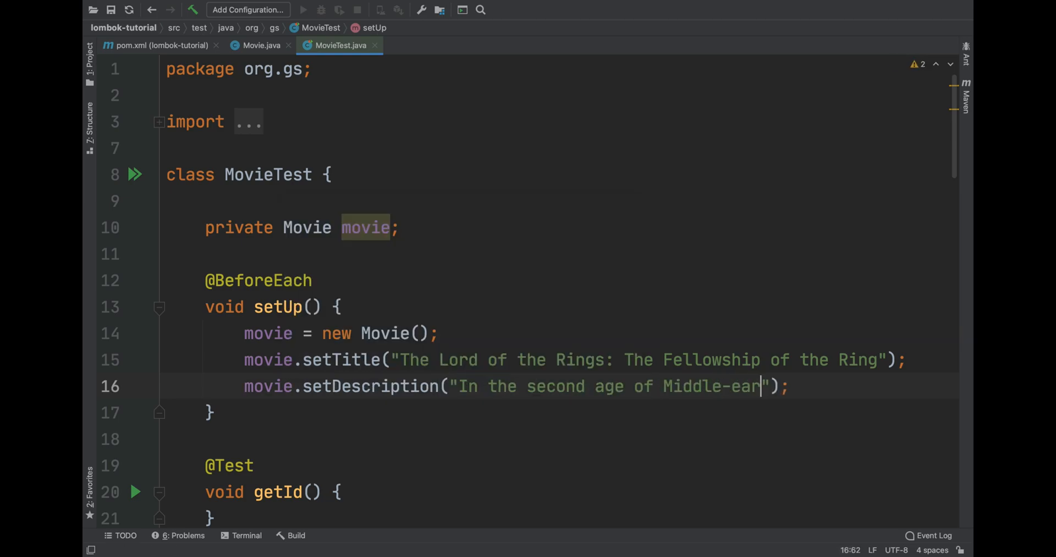
{"action": "type", "text": "th, the lords of Elves.."}
{"action": "type", "text": "movie."}
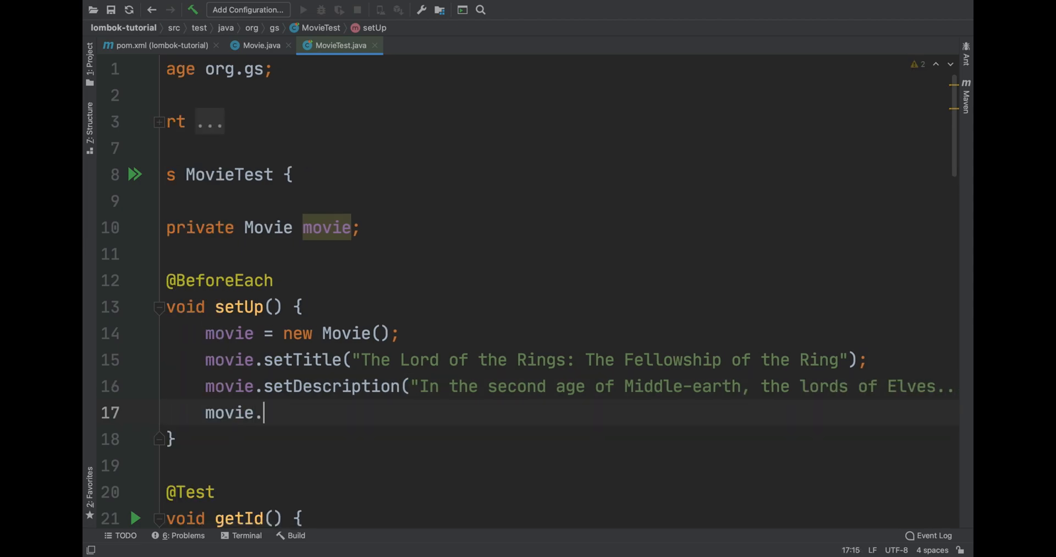
{"action": "type", "text": "setCountry(\"N\");"}
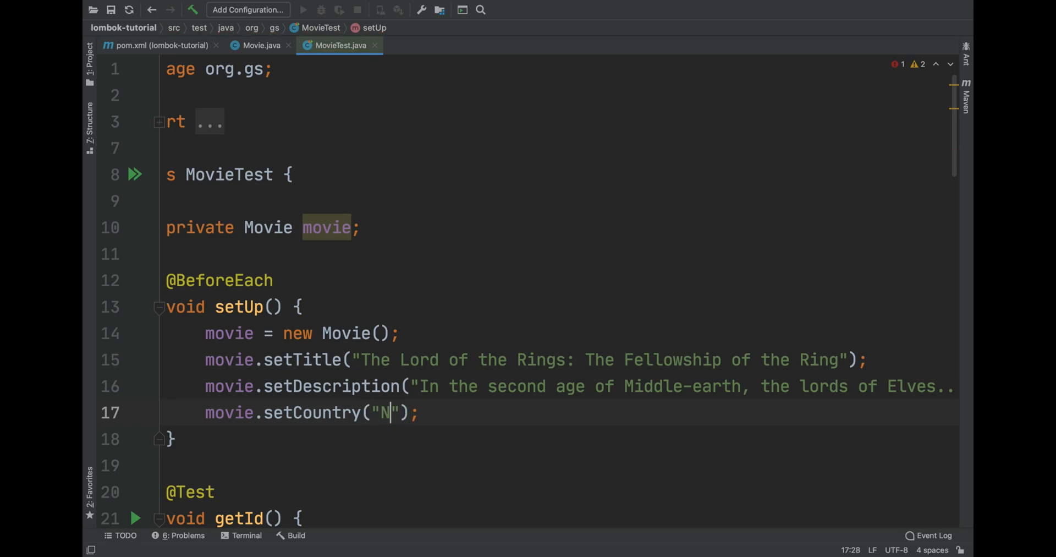
{"action": "type", "text": "ew Zeland - United States"}
{"action": "type", "text": "movie"}
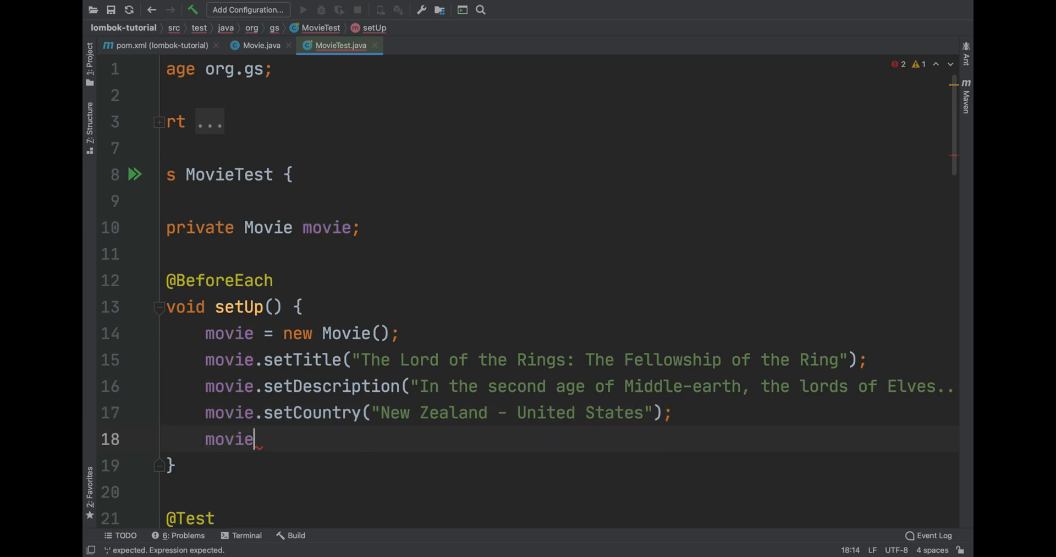
{"action": "type", "text": ".setLanguage(\"\");"}
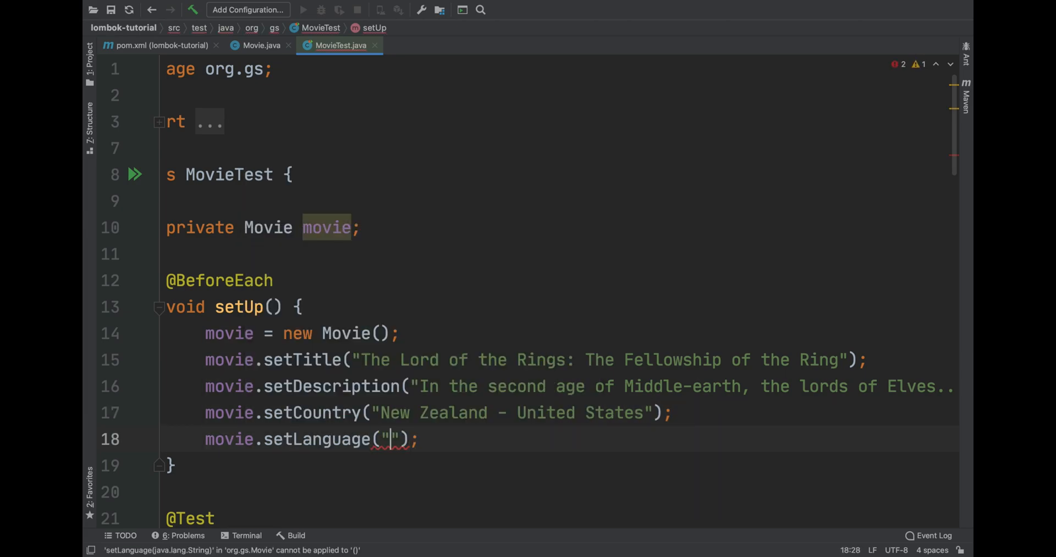
{"action": "type", "text": "movie.setRating(8);"}
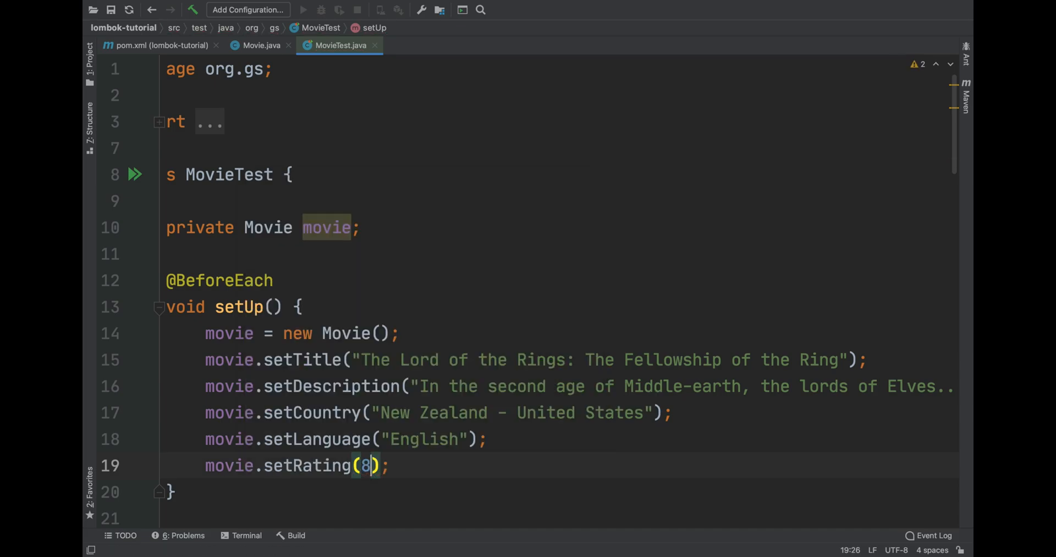
{"action": "type", "text": "movie.s"}
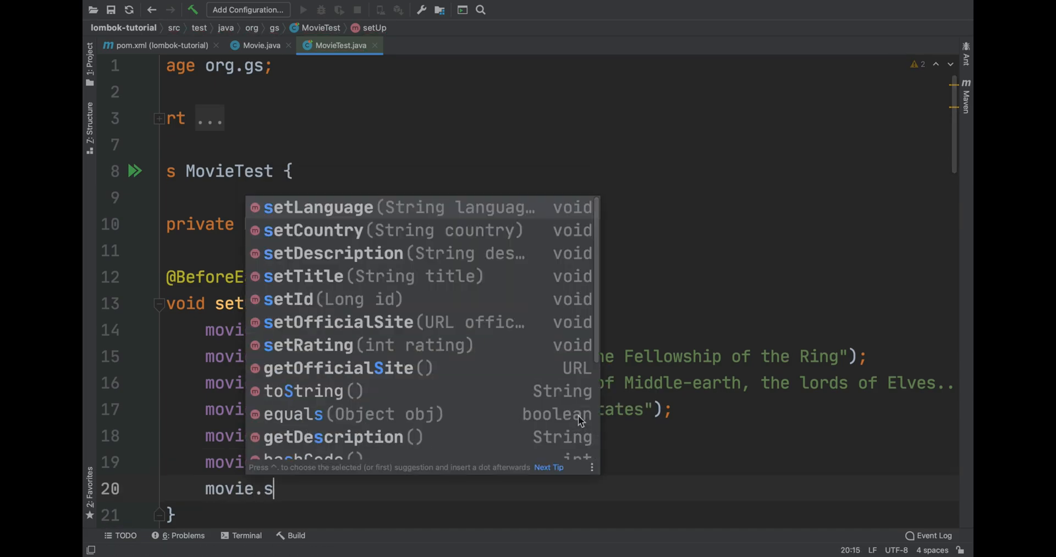
{"action": "type", "text": "et"}
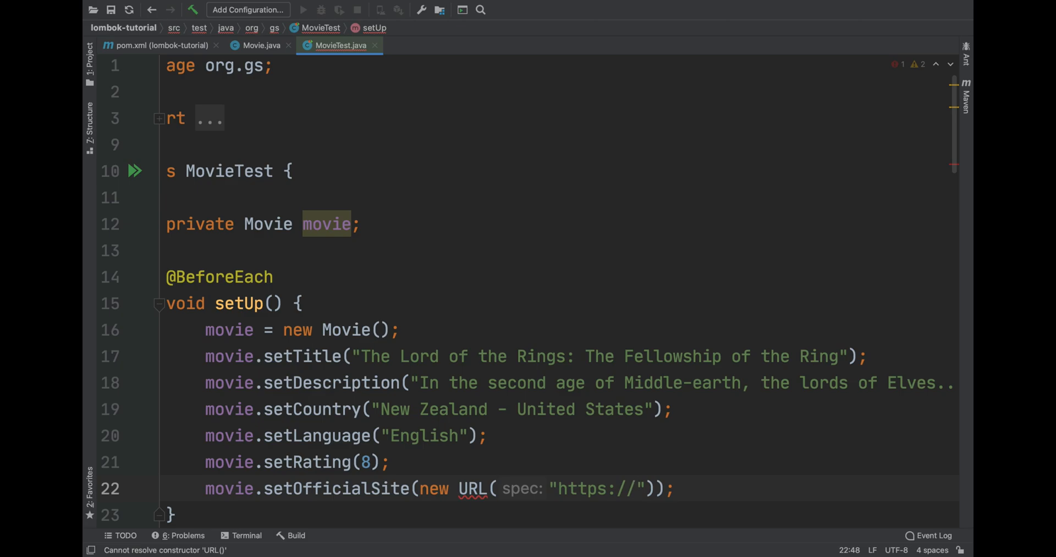
{"action": "type", "text": "www.lordsof"}
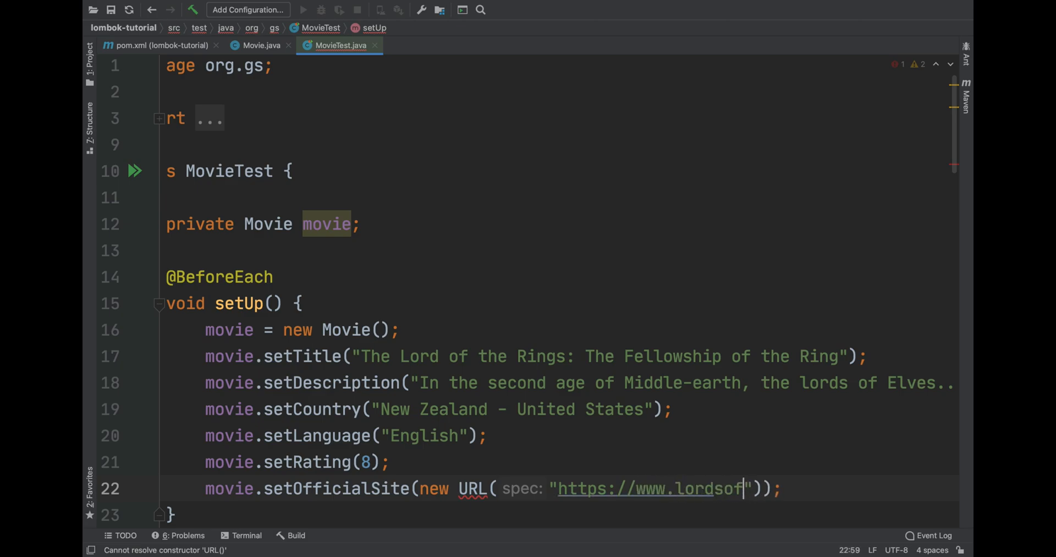
{"action": "type", "text": "therings.com"}
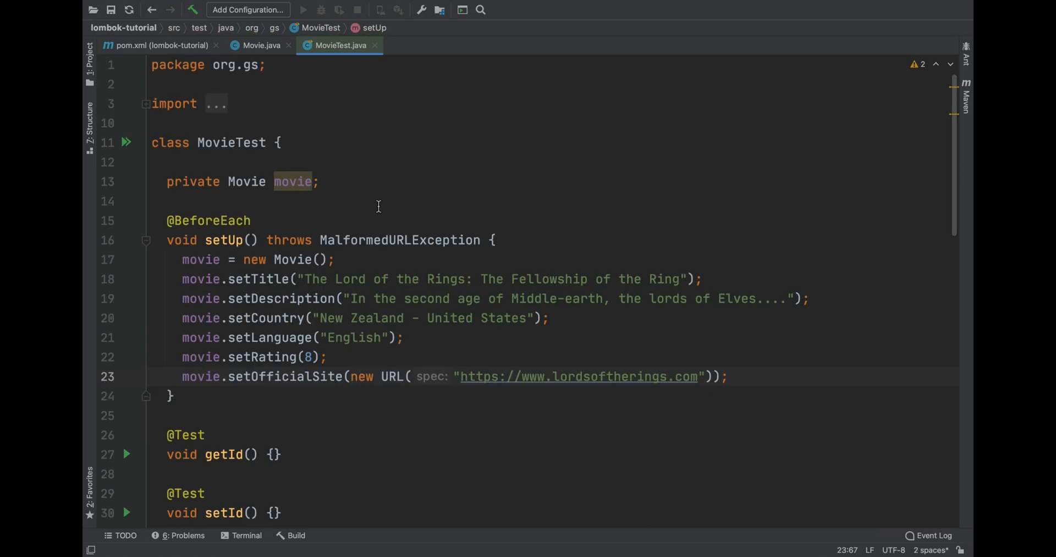
{"action": "type", "text": "movie.setId(1L);"}
{"action": "type", "text": "assertEquals(1L, movie.get);"}
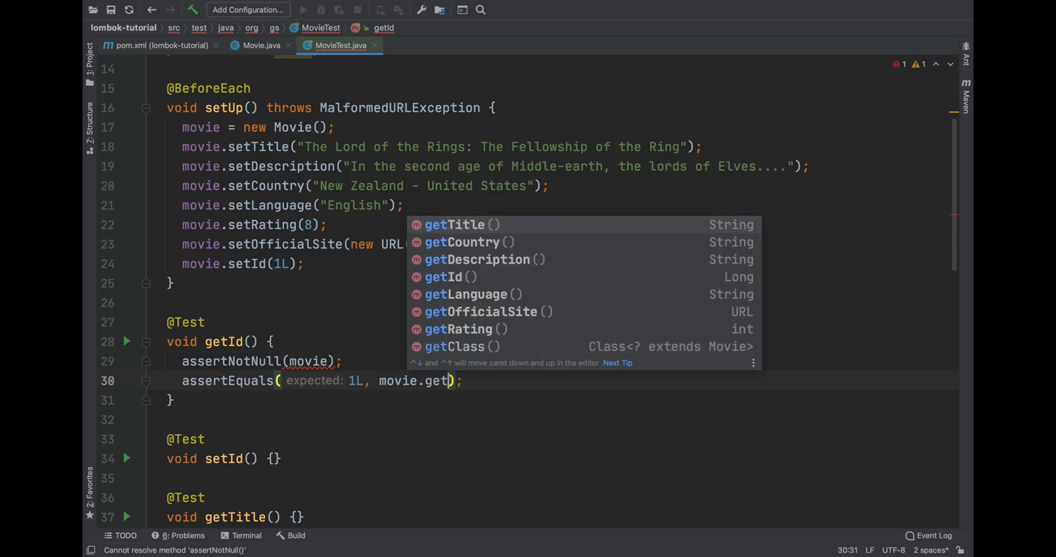
Assert the setUp values in the getter tests for id through official site, with getLanguage expecting English.
{"action": "scroll", "scroll_direction": "down", "scroll_amount": 3}
{"action": "type", "text": "Id()"}
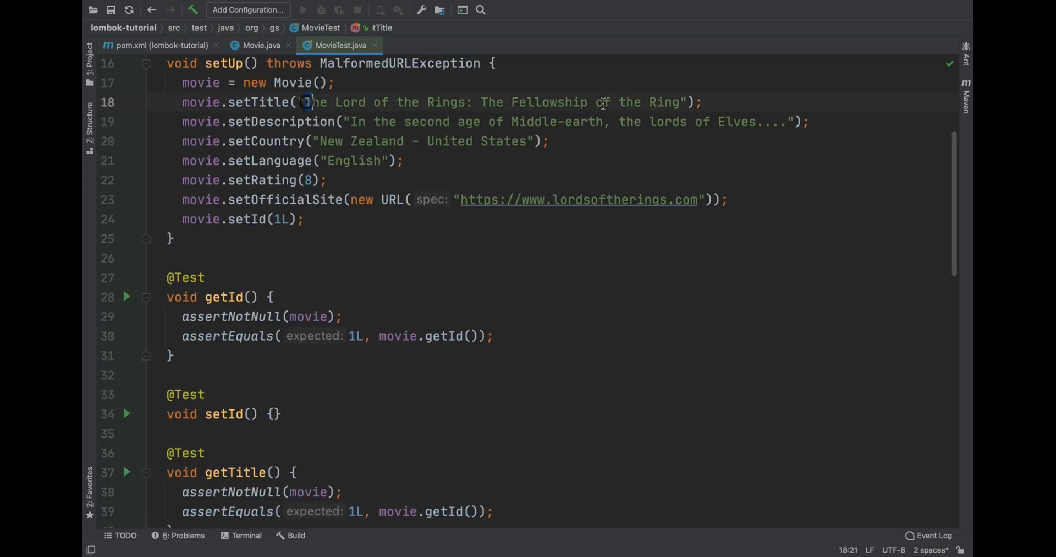
{"action": "scroll", "scroll_direction": "down", "scroll_amount": 3}
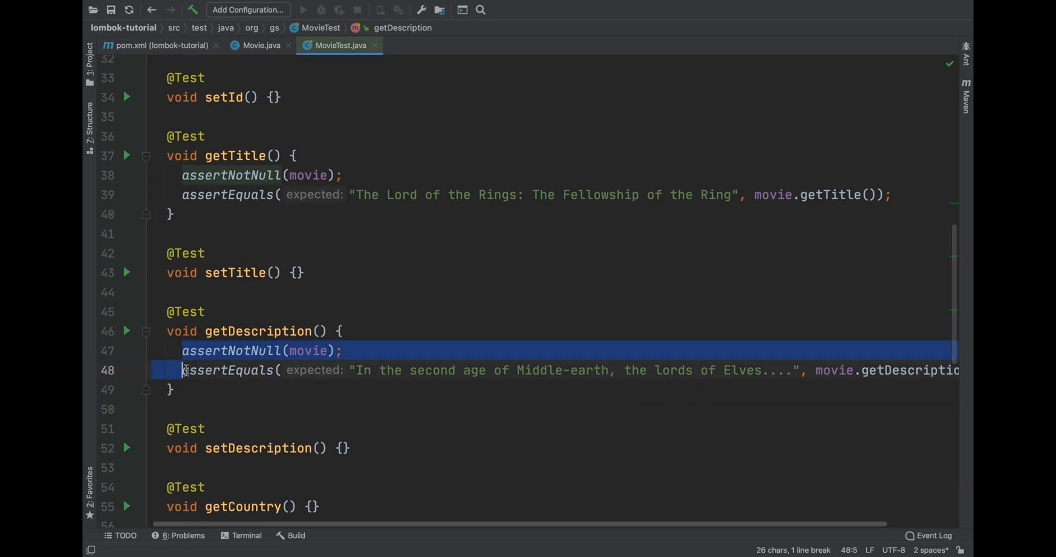
{"action": "scroll", "scroll_direction": "down", "scroll_amount": 3}
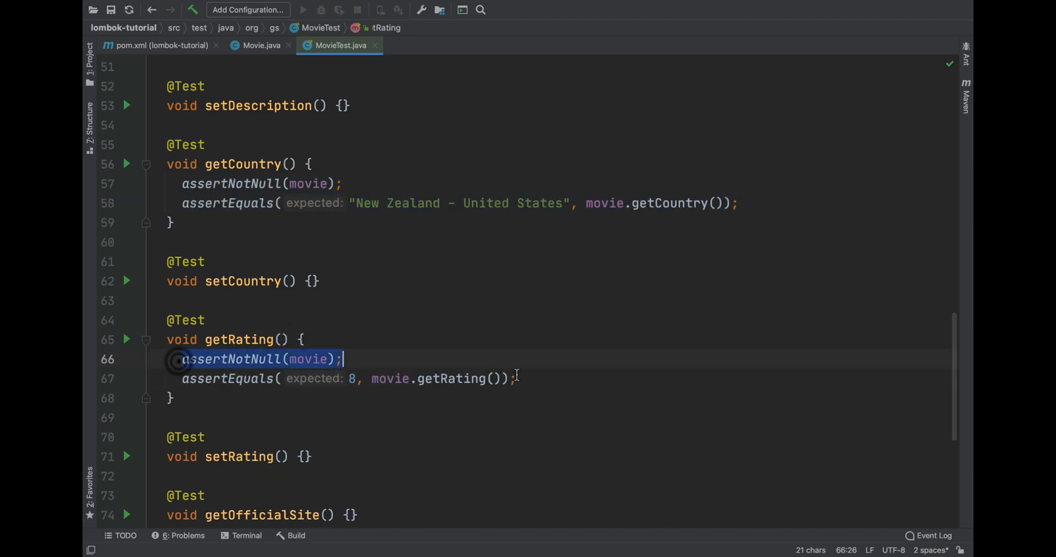
{"action": "scroll", "scroll_direction": "down", "scroll_amount": 3}
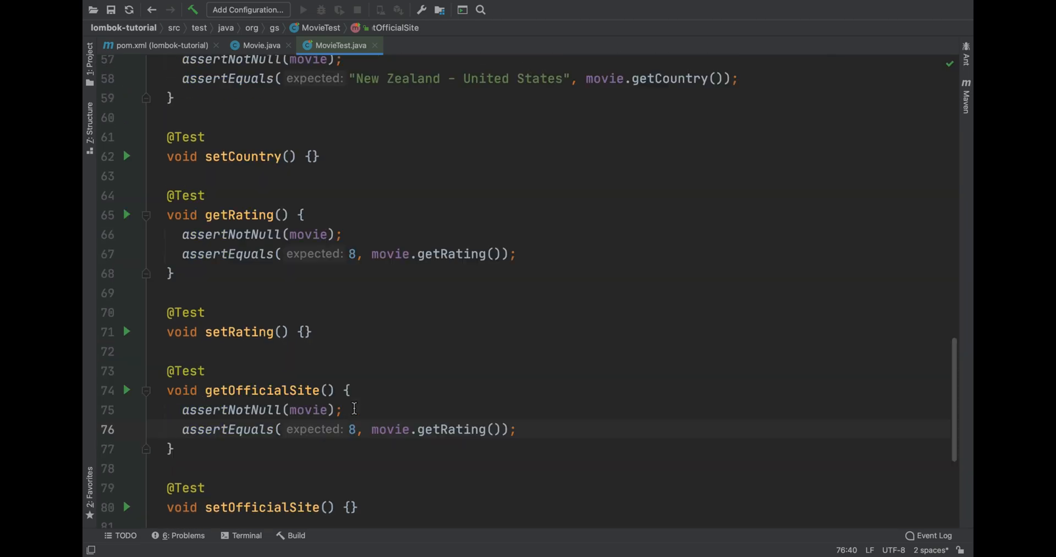
{"action": "scroll", "scroll_direction": "up", "scroll_amount": 3}
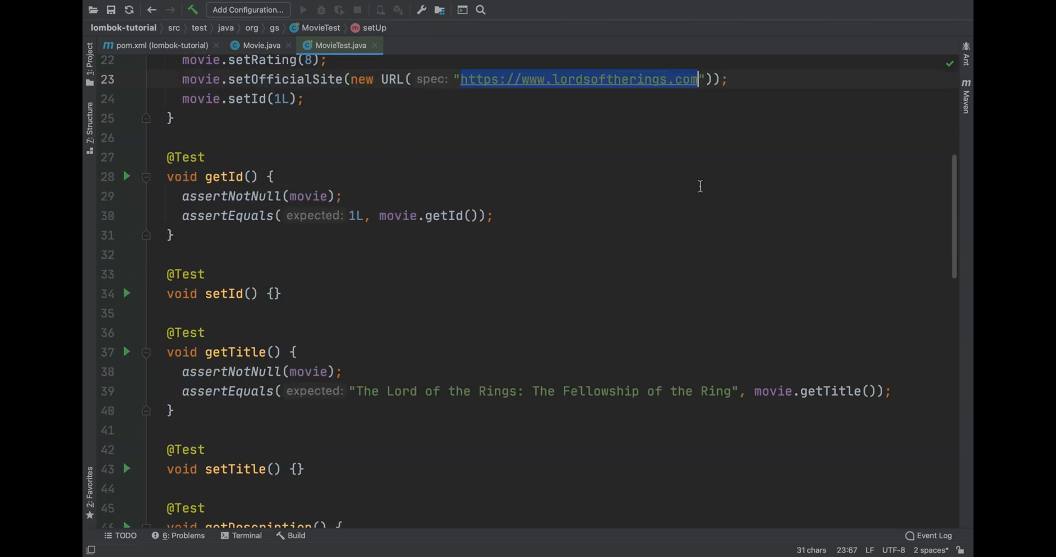
{"action": "scroll", "scroll_direction": "down", "scroll_amount": 3}
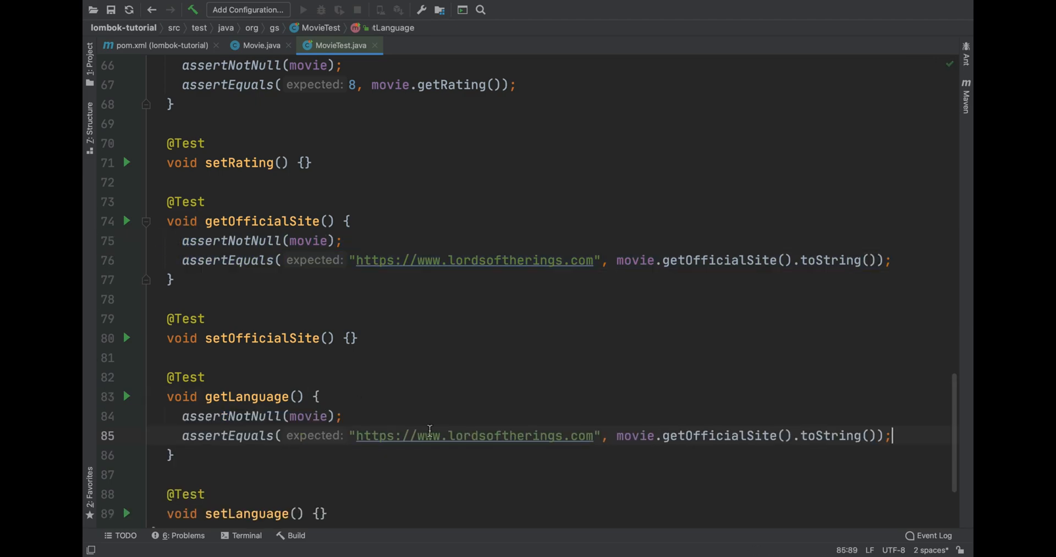
{"action": "type", "text": "Englos"}
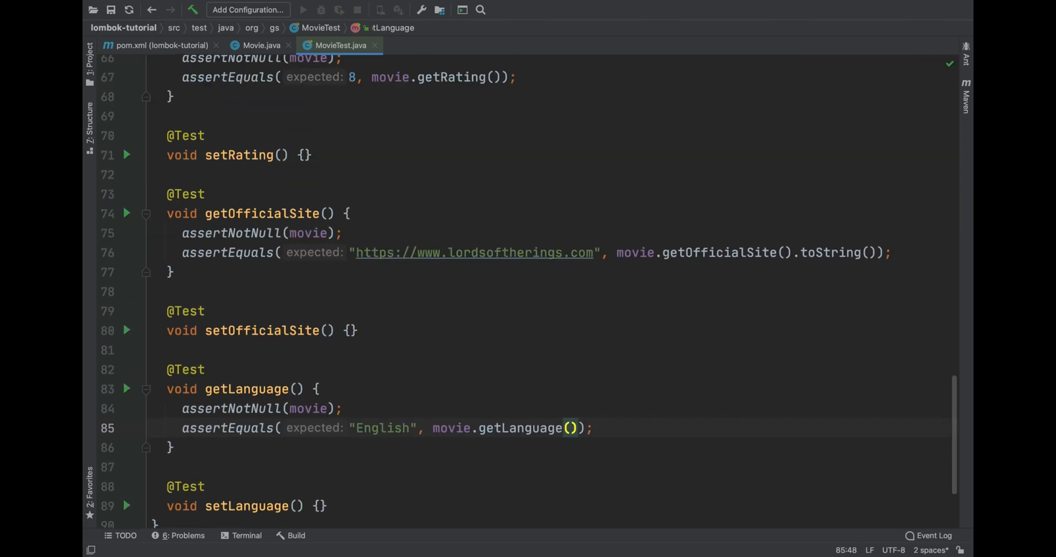
{"action": "scroll", "scroll_direction": "up", "scroll_amount": 3}
{"action": "type", "text": "movie.setId();"}
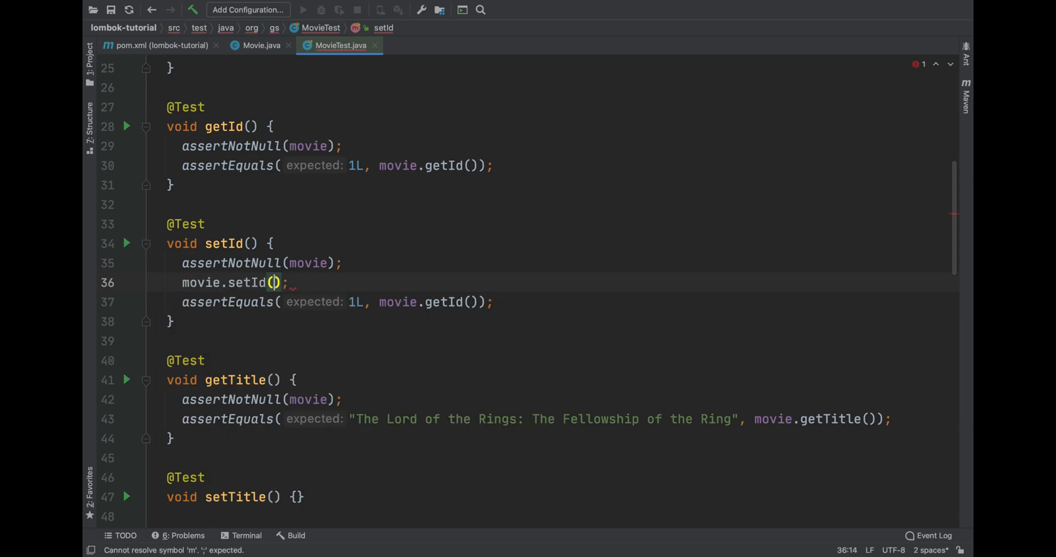
Have the setter tests set id 2L, title The Fellowship of the Ring, rating 9, an http site and language, then assert them.
{"action": "type", "text": "2L"}
{"action": "type", "text": "m"}
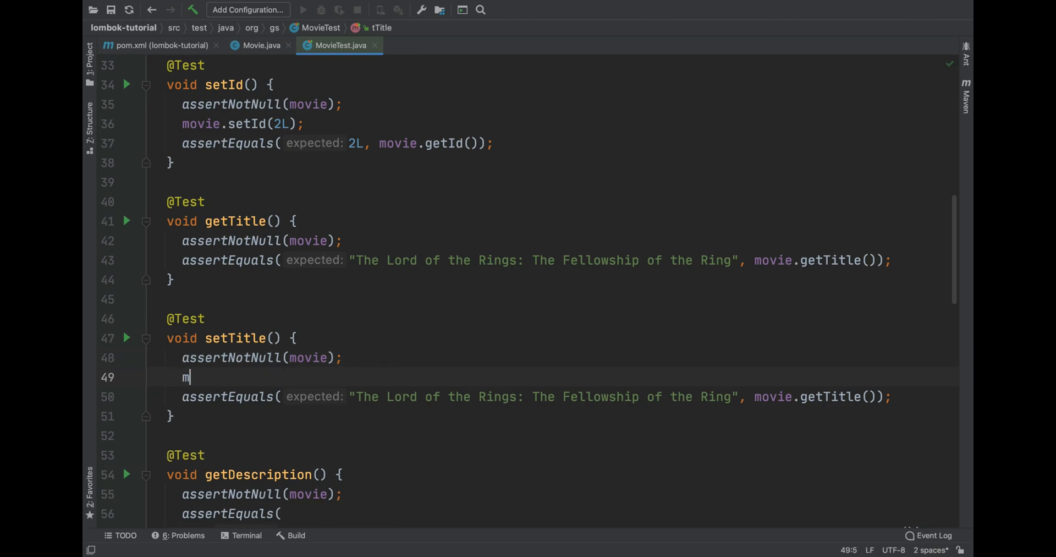
{"action": "type", "text": "ovie.setTitle(\"\");"}
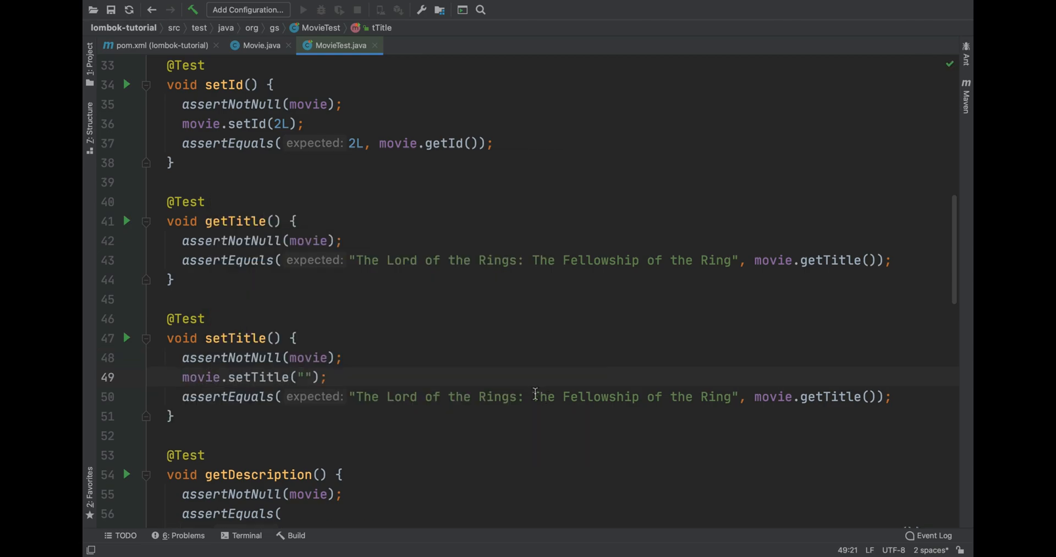
{"action": "type", "text": "\"The Fellowship of the Ring\""}
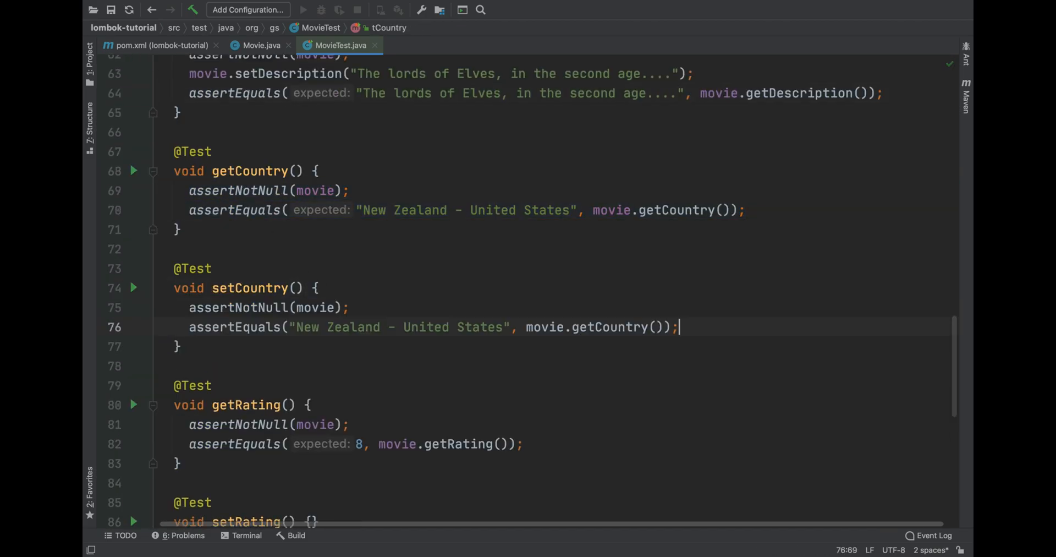
{"action": "type", "text": "movie.setCountry(\"NZ - US\");"}
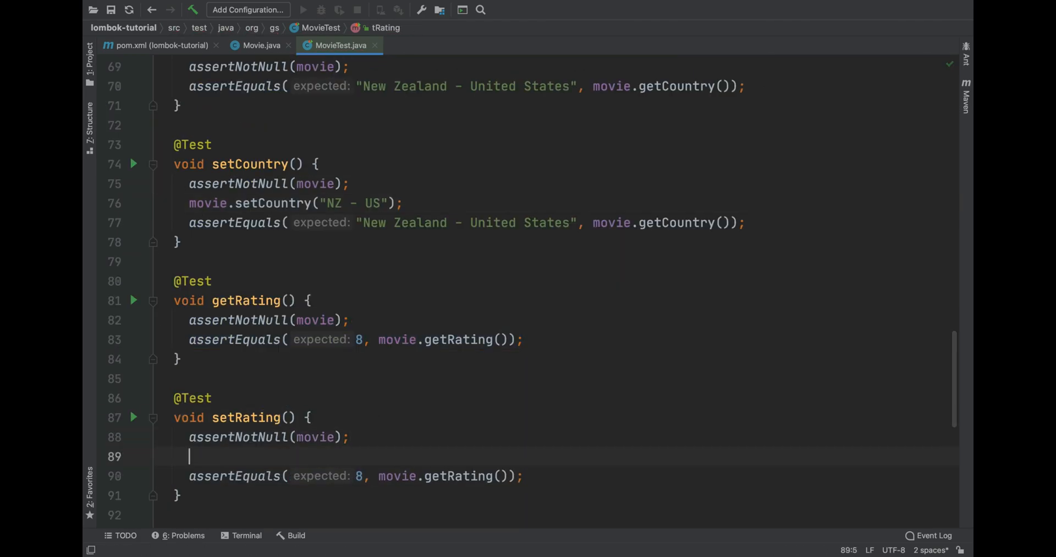
{"action": "type", "text": "movie.setRating(9);"}
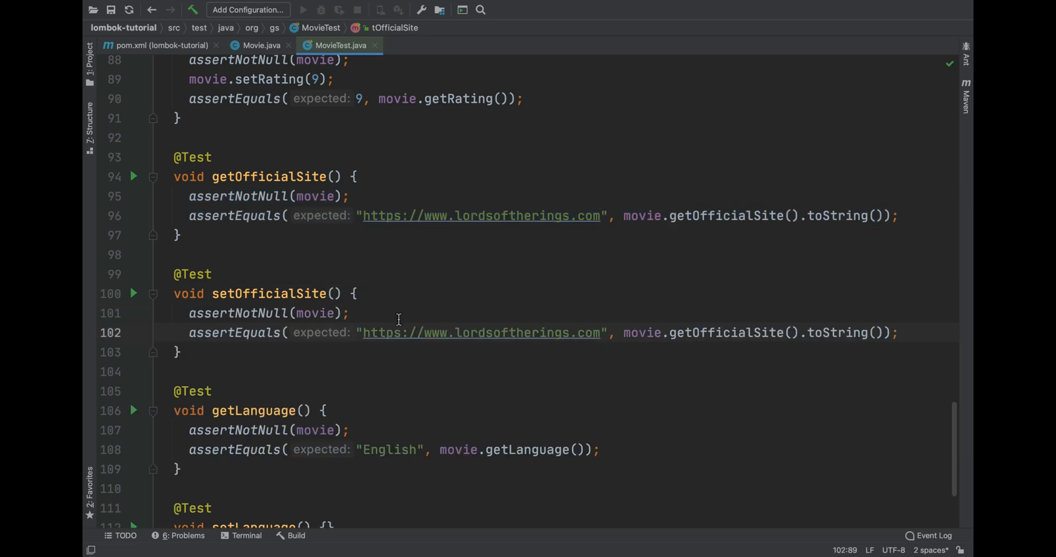
{"action": "type", "text": "movie.setOfficialSite(new URL(\"\"));"}
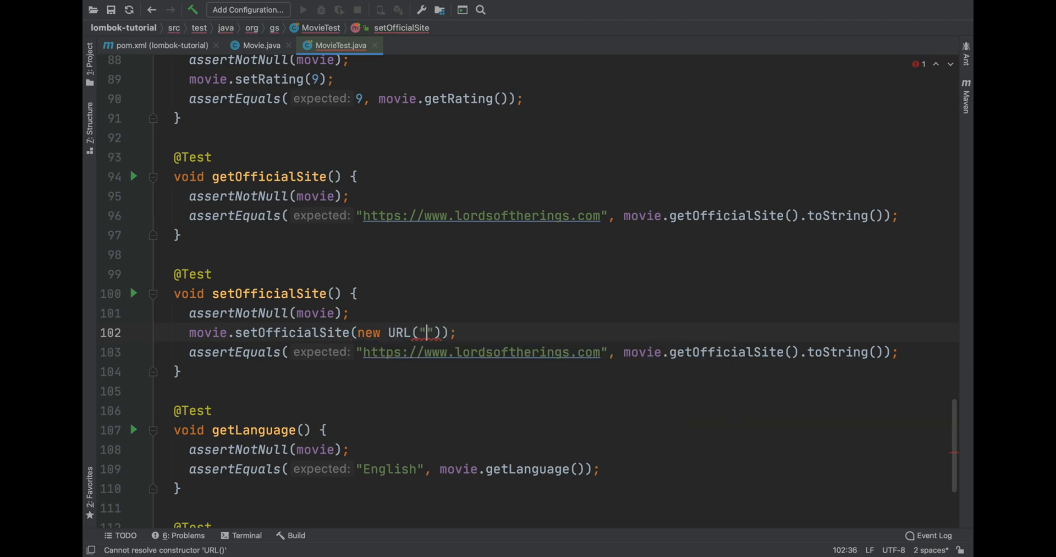
{"action": "type", "text": "http://www.lordsoftherings.co"}
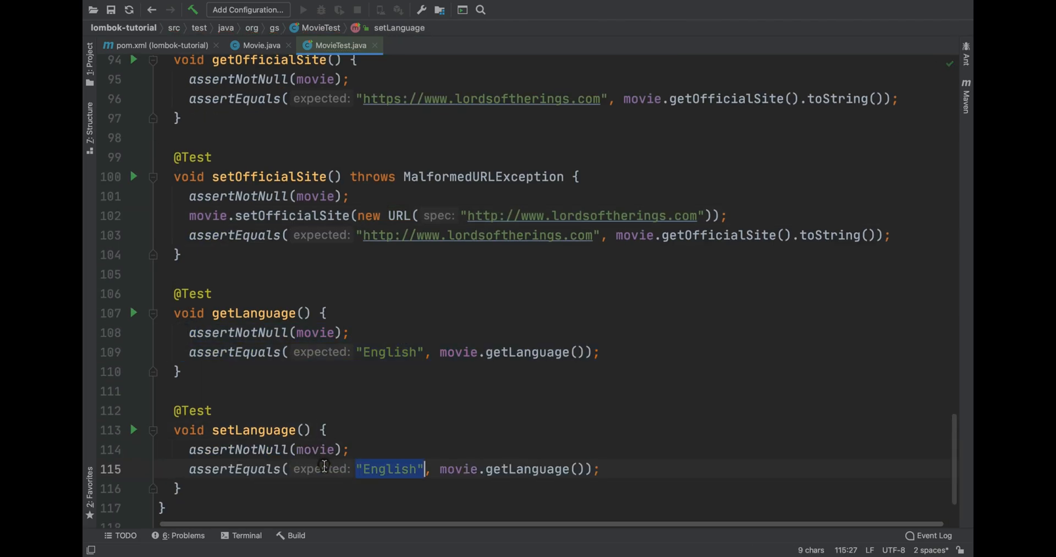
{"action": "type", "text": "movie"}
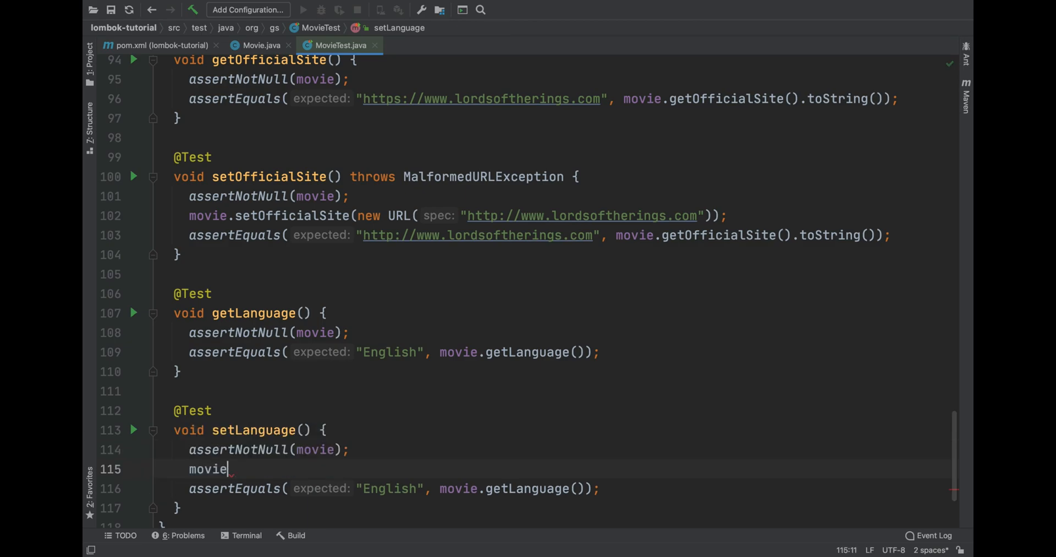
{"action": "key", "text": "Backspace"}
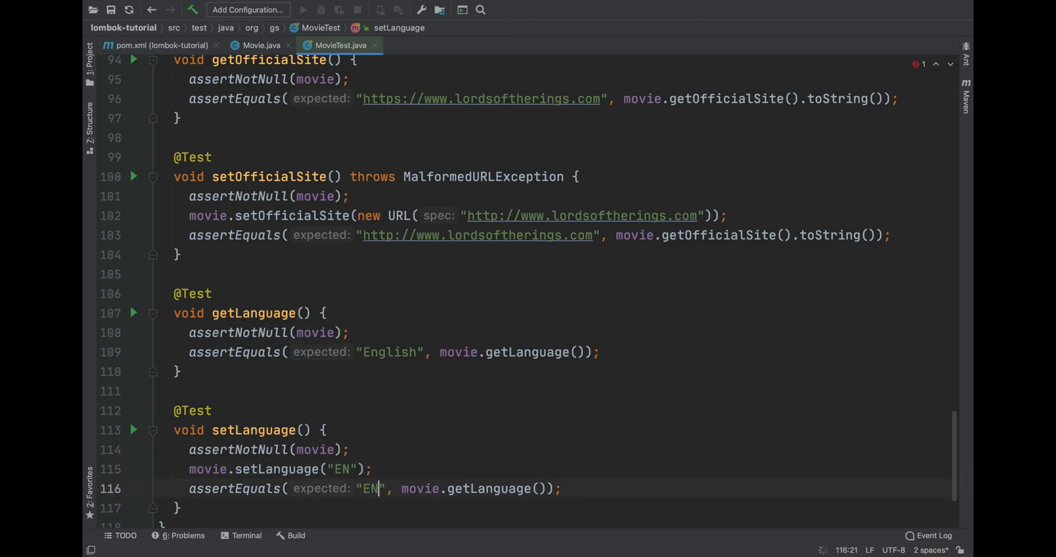
Correct the setCountry expected string and rerun MovieTest so all 14 tests pass.
{"action": "left_click", "coordinate": [292, 10]}
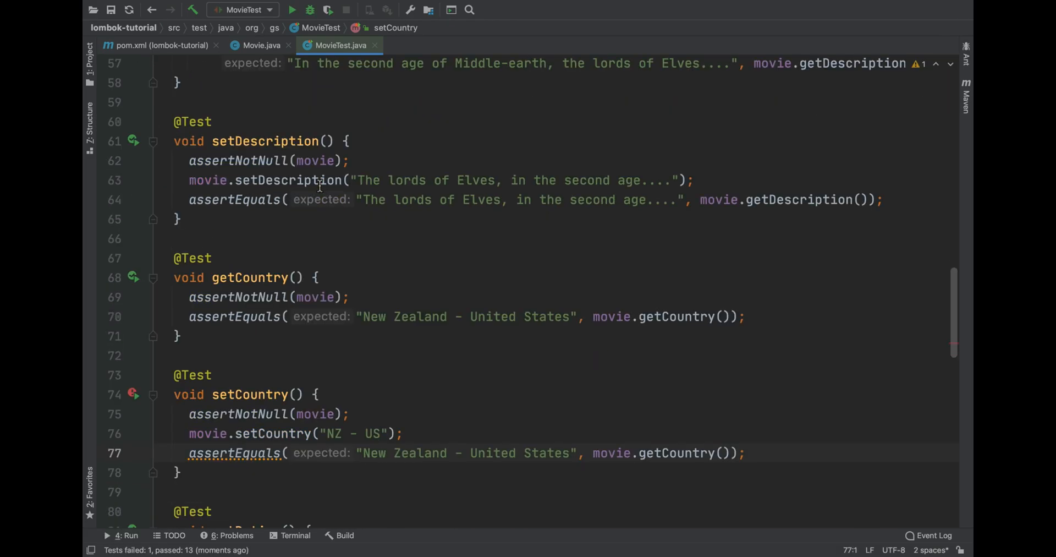
{"action": "scroll", "scroll_direction": "down", "scroll_amount": 3}
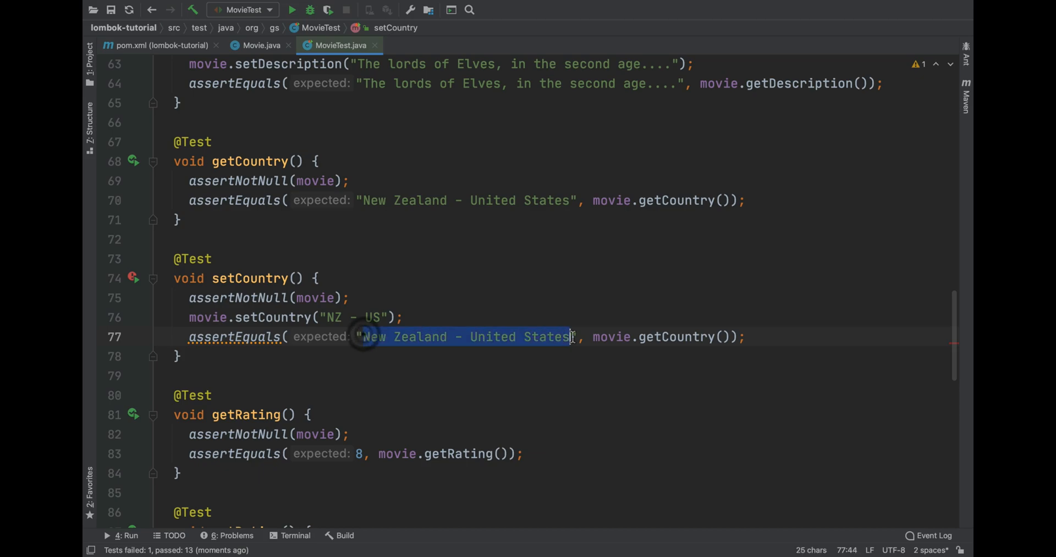
{"action": "scroll", "scroll_direction": "up", "scroll_amount": 3}
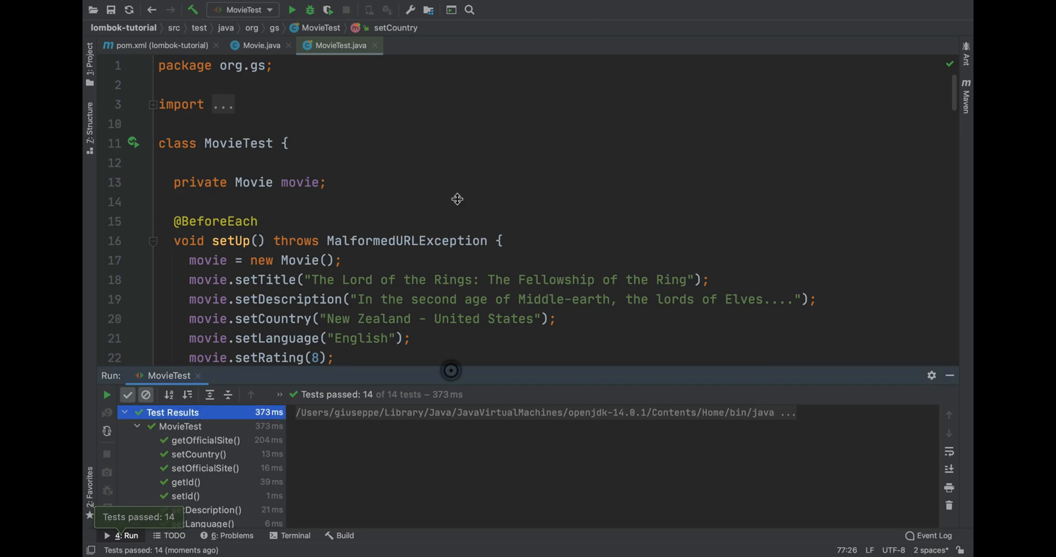
{"action": "left_click_drag", "start_coordinate": [451, 370], "coordinate": [451, 200]}
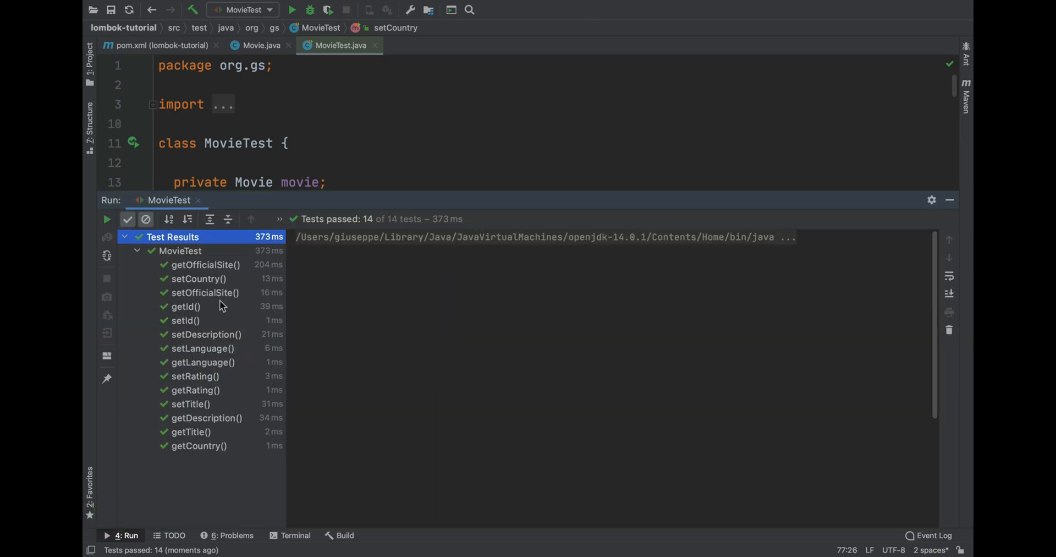
{"action": "left_click", "coordinate": [948, 200]}
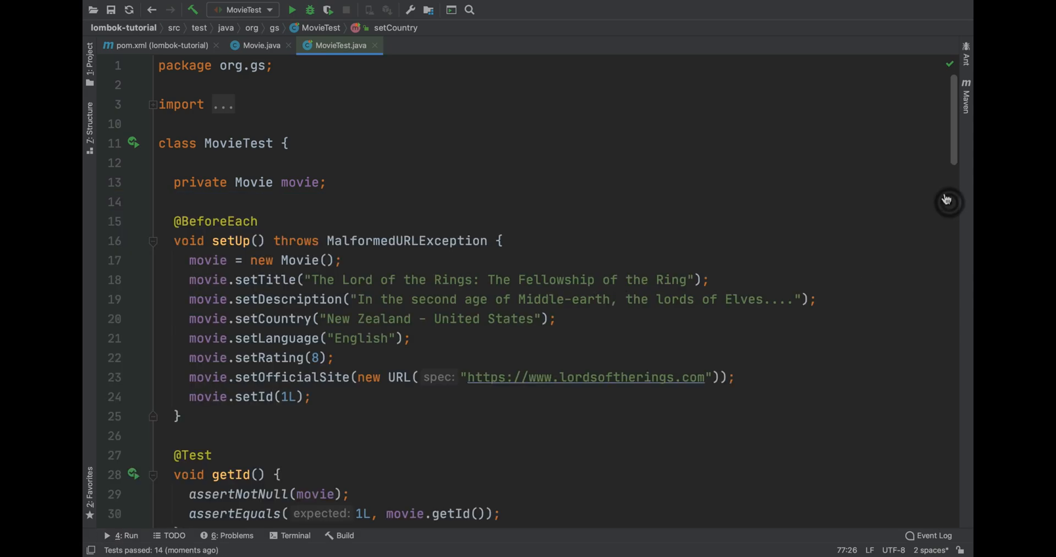
{"action": "left_click", "coordinate": [160, 45]}
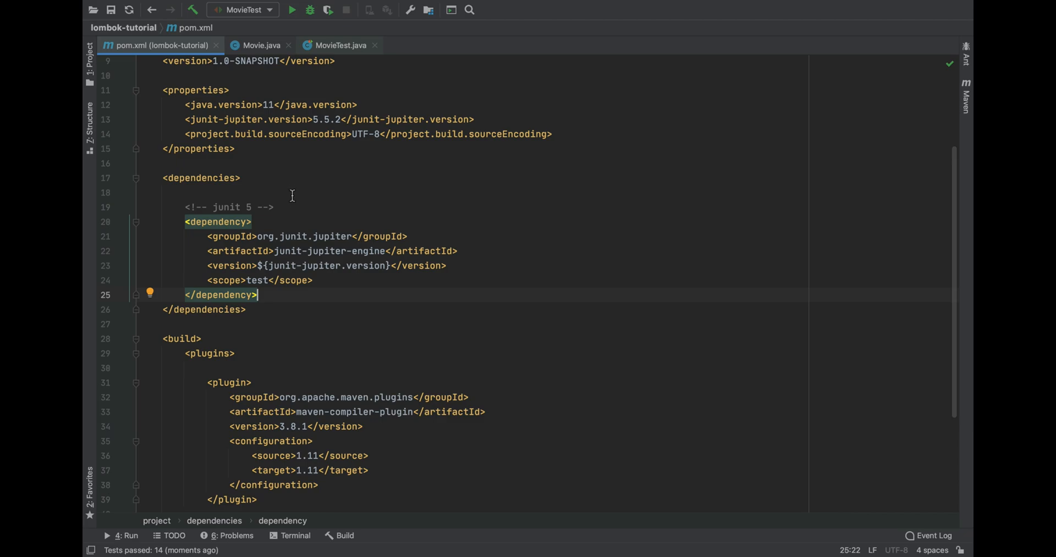
Add a dependency block in pom.xml for groupId org.projectlombok, artifactId lombok.
{"action": "type", "text": "<! -"}
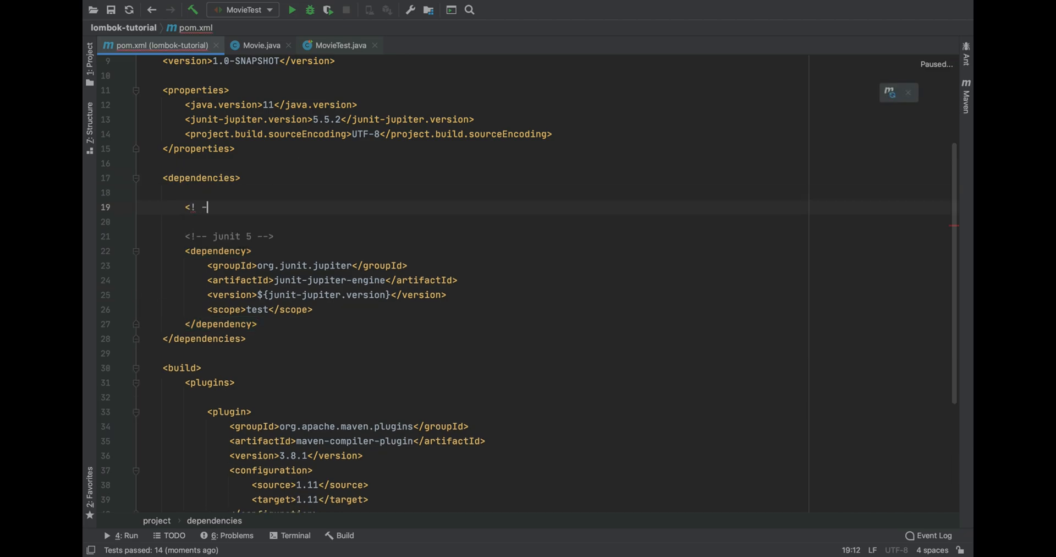
{"action": "type", "text": "lombok"}
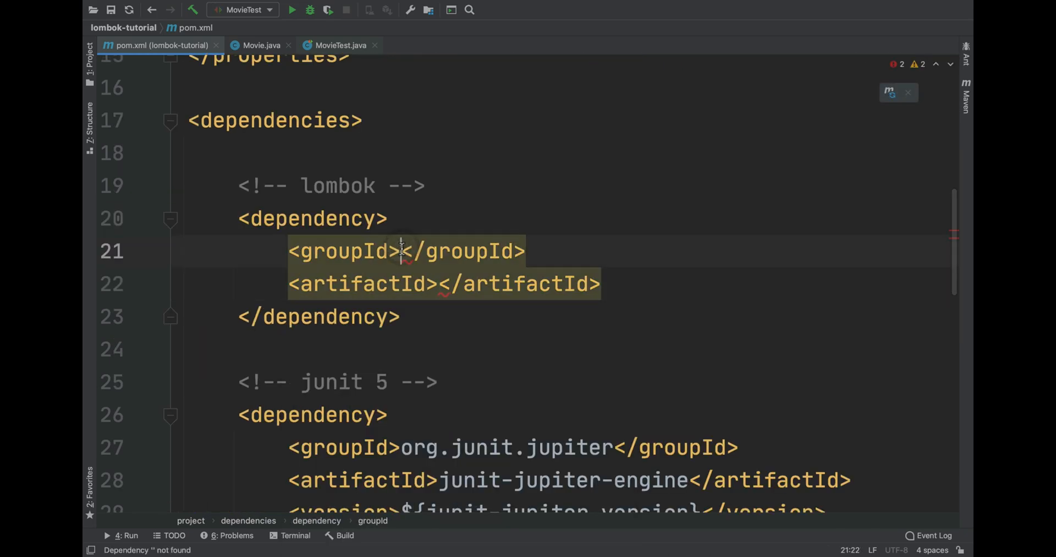
{"action": "type", "text": "org.pro"}
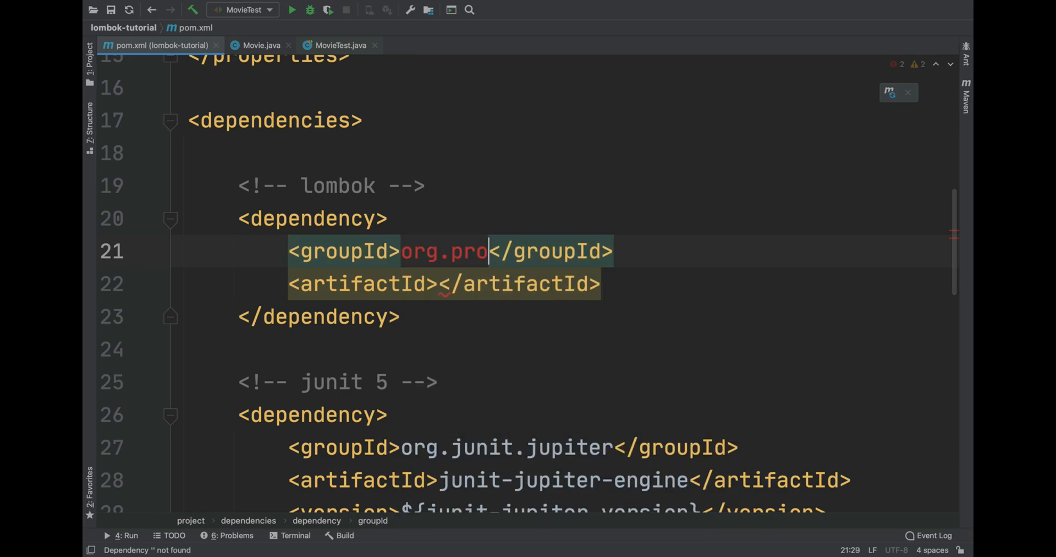
{"action": "type", "text": "ject."}
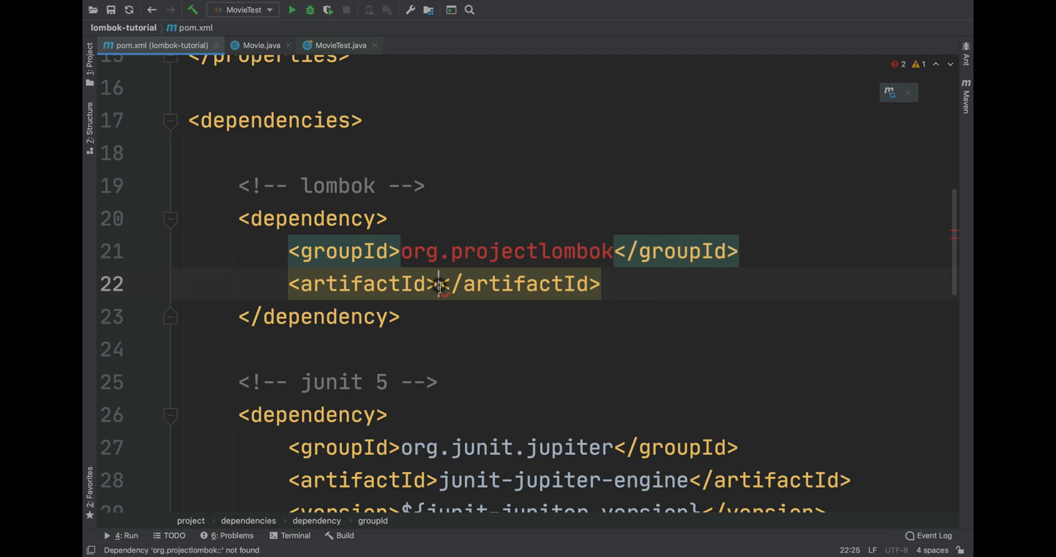
{"action": "type", "text": "lo"}
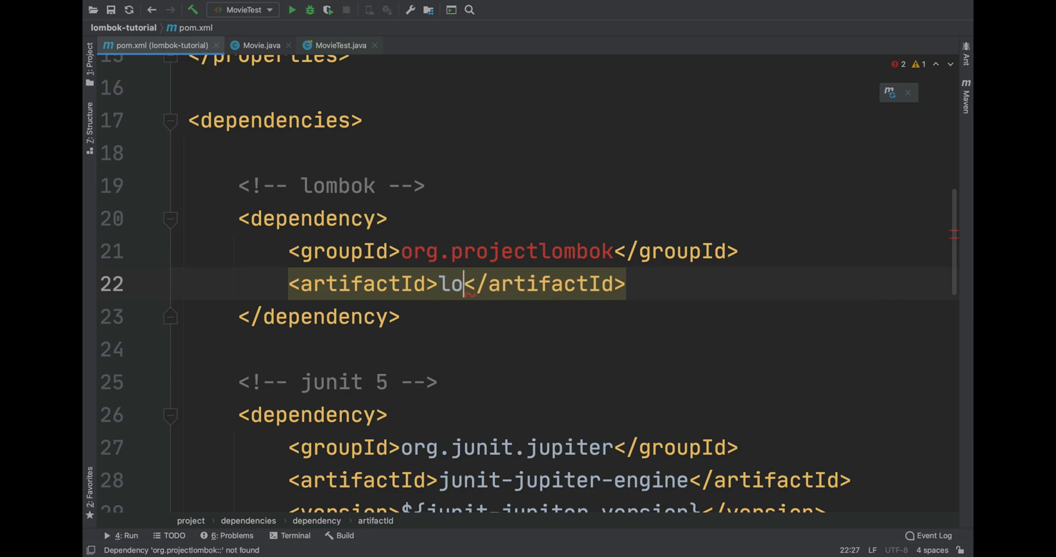
{"action": "type", "text": "mbok"}
{"action": "type", "text": "<version></version>"}
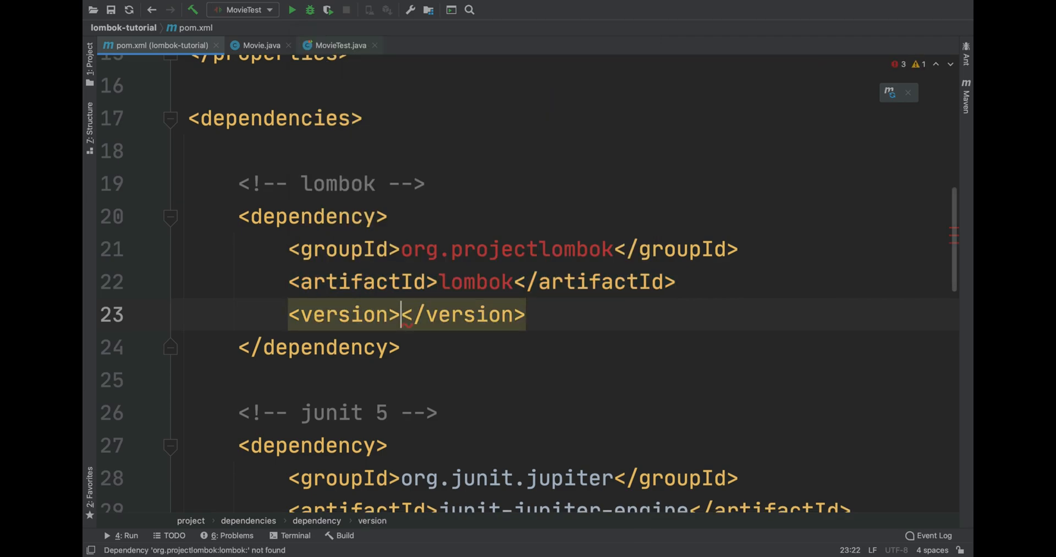
Give the Lombok dependency version ${lombok-version} and scope provided.
{"action": "scroll", "scroll_direction": "down", "scroll_amount": 3}
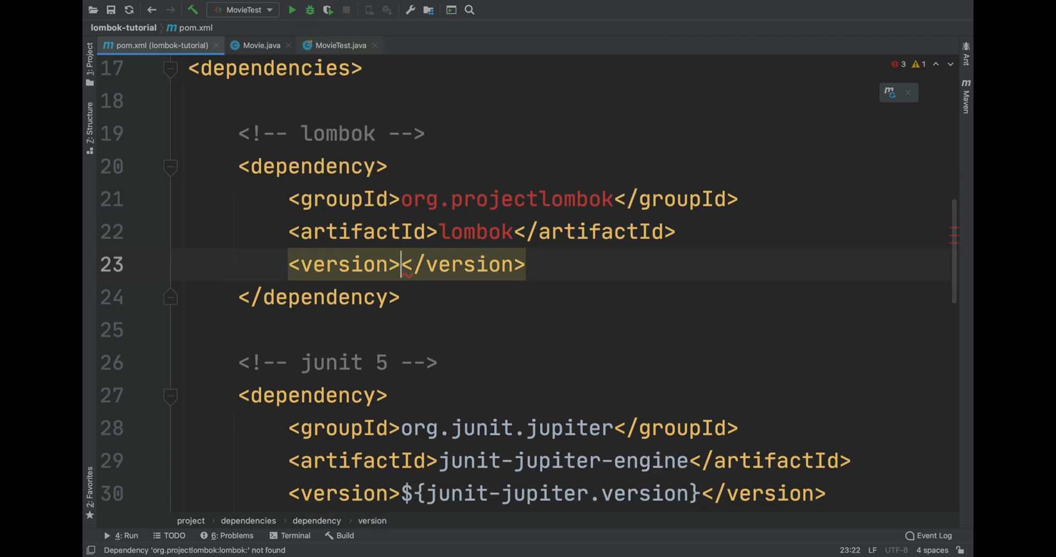
{"action": "type", "text": "${}"}
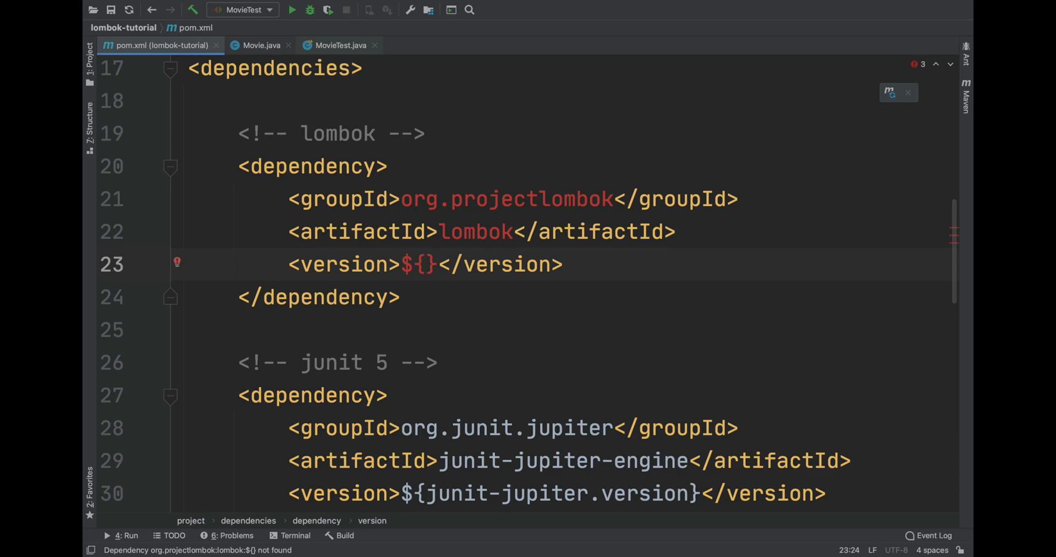
{"action": "type", "text": "lombox"}
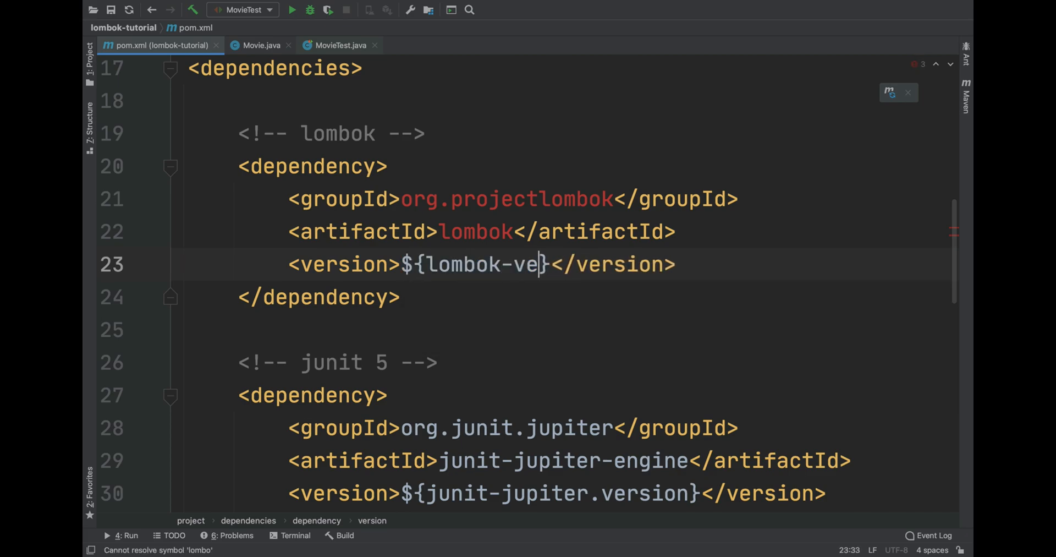
{"action": "type", "text": "rsion"}
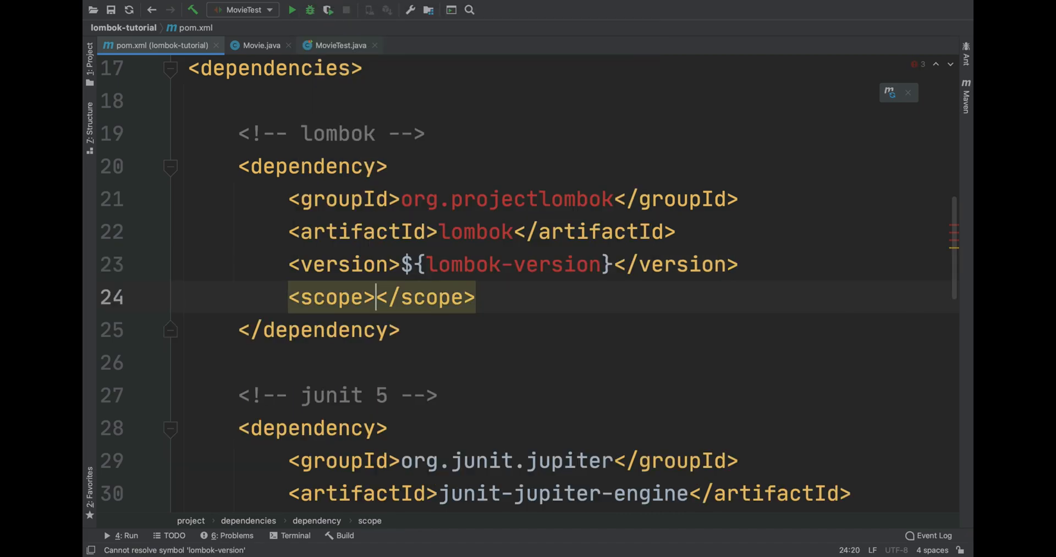
{"action": "type", "text": "provided"}
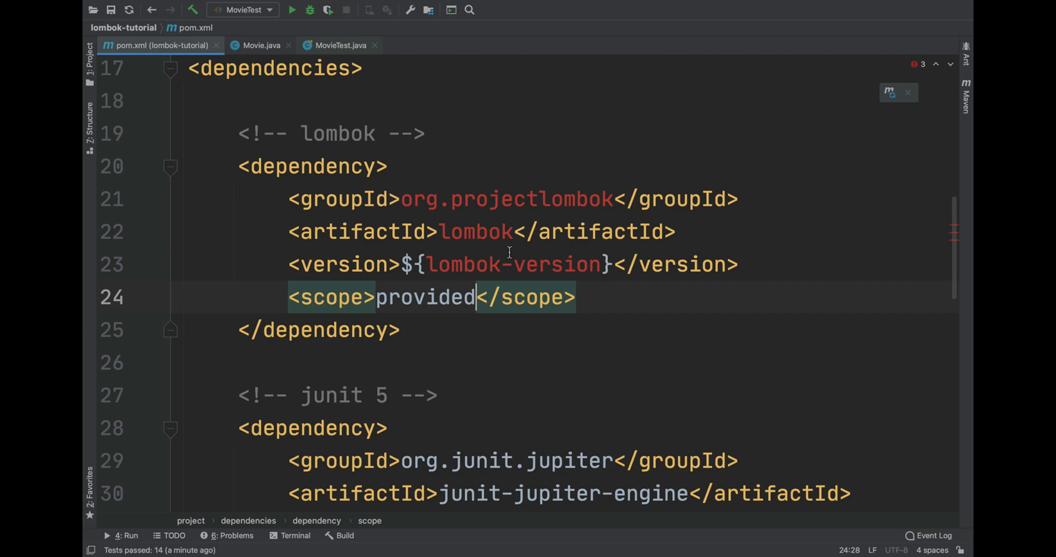
{"action": "double_click", "coordinate": [514, 264]}
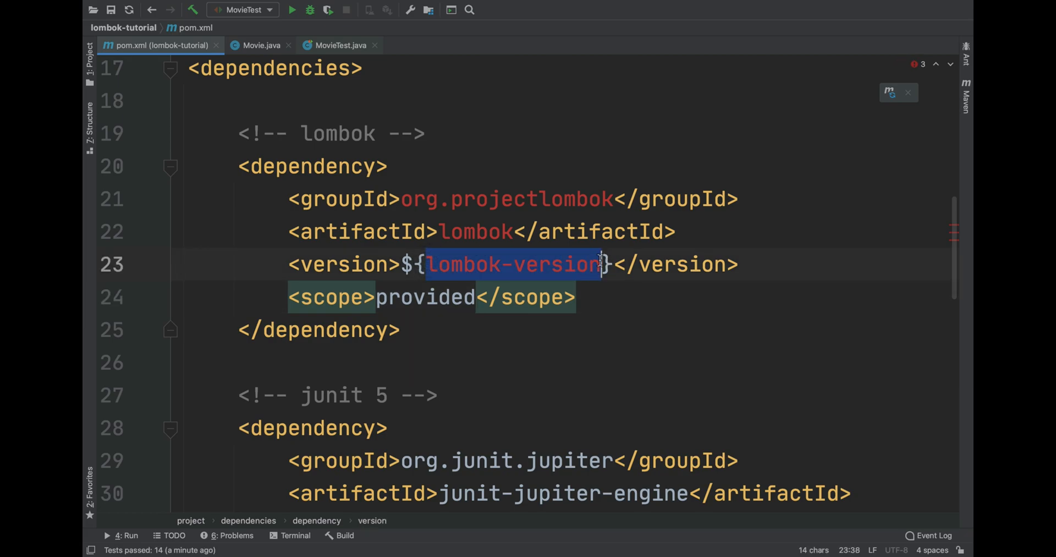
Define <lombok.version>1.18.20</lombok.version> under properties so the dependency's ${lombok.version} resolves.
{"action": "scroll", "scroll_direction": "up", "scroll_amount": 3}
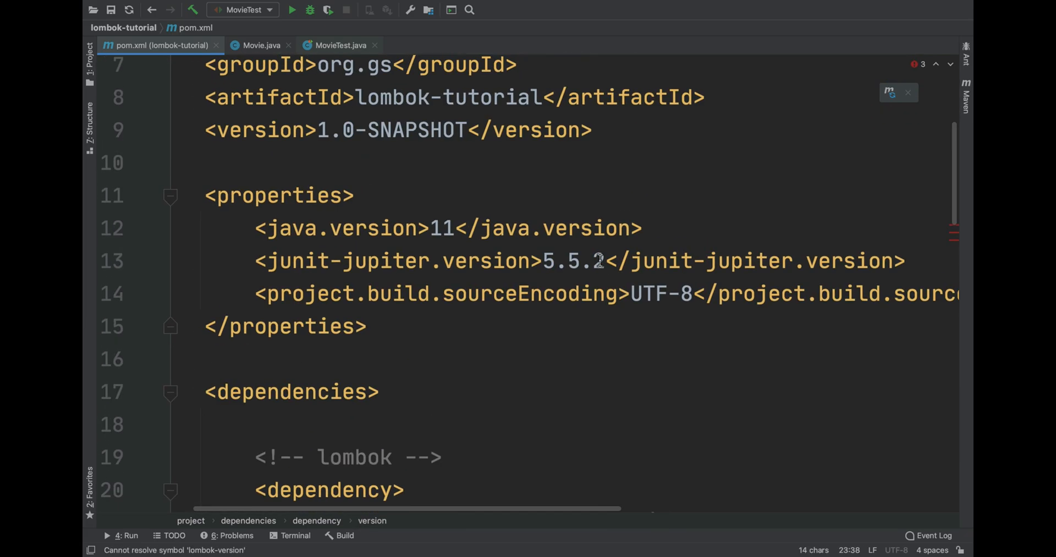
{"action": "scroll", "scroll_direction": "up", "scroll_amount": 3}
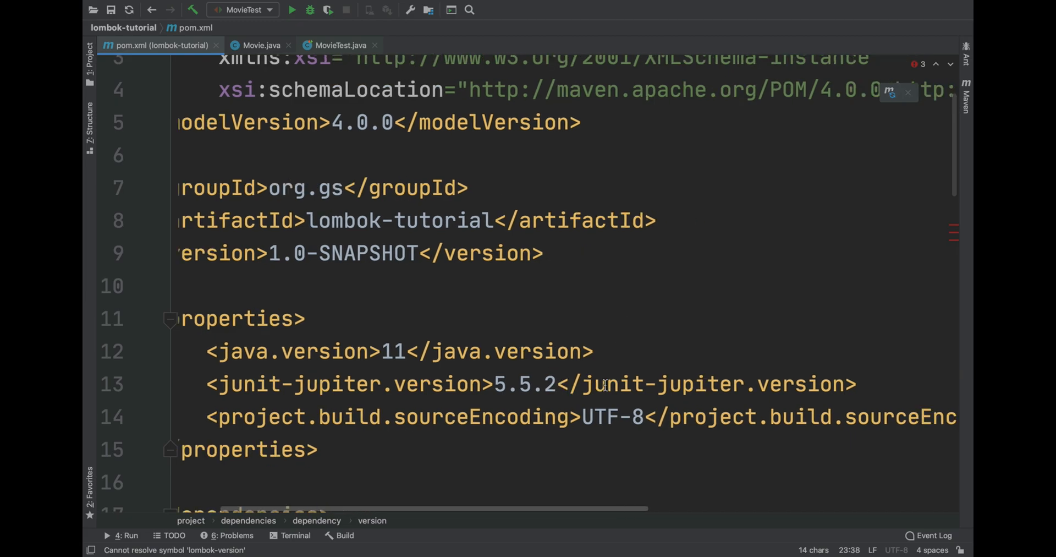
{"action": "left_click", "coordinate": [229, 451]}
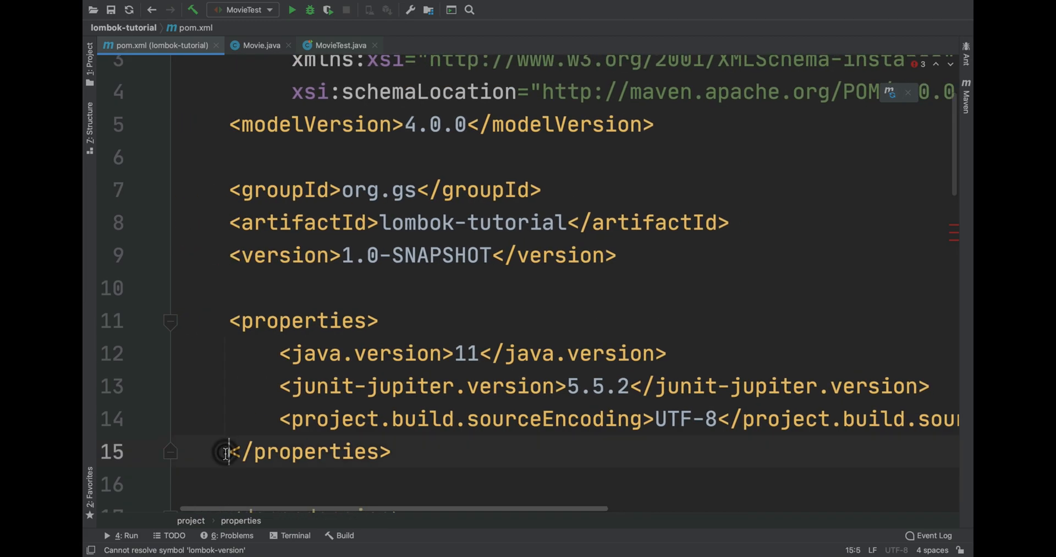
{"action": "key", "text": "enter"}
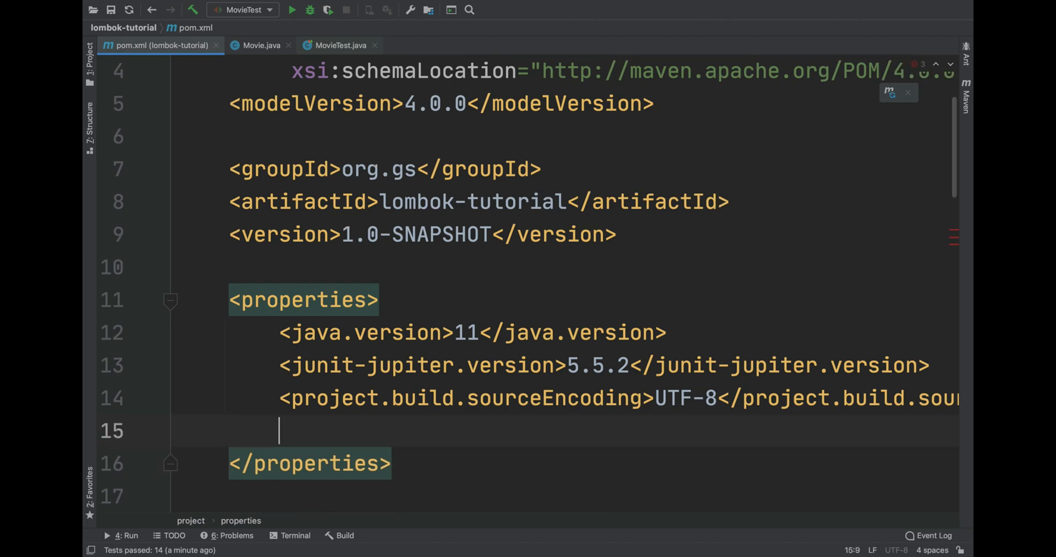
{"action": "type", "text": "<lombok-version></lombok.version>"}
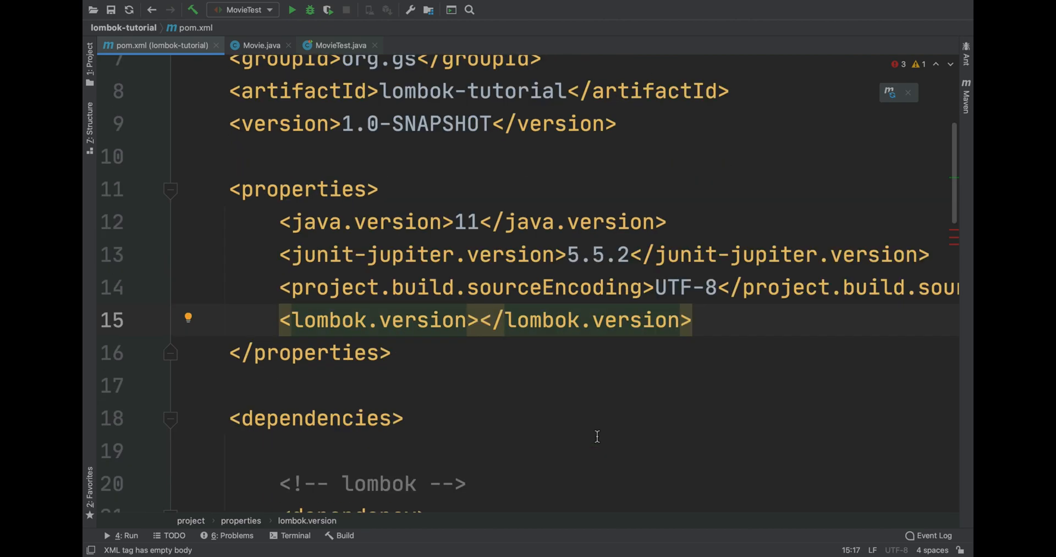
{"action": "scroll", "scroll_direction": "down", "scroll_amount": 3}
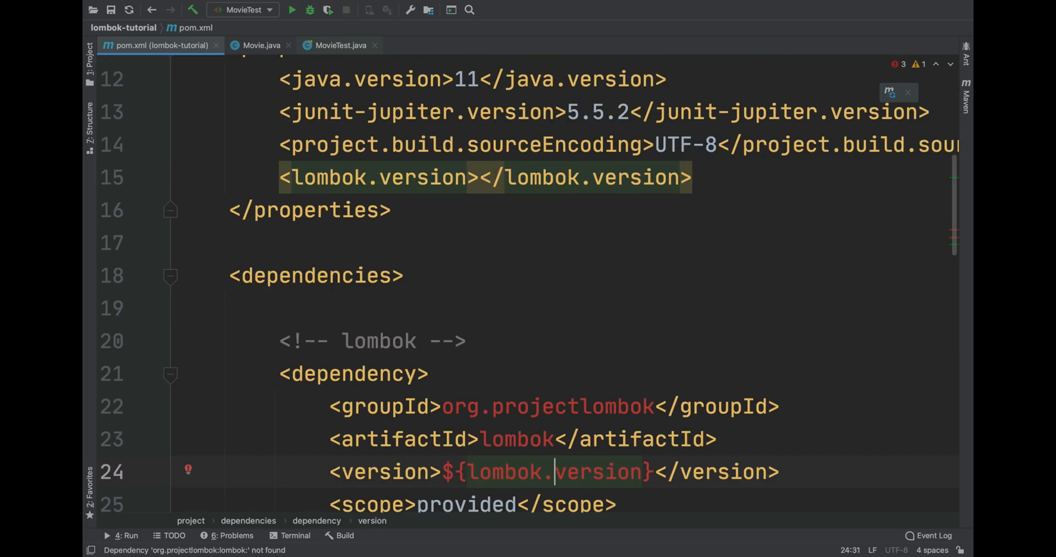
{"action": "left_click", "coordinate": [479, 255]}
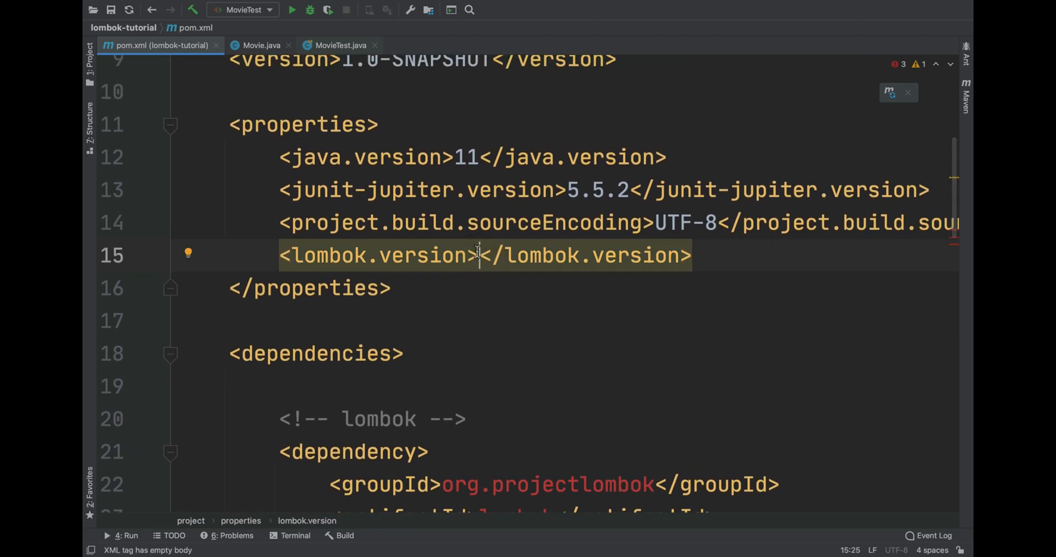
{"action": "type", "text": "1.1"}
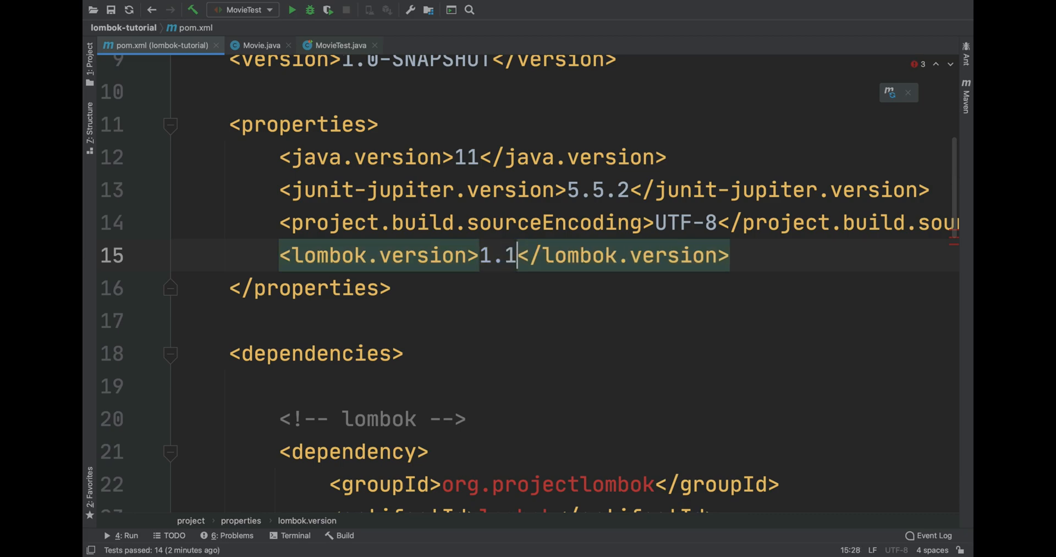
{"action": "type", "text": ".18.20"}
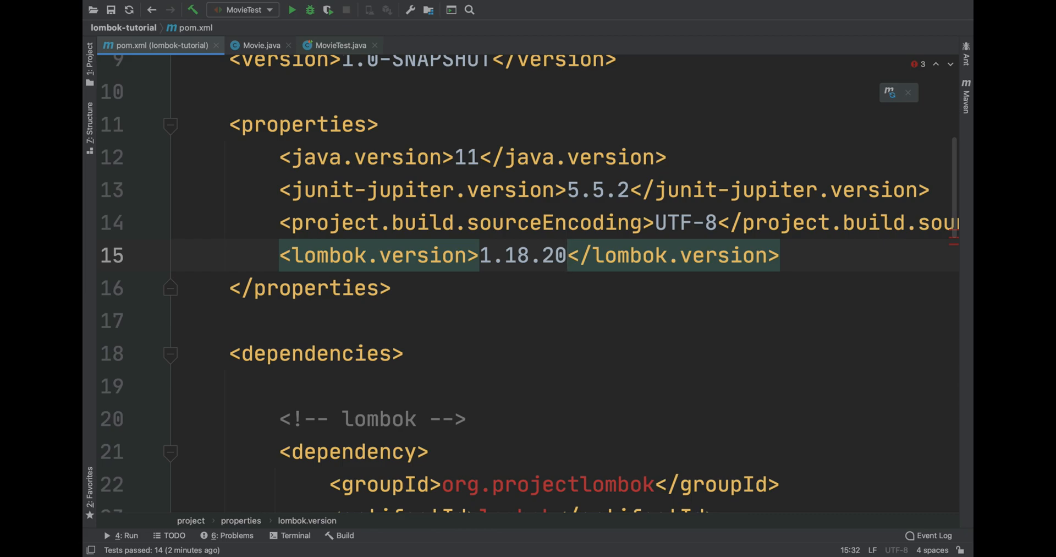
{"action": "scroll", "scroll_direction": "down", "scroll_amount": 3}
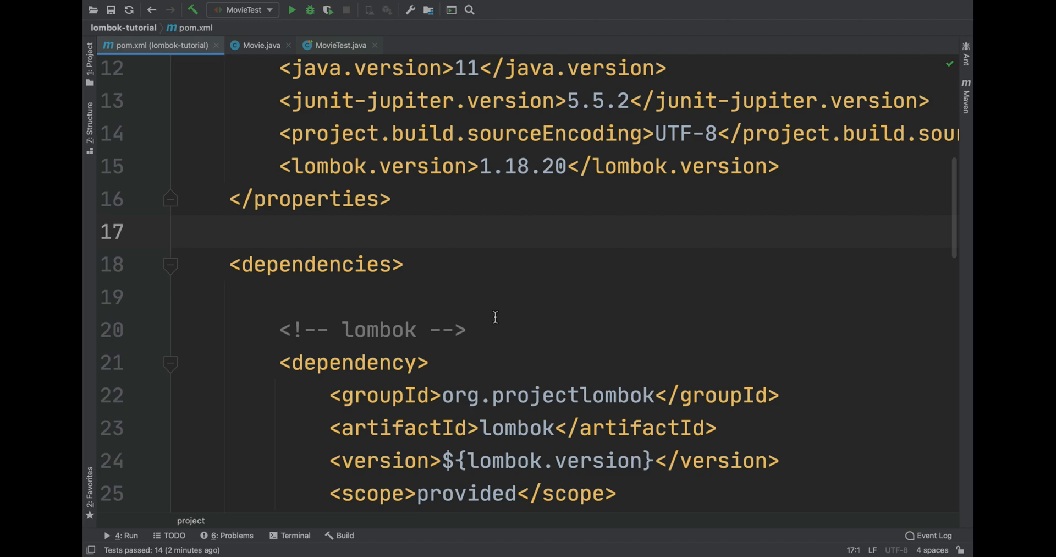
{"action": "mouse_move", "coordinate": [405, 302]}
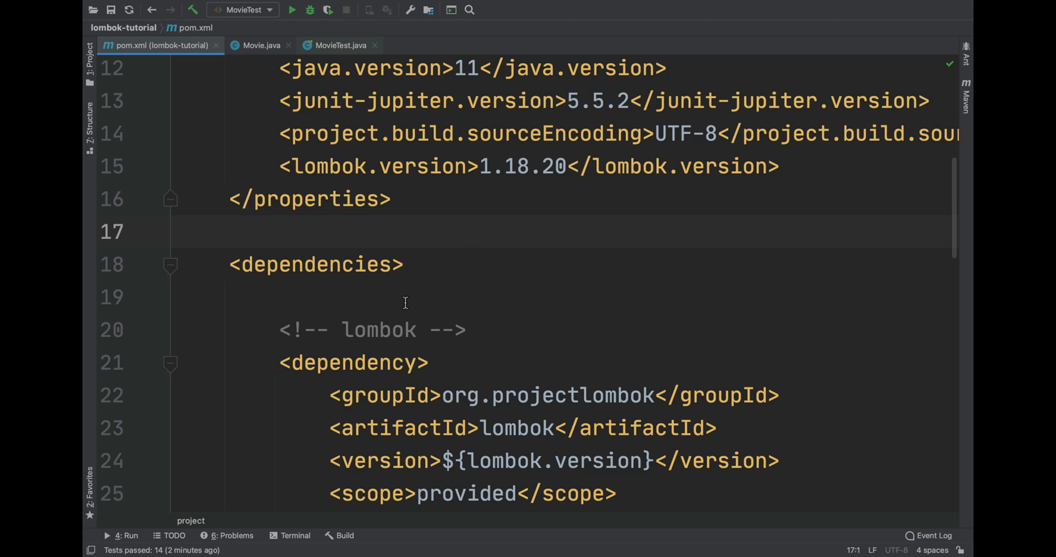
Delete all getter and setter methods from Movie.java, keeping only the seven private fields.
{"action": "left_click", "coordinate": [261, 45]}
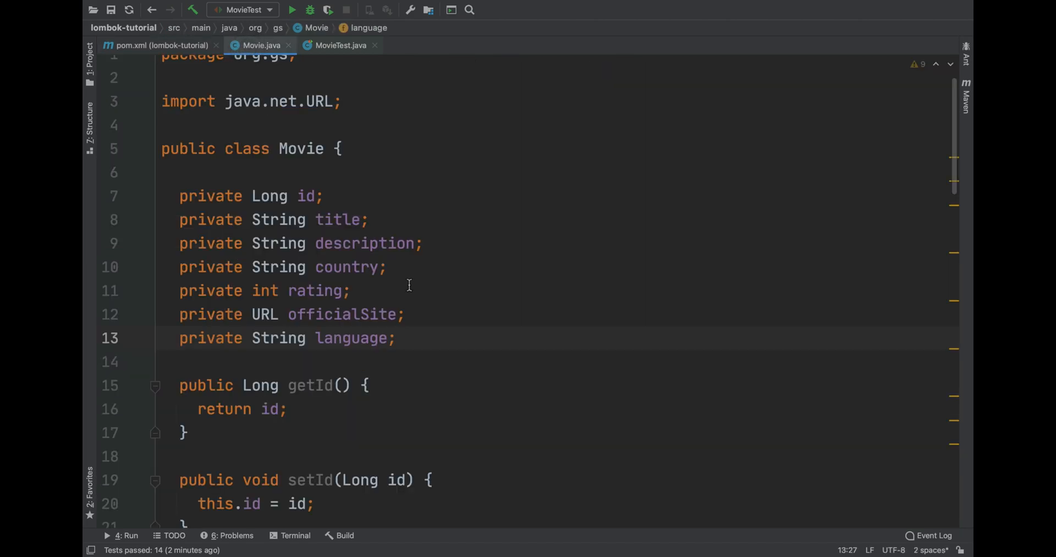
{"action": "left_click", "coordinate": [170, 338]}
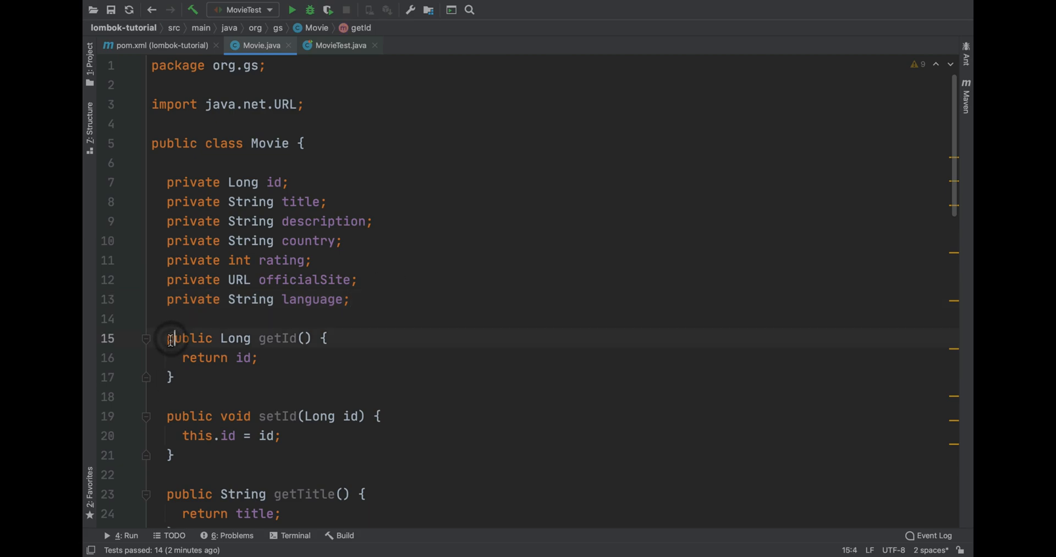
{"action": "scroll", "scroll_direction": "down", "scroll_amount": 3}
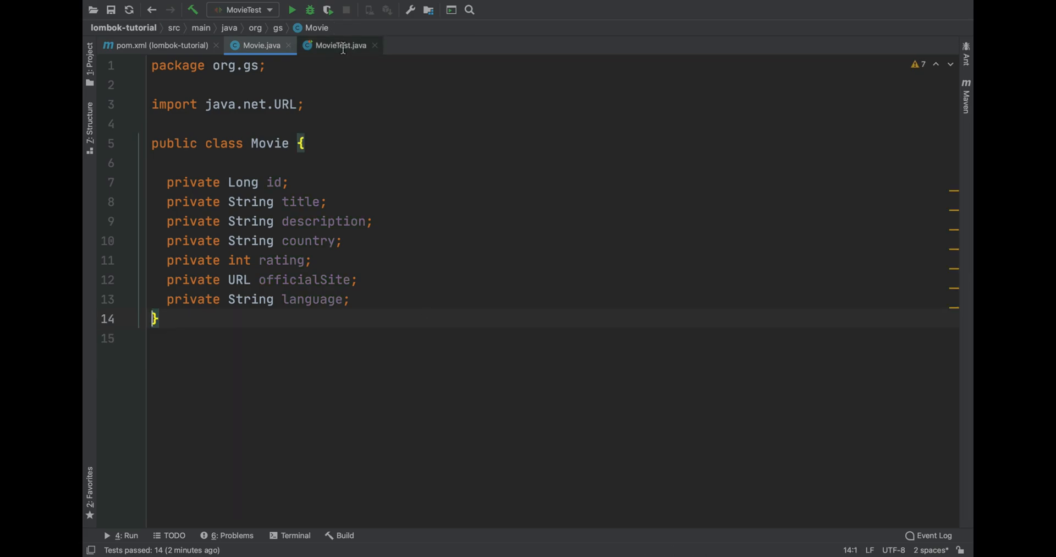
{"action": "left_click", "coordinate": [340, 45]}
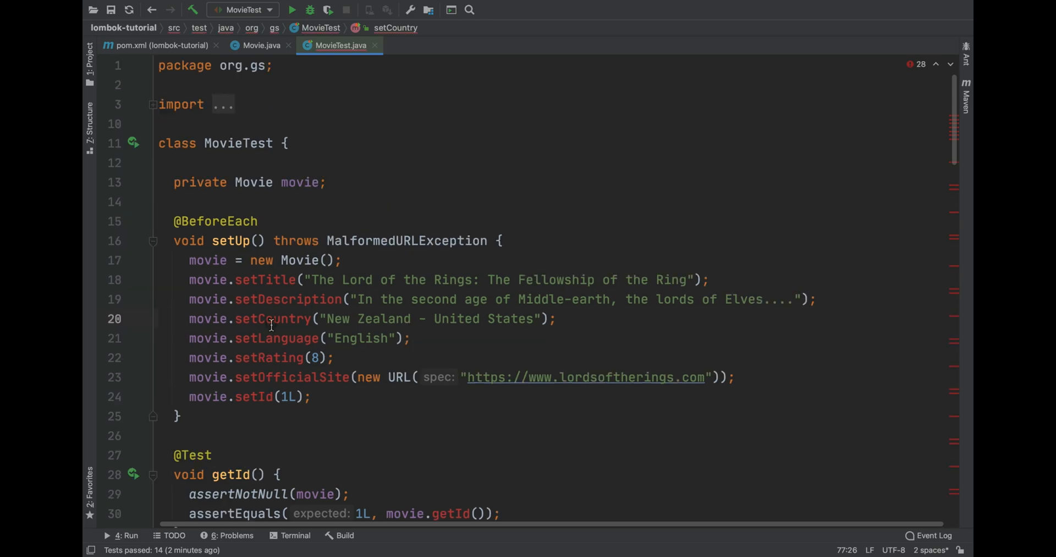
{"action": "left_click", "coordinate": [262, 45]}
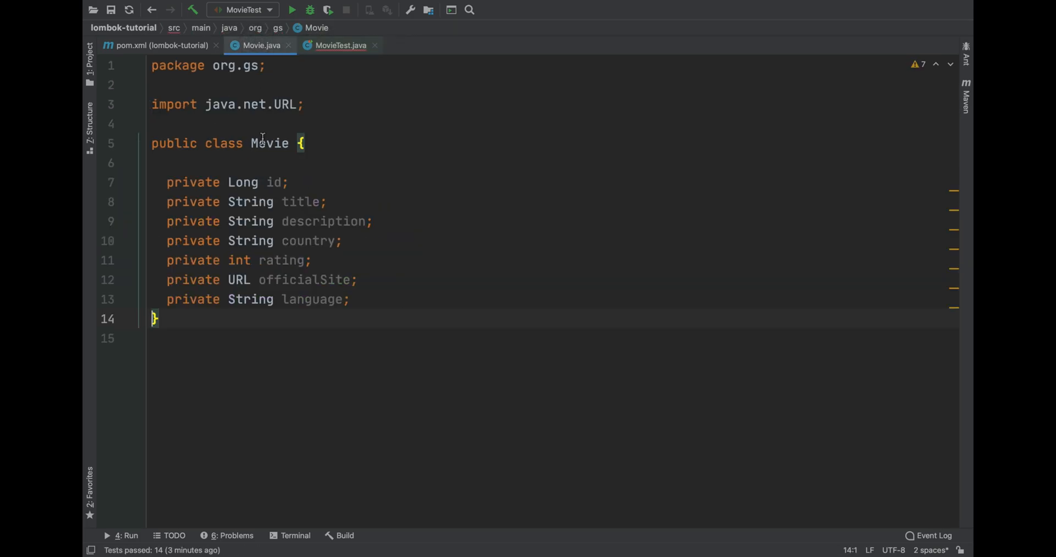
{"action": "key", "text": "enter"}
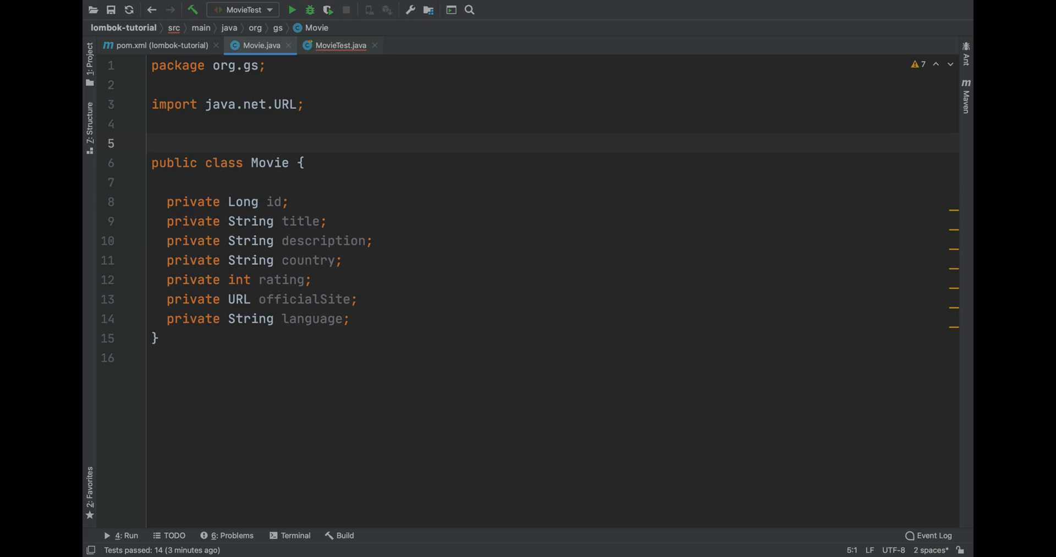
{"action": "type", "text": "@G"}
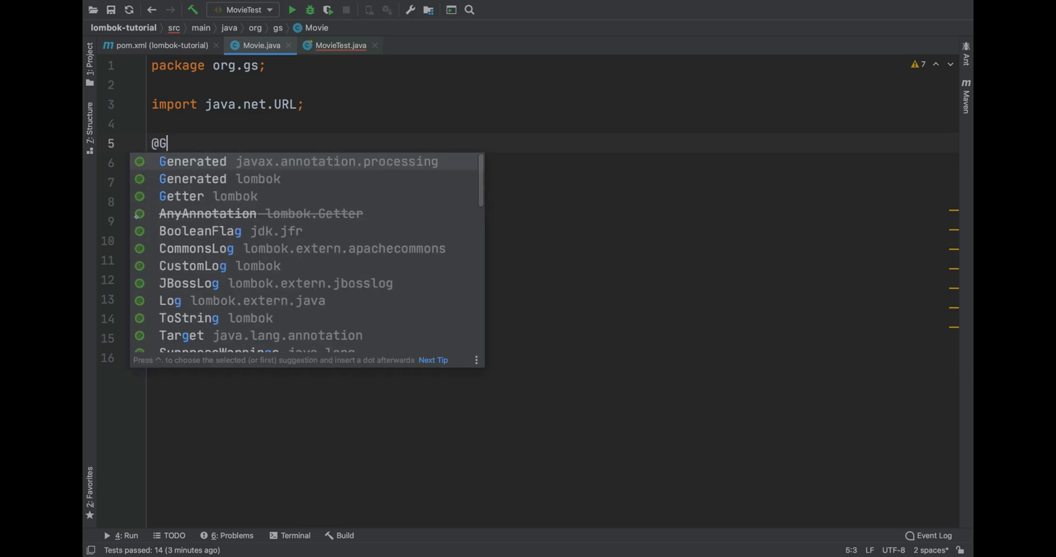
{"action": "left_click", "coordinate": [182, 195]}
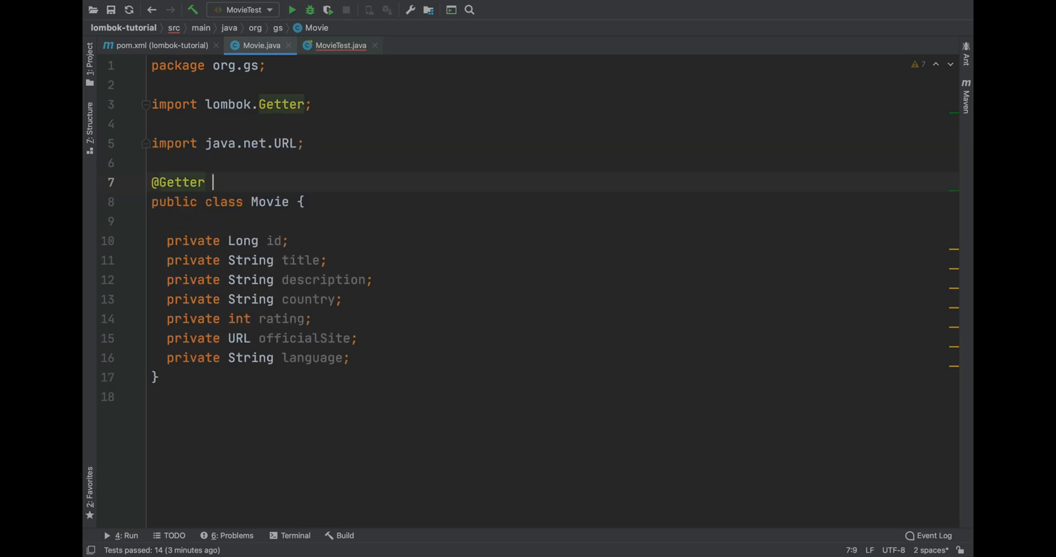
{"action": "type", "text": "@Setter"}
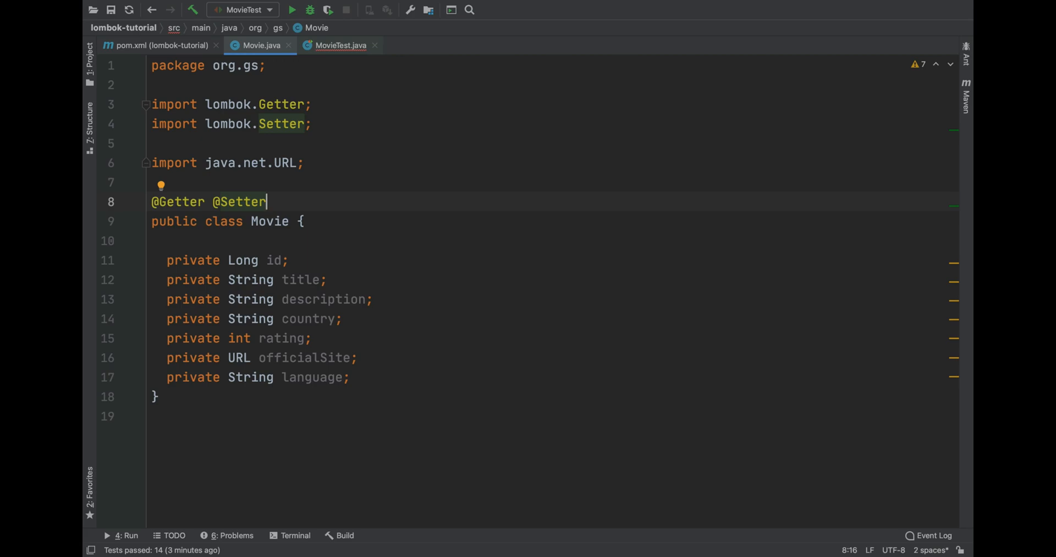
{"action": "mouse_move", "coordinate": [233, 237]}
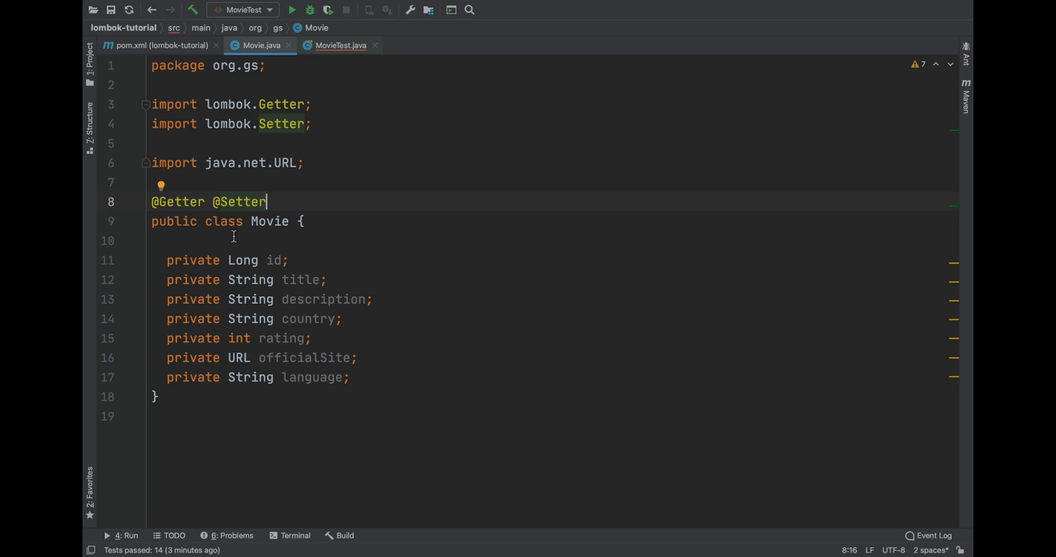
Run MovieTest and confirm 14 of 14 tests pass with the Lombok-generated accessors.
{"action": "left_click", "coordinate": [340, 45]}
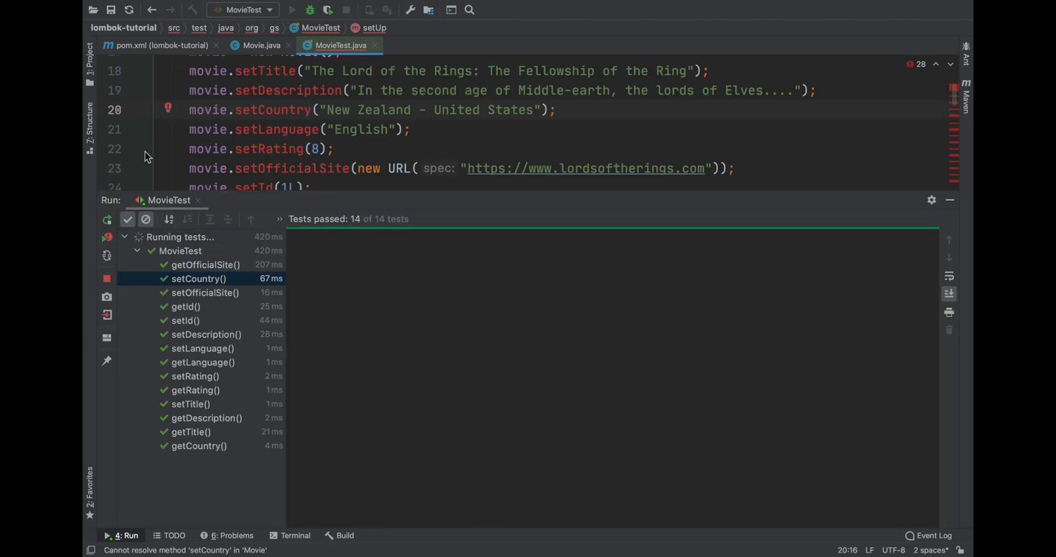
{"action": "left_click", "coordinate": [290, 10]}
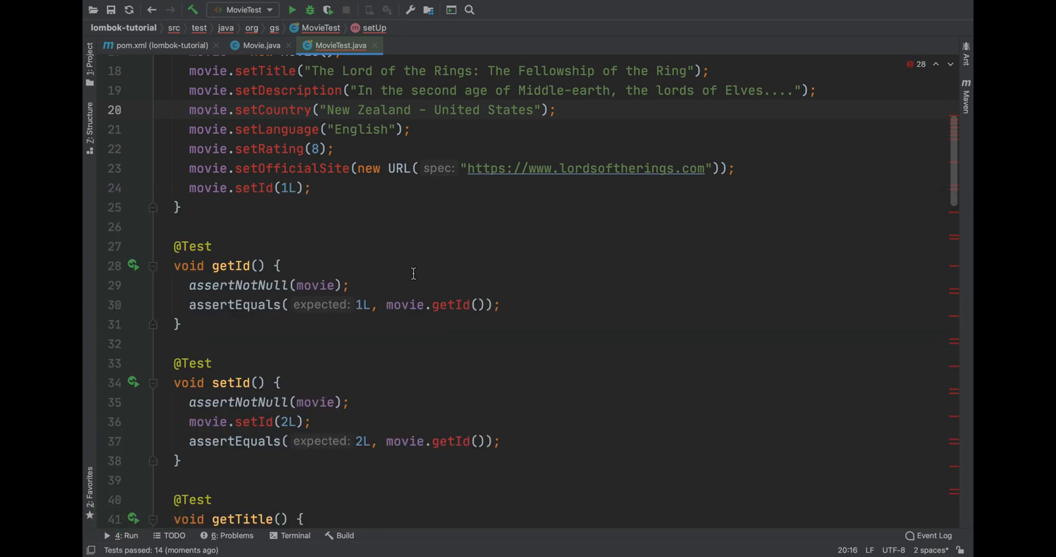
{"action": "left_click", "coordinate": [260, 45]}
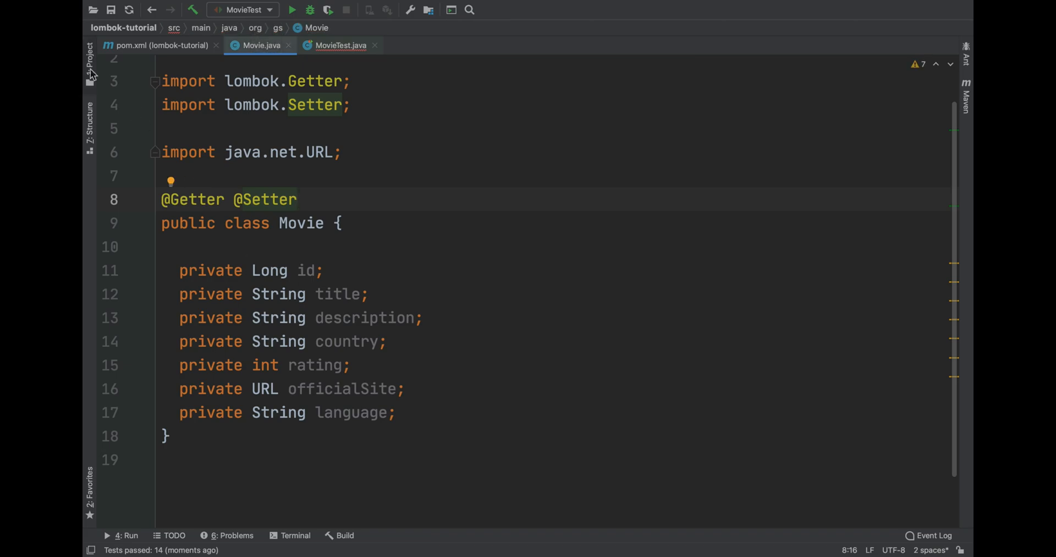
Open target/classes/org/gs/Movie.class decompiled to show the generated constructor and getters.
{"action": "left_click", "coordinate": [89, 57]}
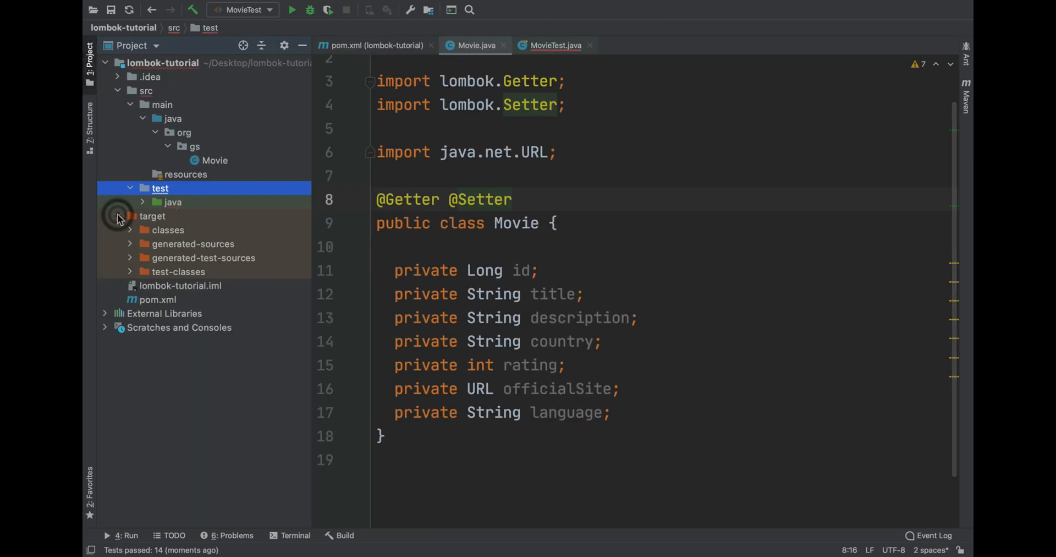
{"action": "left_click", "coordinate": [131, 230]}
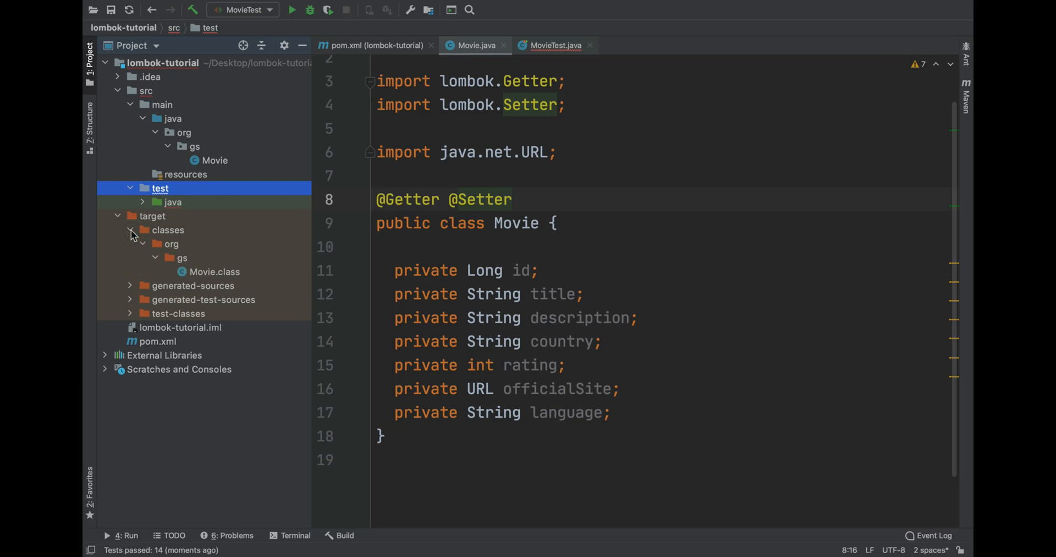
{"action": "double_click", "coordinate": [215, 271]}
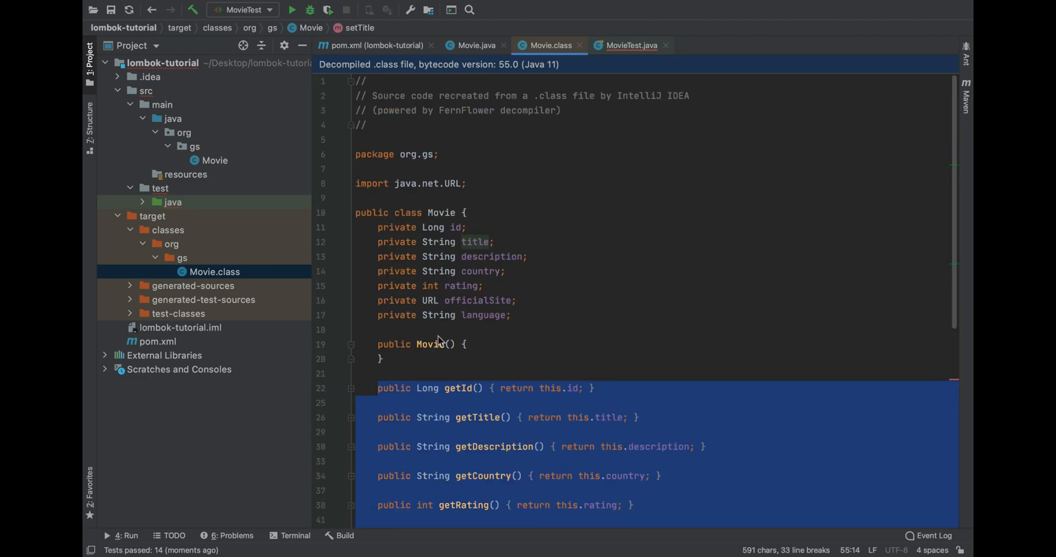
{"action": "left_click", "coordinate": [373, 343]}
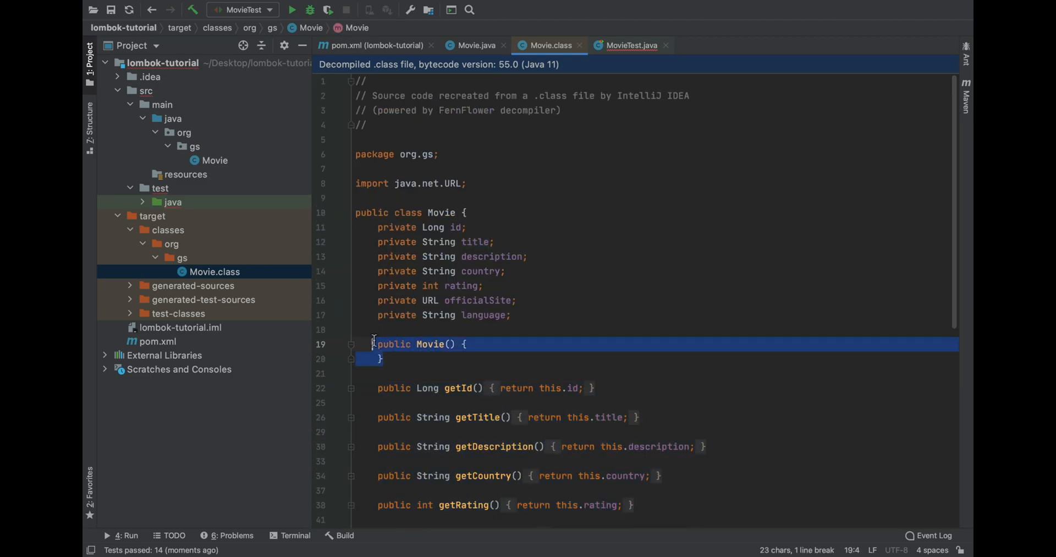